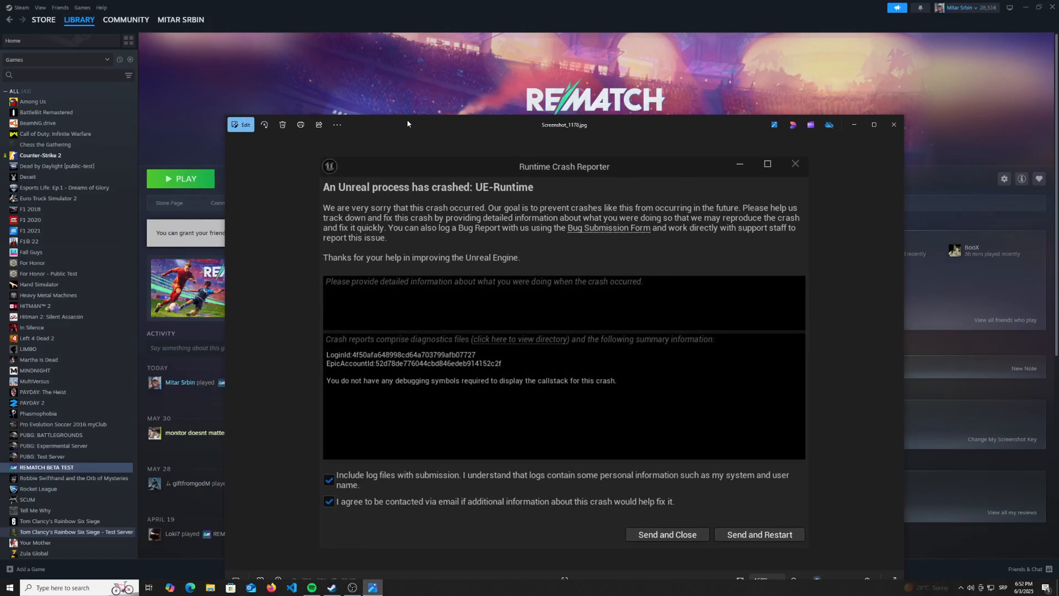
pyautogui.moveTo(498, 191)
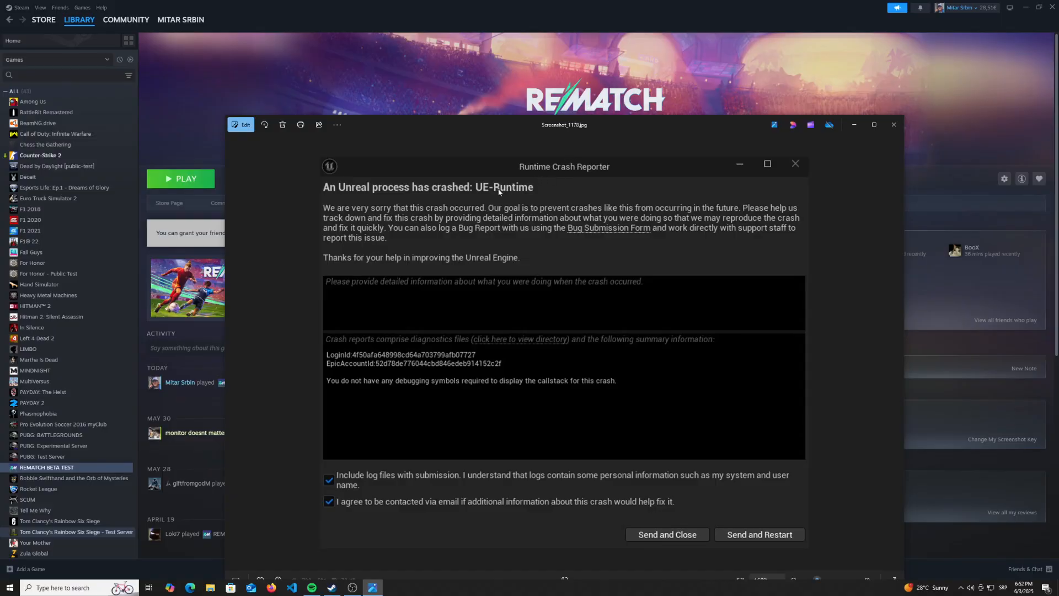
pyautogui.moveTo(453, 248)
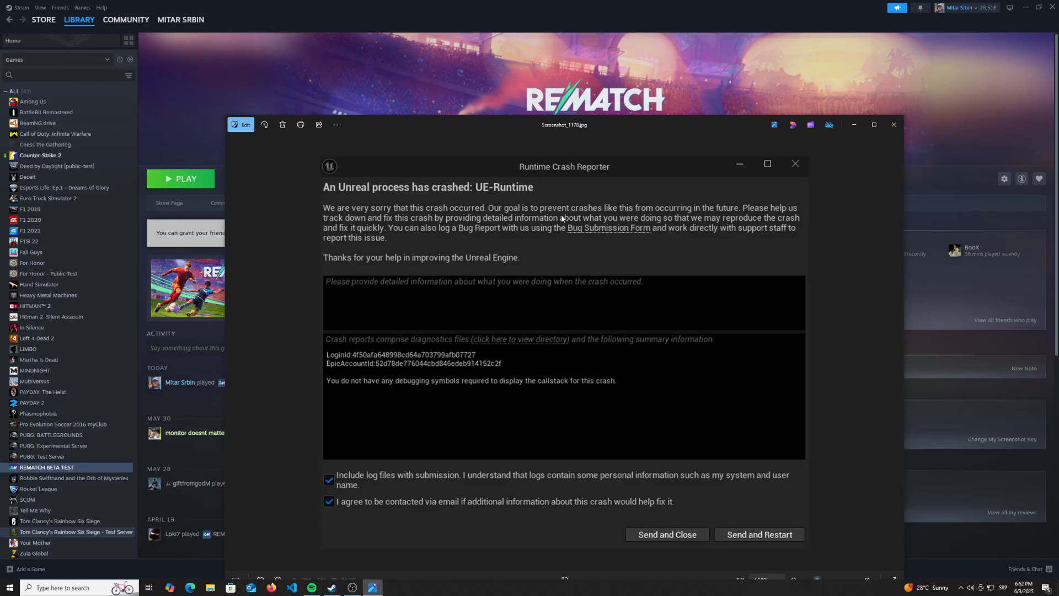
pyautogui.moveTo(375, 181)
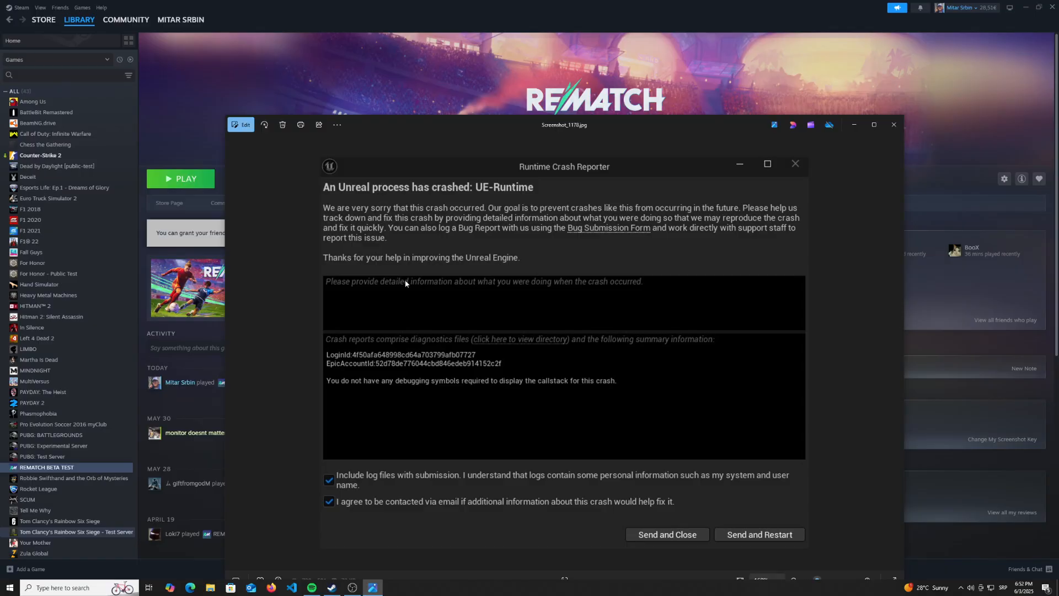
pyautogui.moveTo(366, 290)
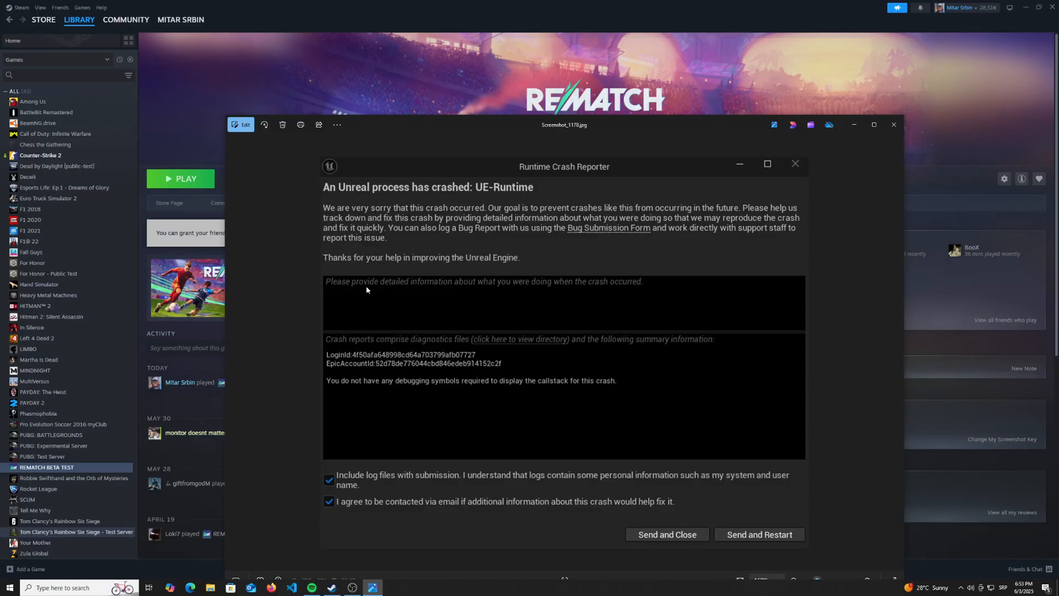
pyautogui.moveTo(399, 324)
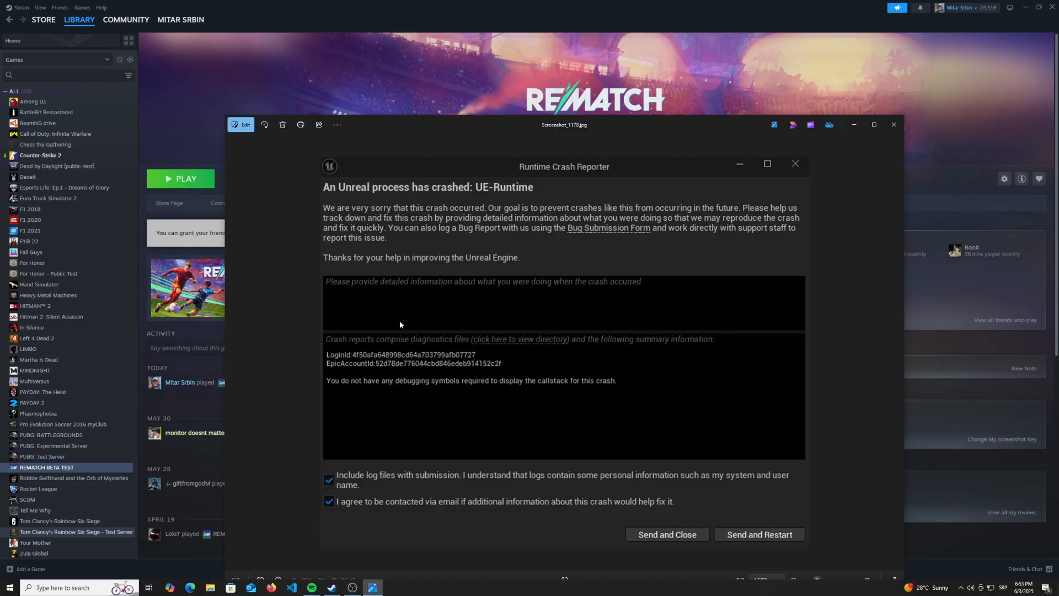
pyautogui.moveTo(369, 330)
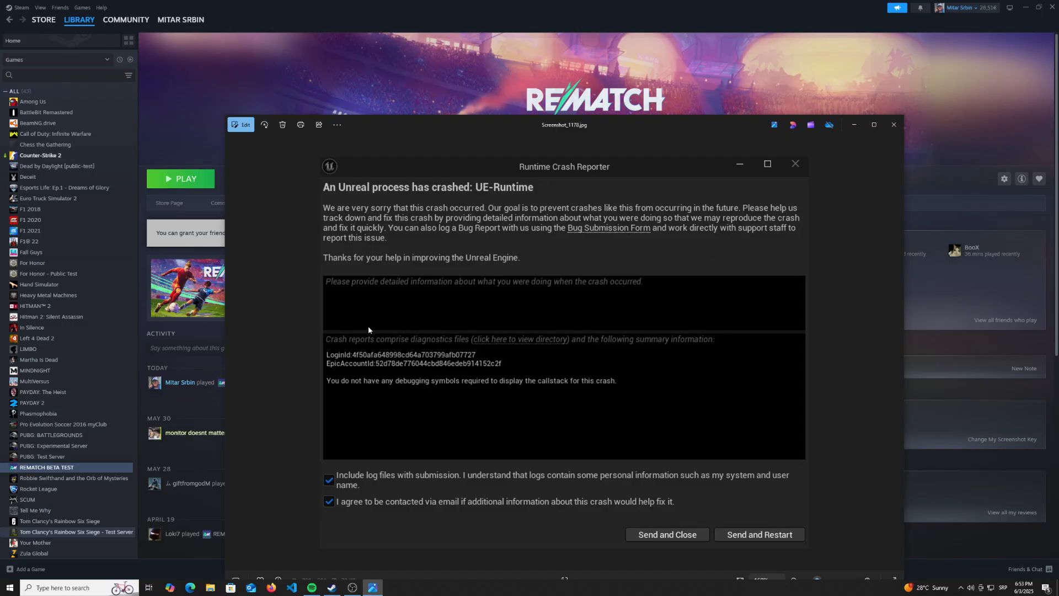
pyautogui.moveTo(516, 176)
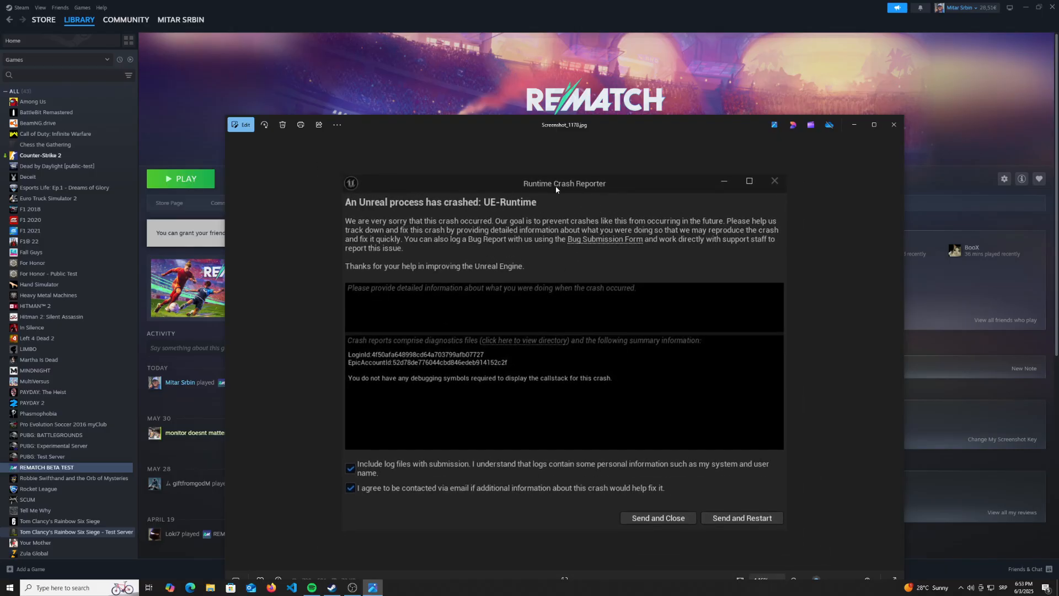
pyautogui.moveTo(495, 332)
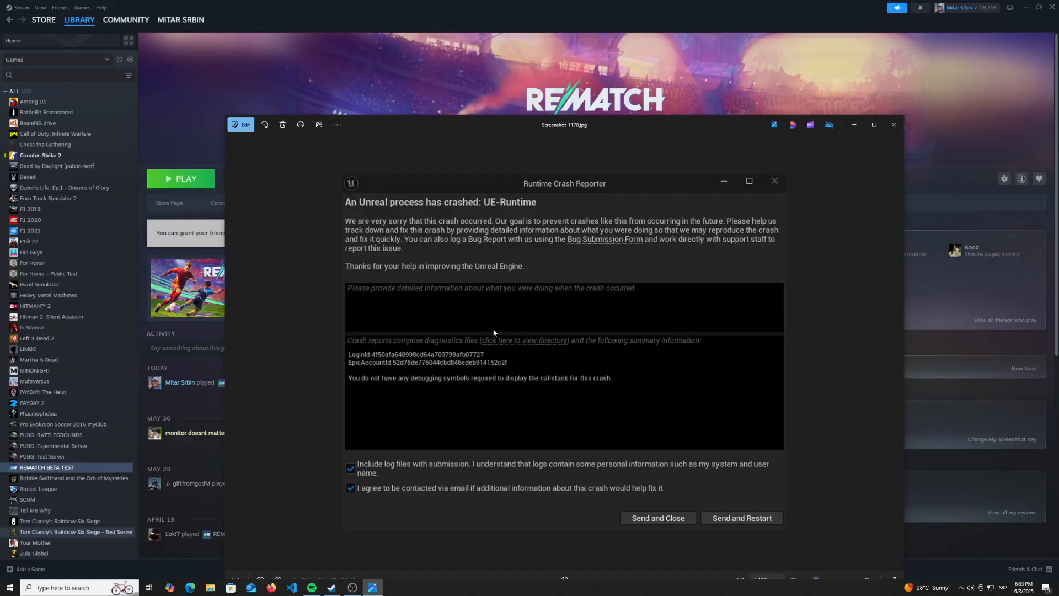
pyautogui.moveTo(655, 526)
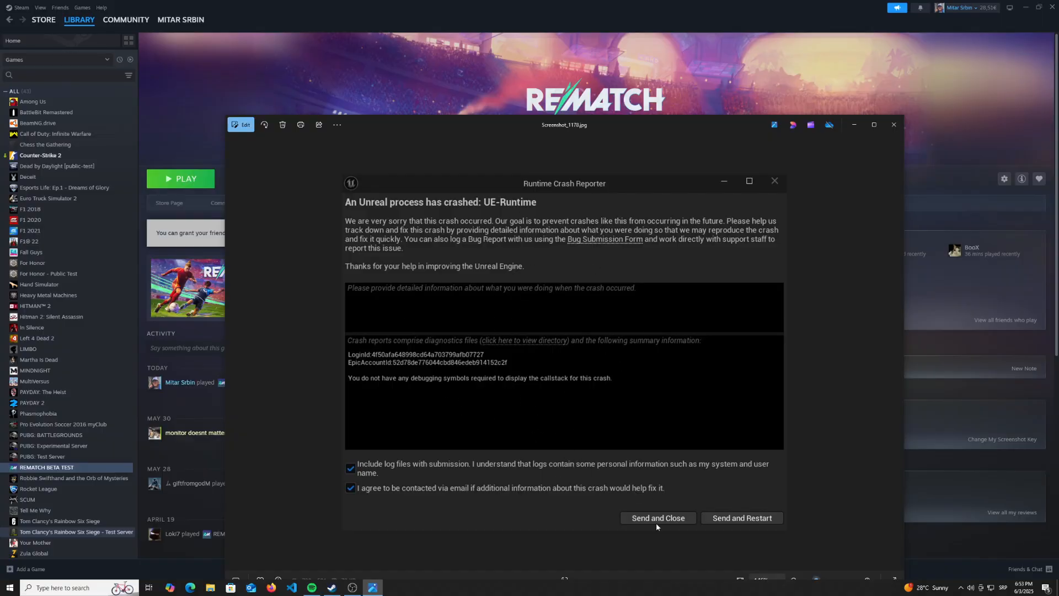
pyautogui.moveTo(642, 523)
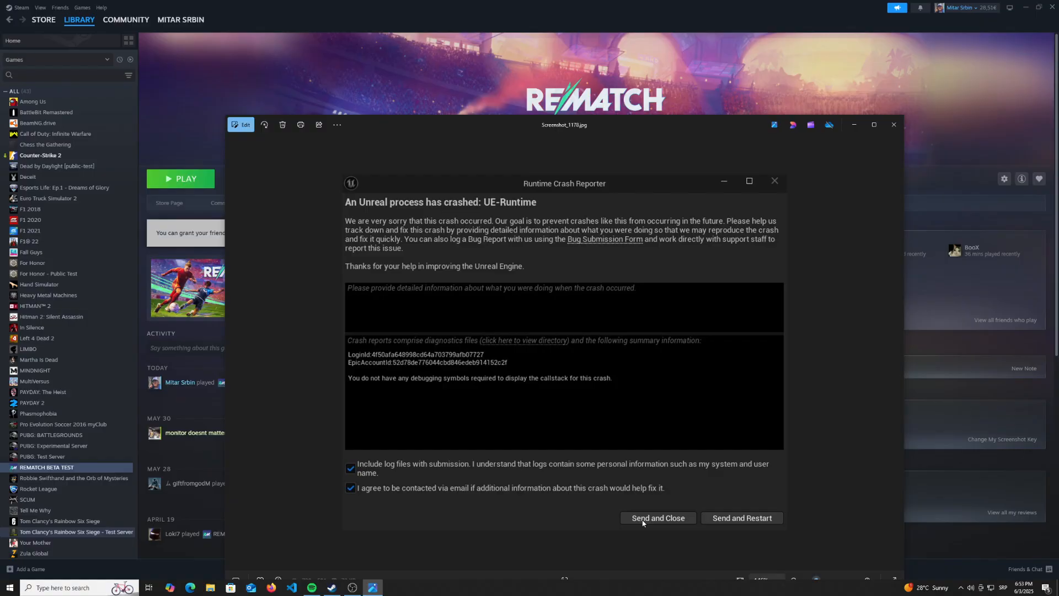
pyautogui.moveTo(626, 521)
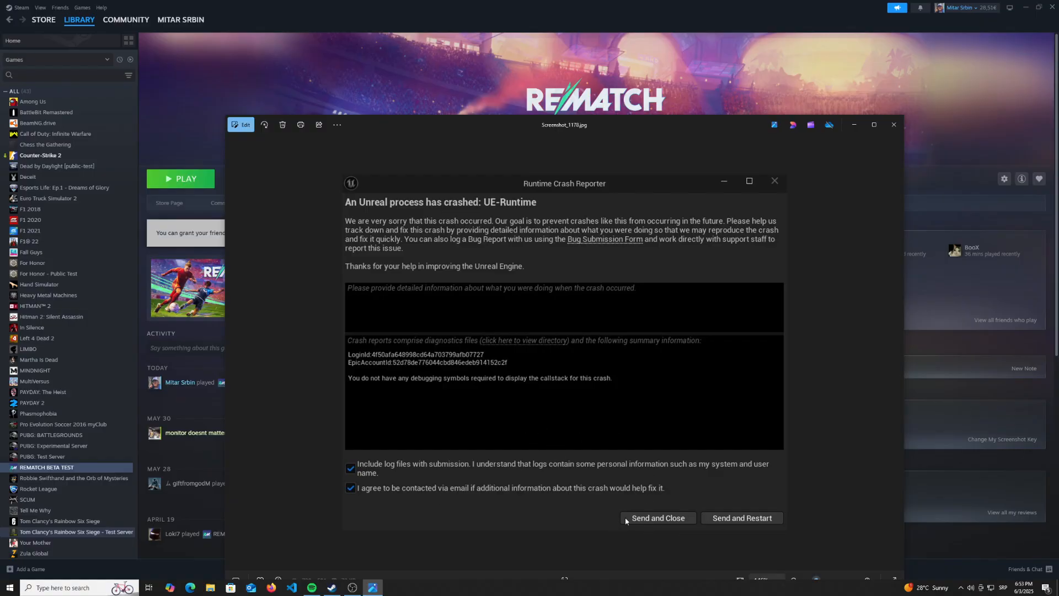
pyautogui.moveTo(300, 426)
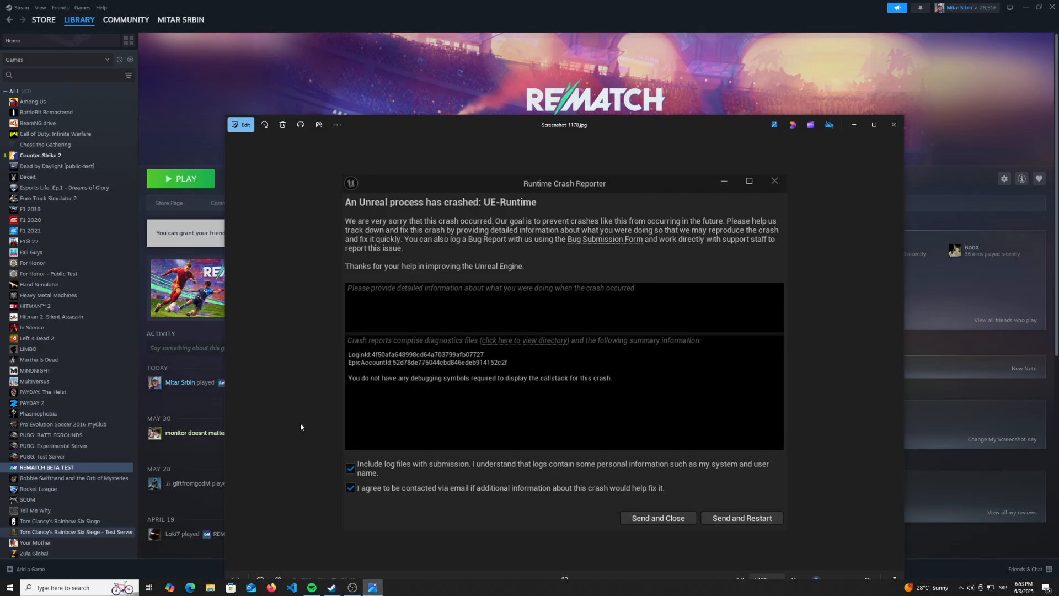
pyautogui.moveTo(561, 417)
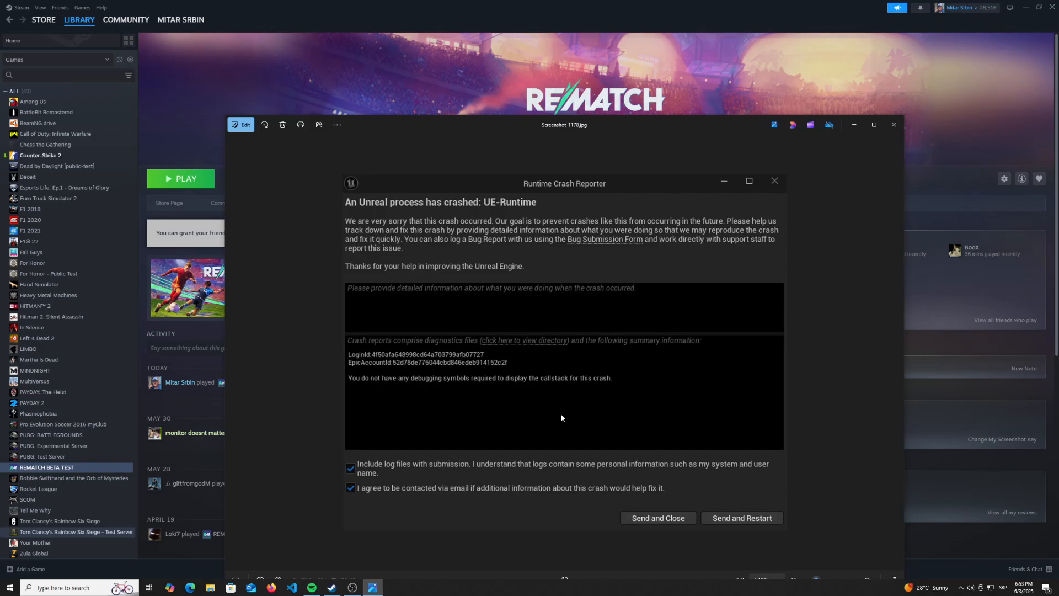
pyautogui.moveTo(683, 317)
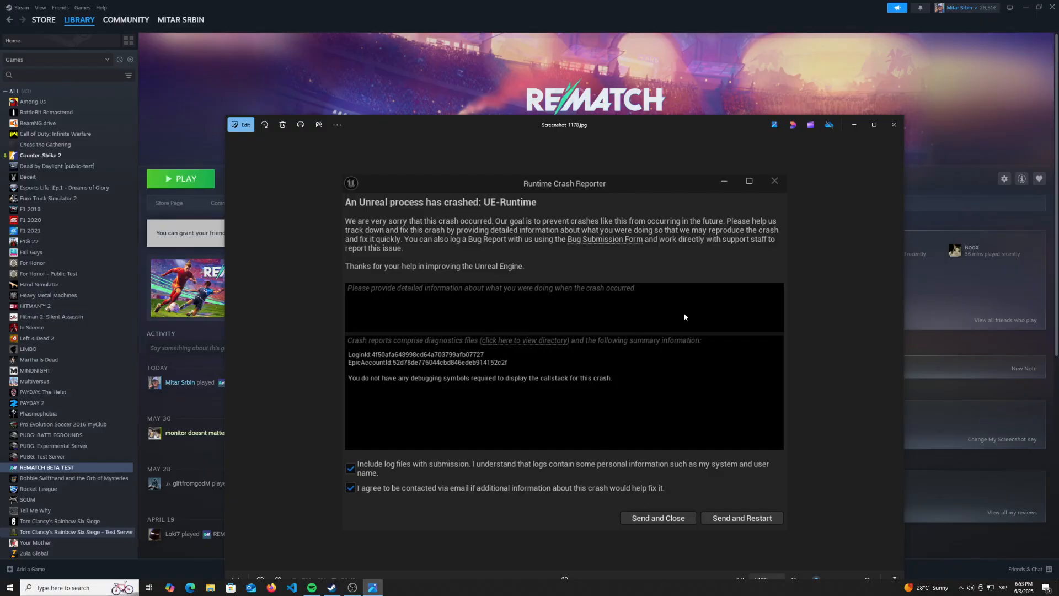
pyautogui.moveTo(553, 252)
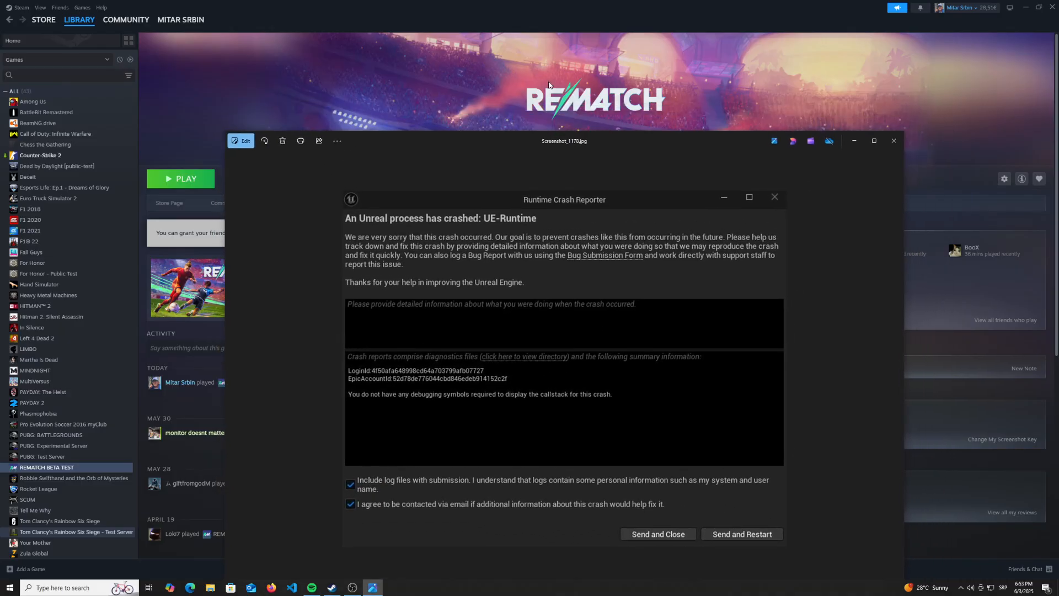
pyautogui.moveTo(586, 173)
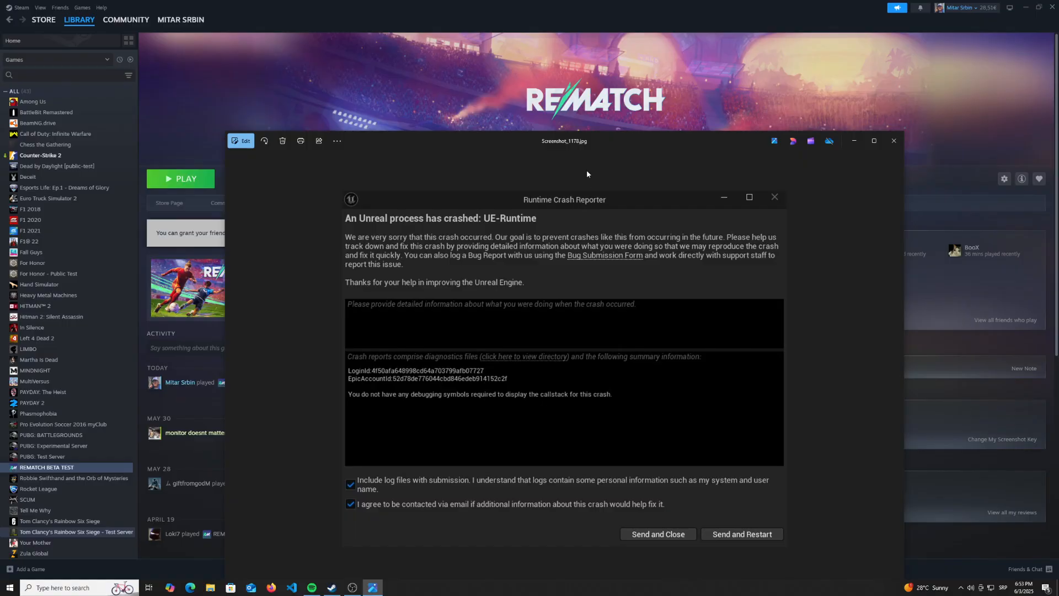
pyautogui.moveTo(520, 349)
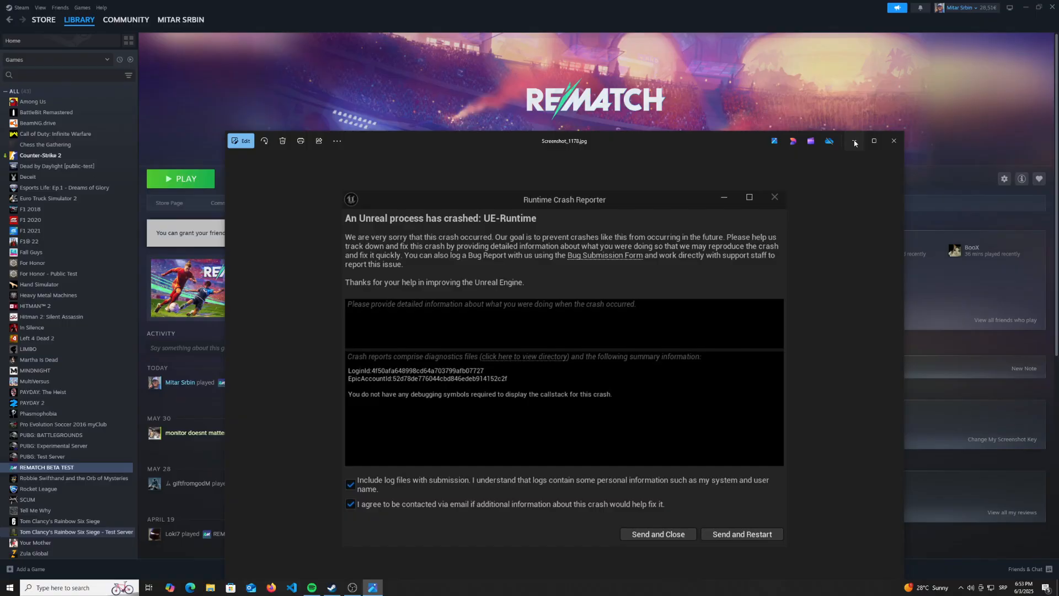
# Close the crash report screenshot and bring up the Run box for the %temp% folder
pyautogui.click(893, 140)
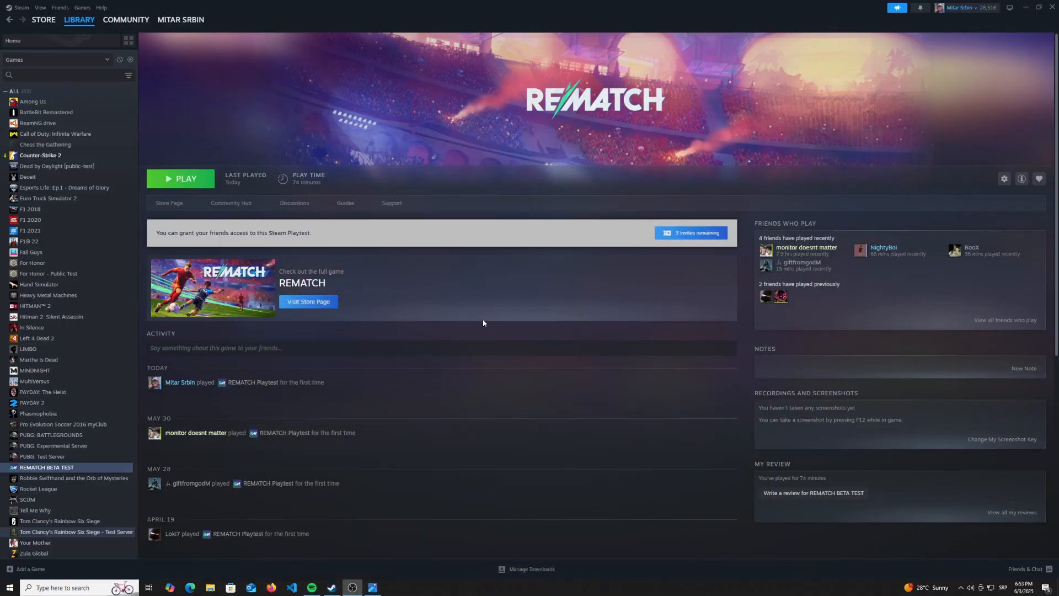
pyautogui.moveTo(194, 245)
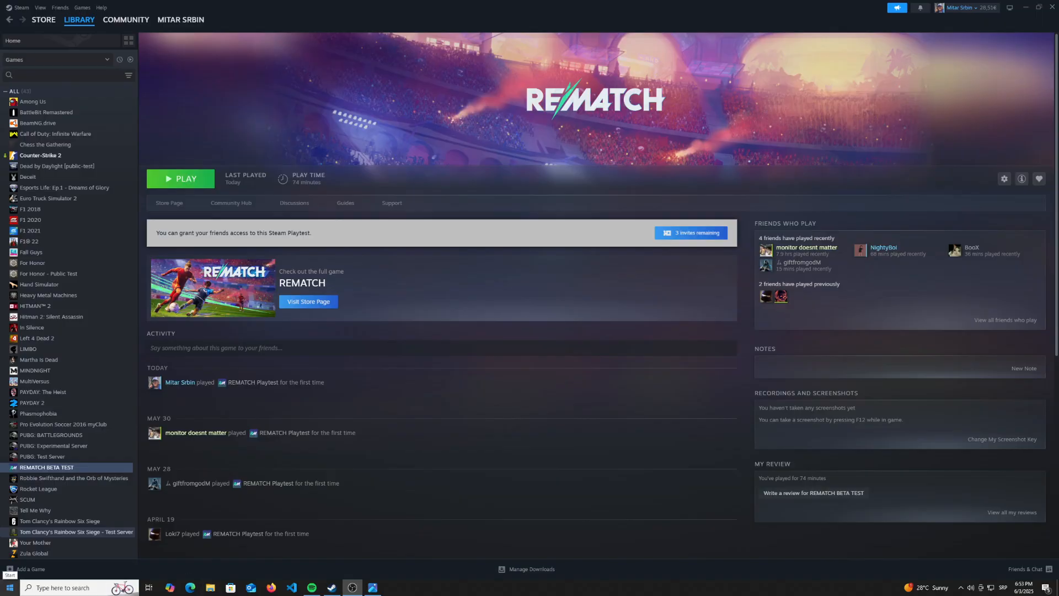
pyautogui.click(9, 587)
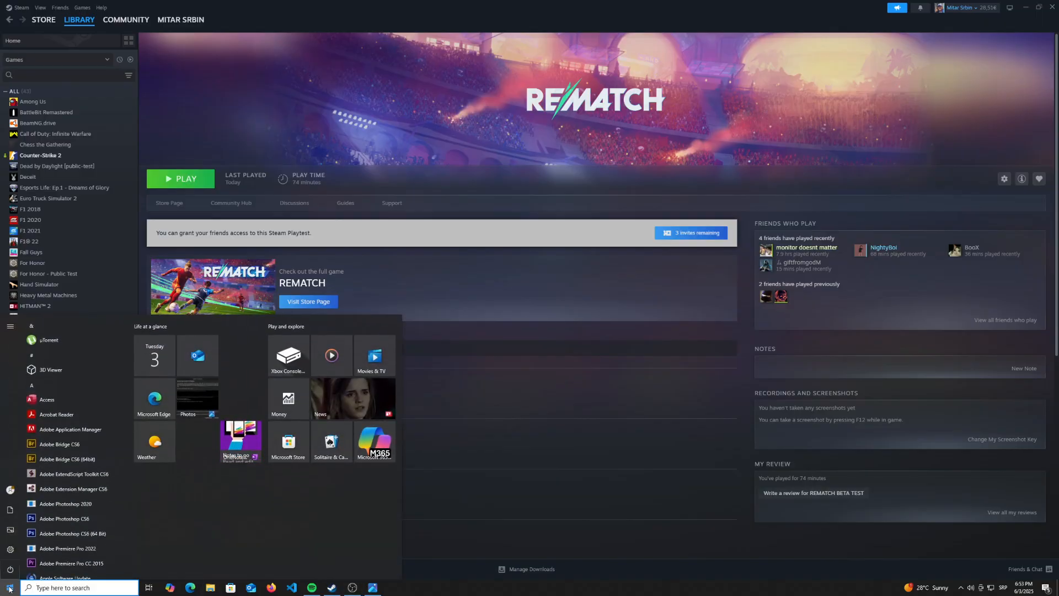
pyautogui.press('Win+r')
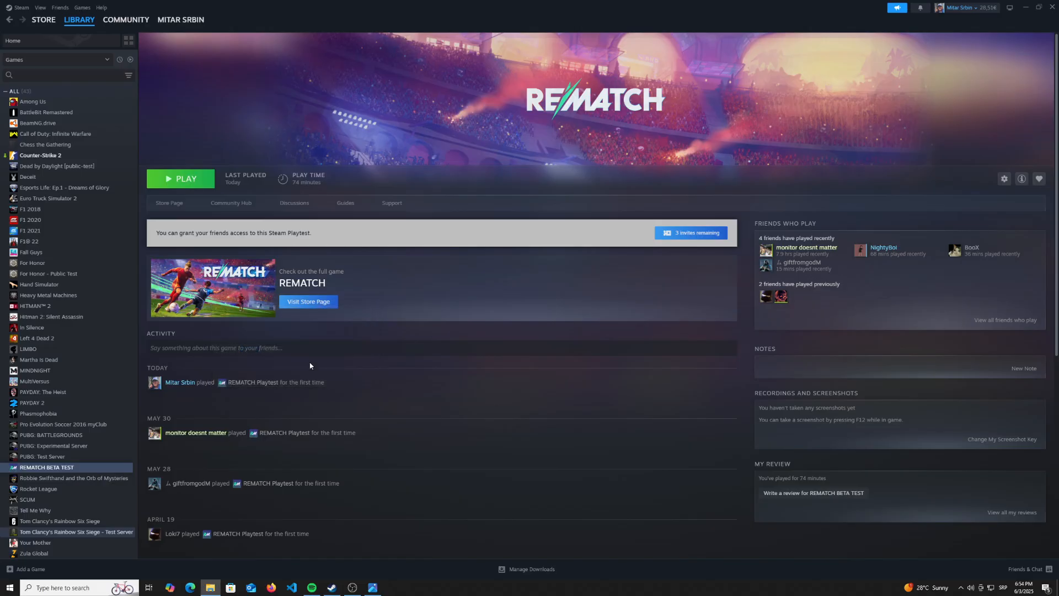
# Review the local AppData Temp folder contents, all 158 items selected for deletion
pyautogui.click(209, 586)
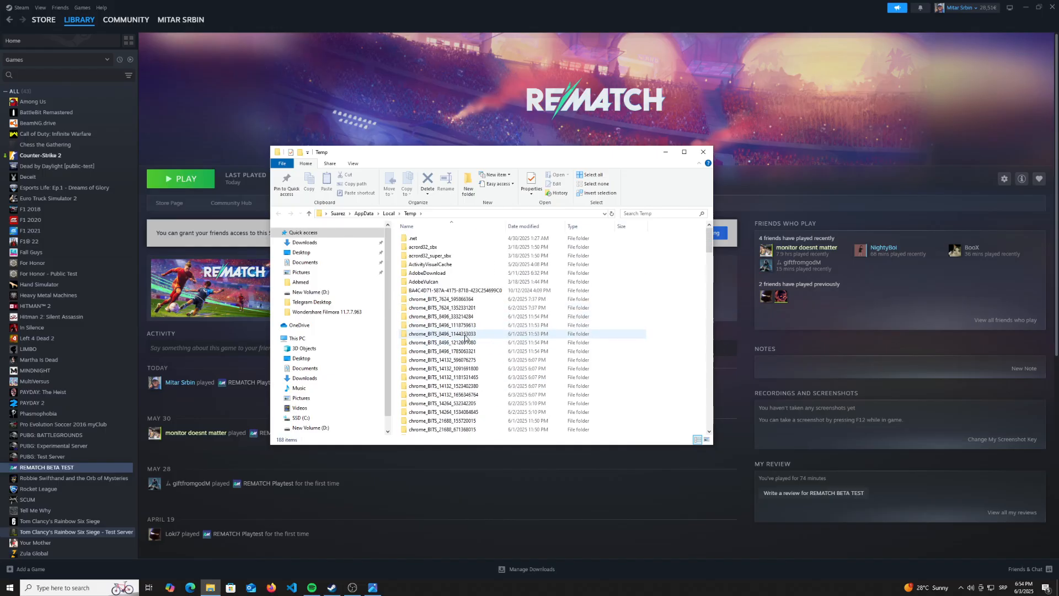
pyautogui.scroll(-3)
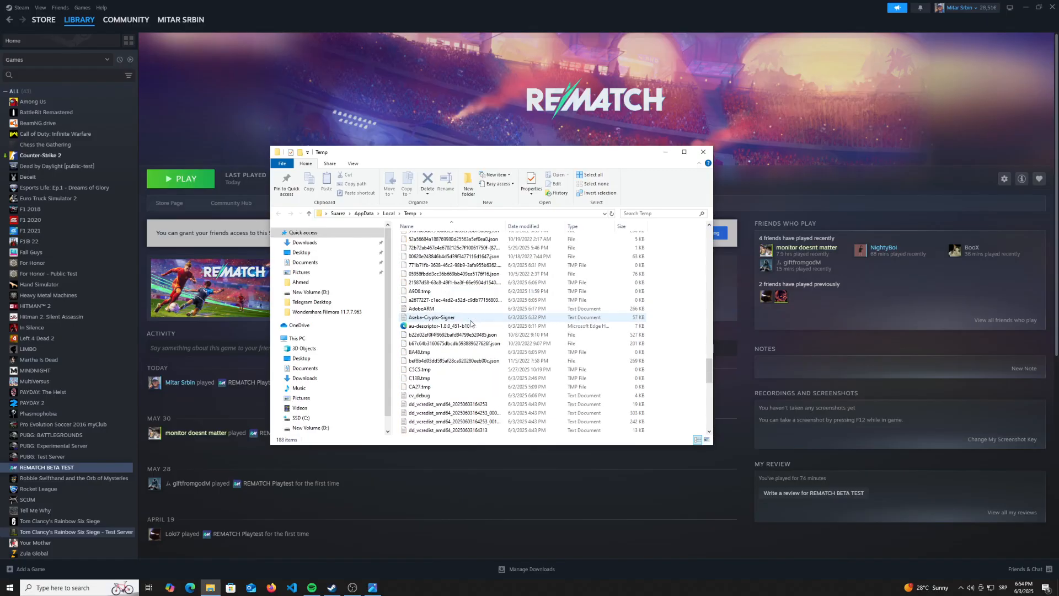
pyautogui.scroll(-3)
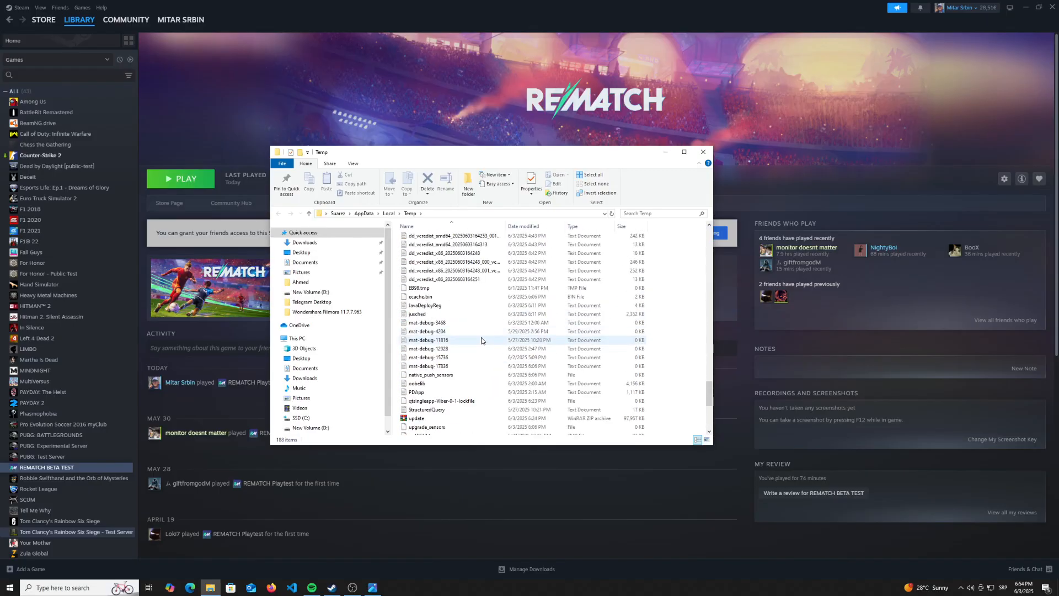
pyautogui.scroll(3)
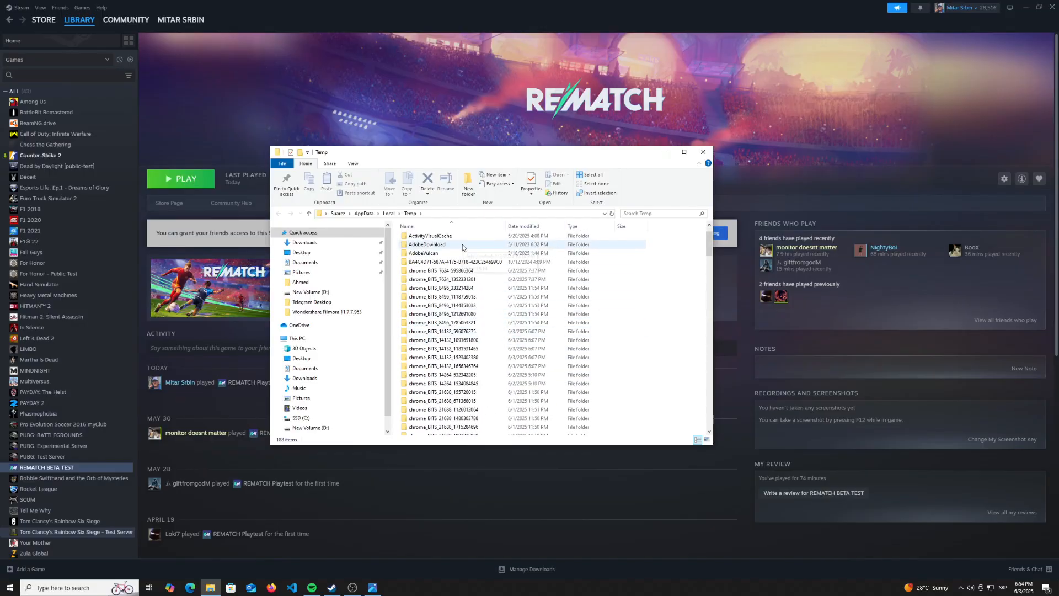
pyautogui.scroll(-3)
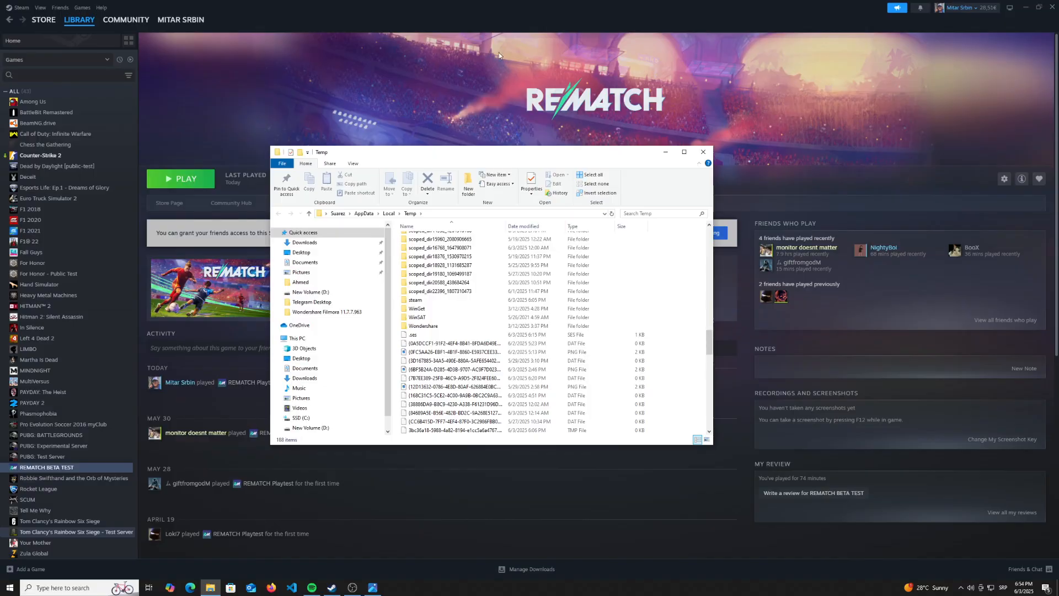
pyautogui.scroll(3)
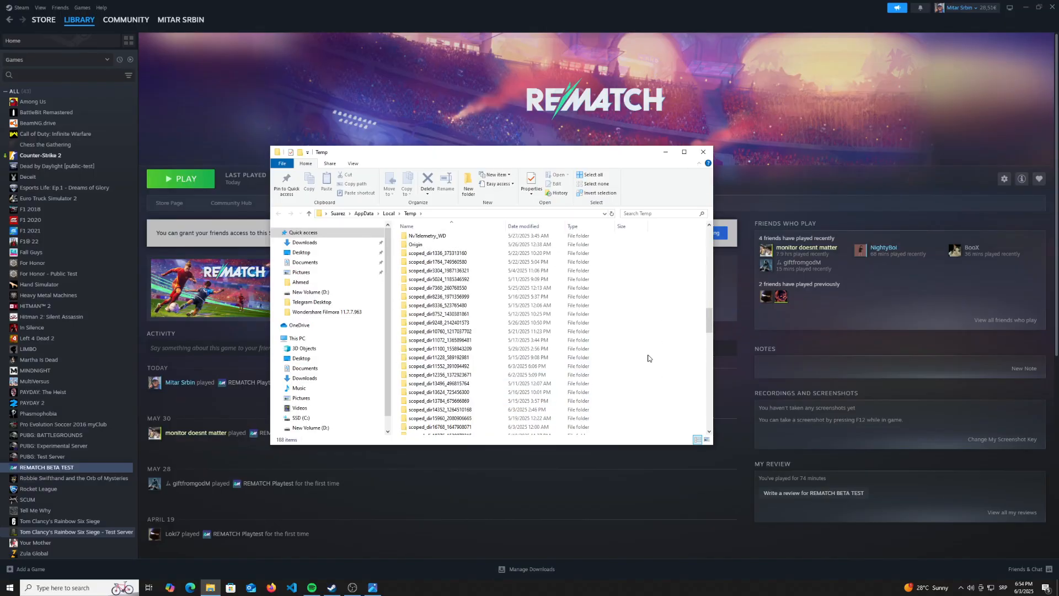
pyautogui.scroll(3)
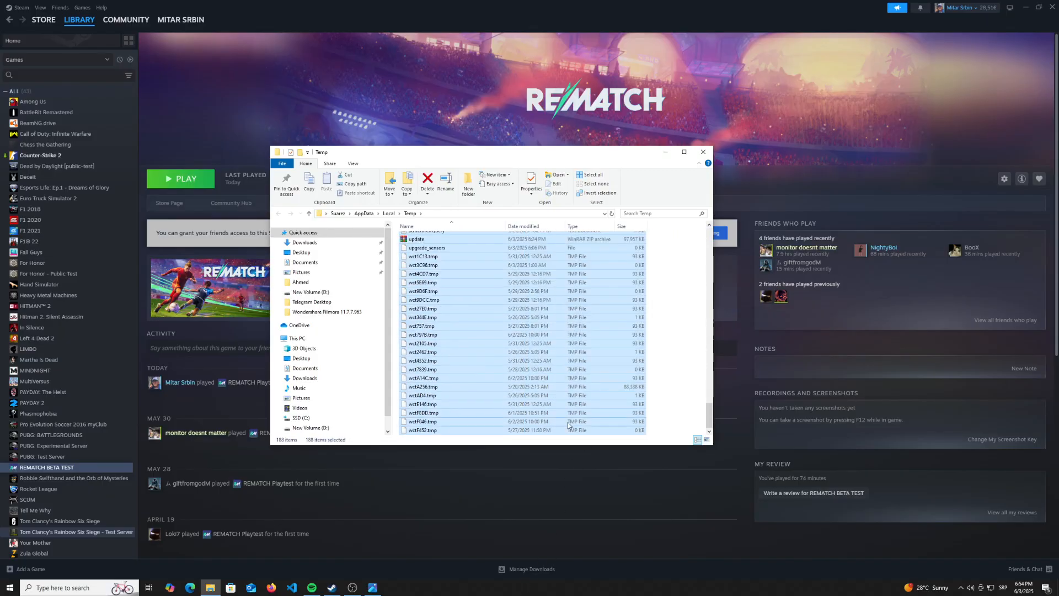
# Delete the Temp items, skipping admin-protected, in-use and missing files for all conflicts
pyautogui.click(427, 181)
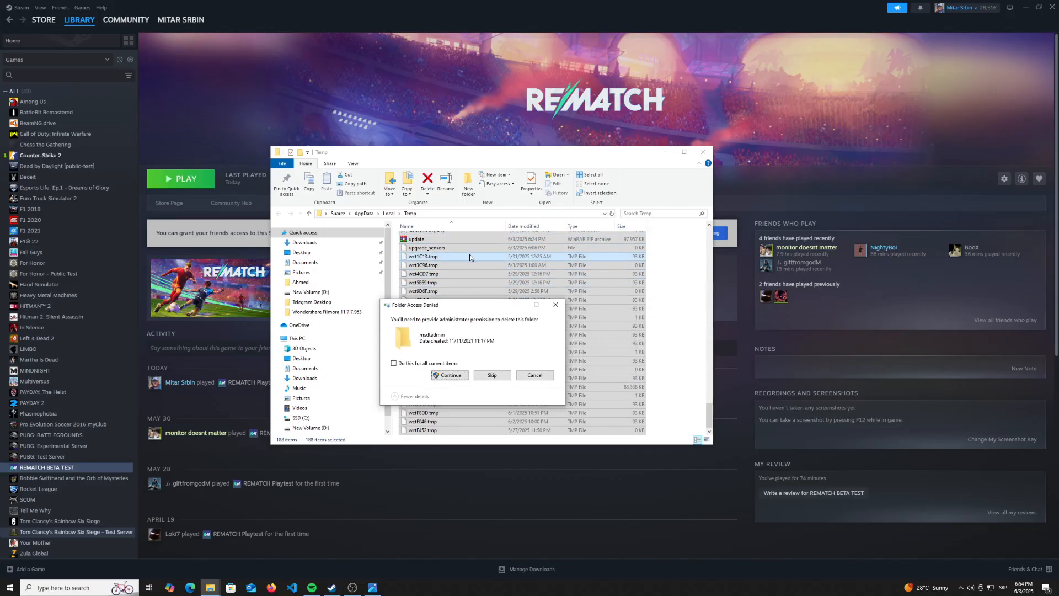
pyautogui.moveTo(484, 273)
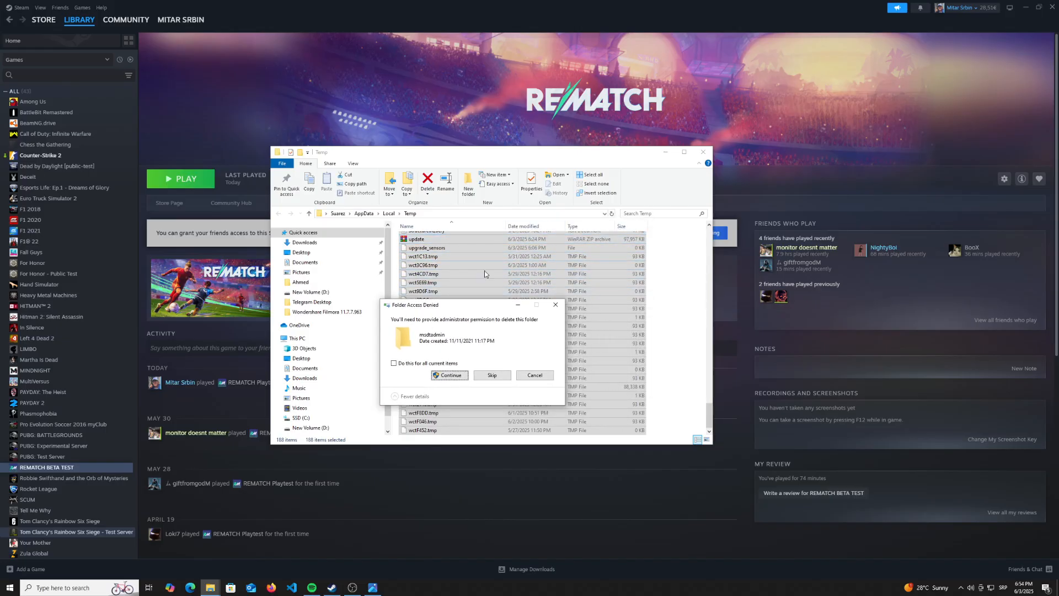
pyautogui.moveTo(170, 209)
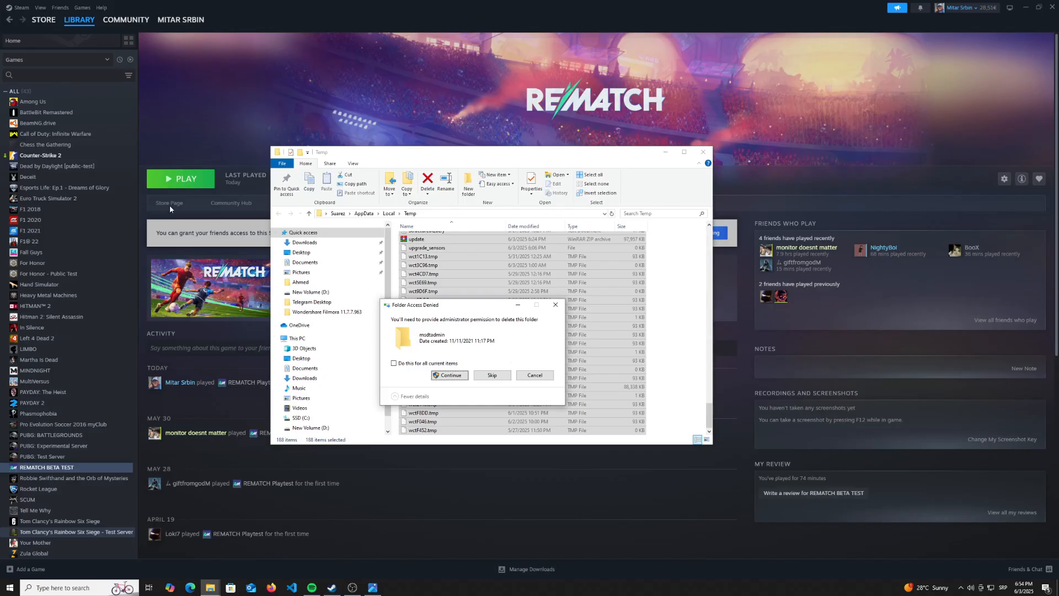
pyautogui.moveTo(196, 158)
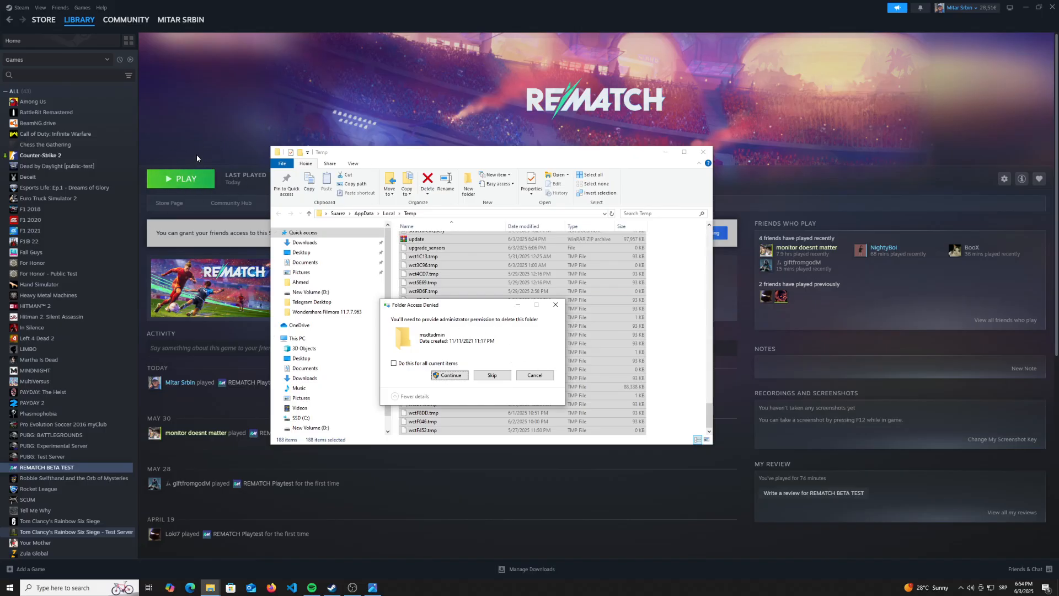
pyautogui.moveTo(438, 337)
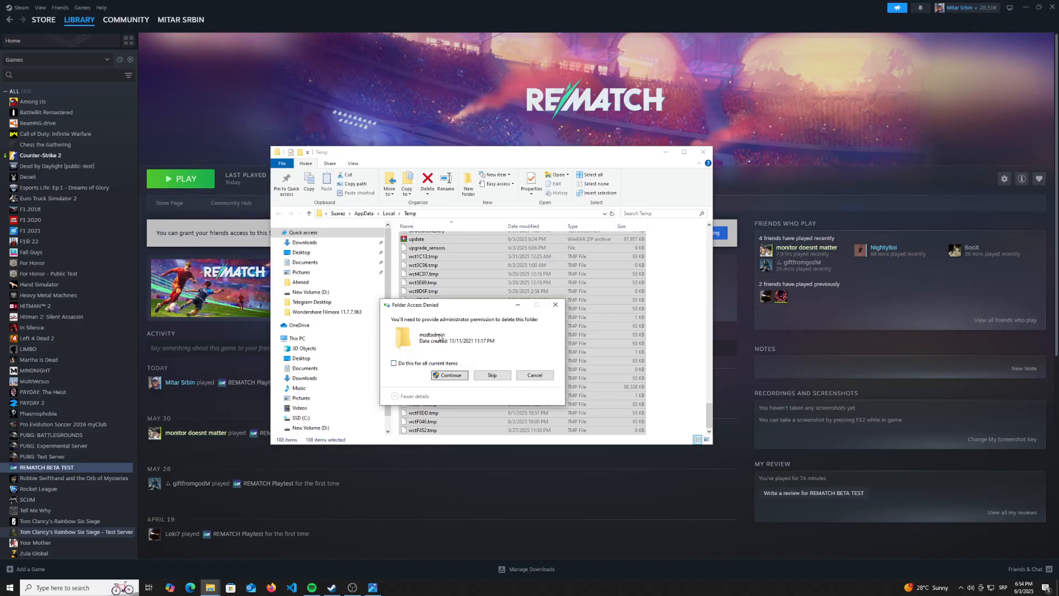
pyautogui.click(449, 375)
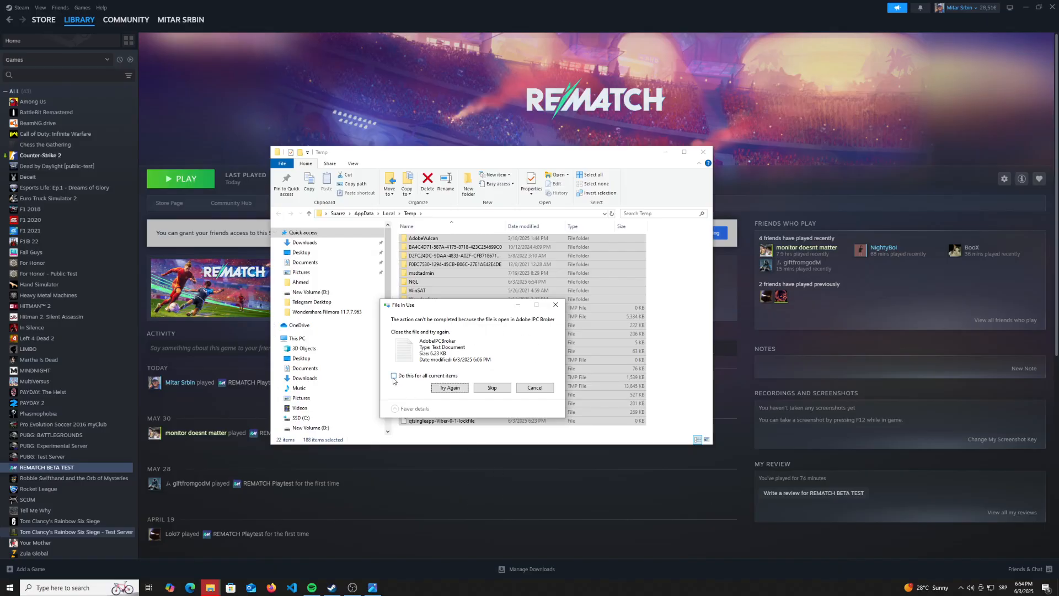
pyautogui.click(392, 375)
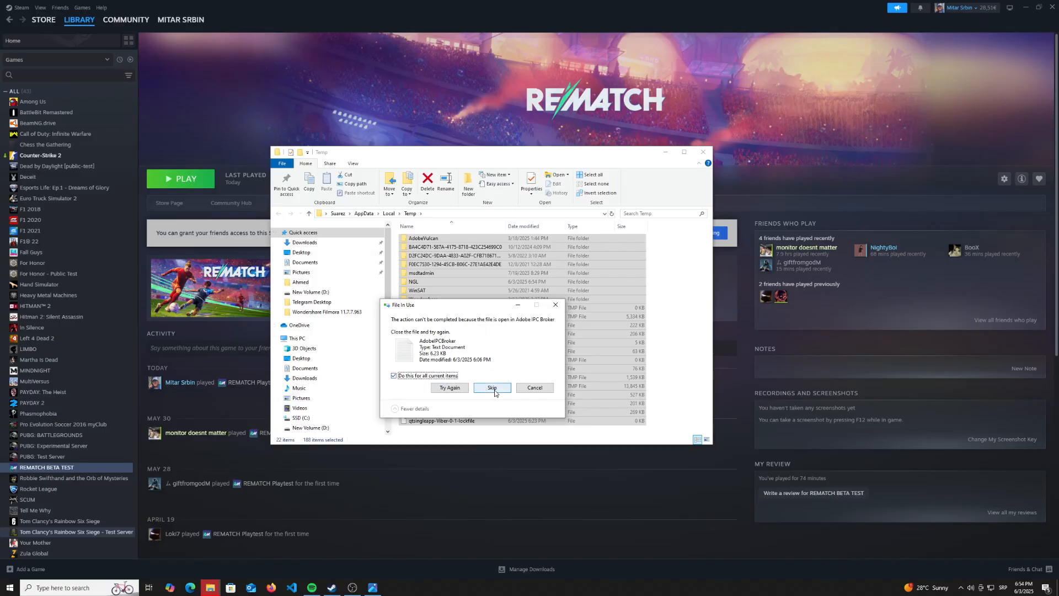
pyautogui.click(492, 387)
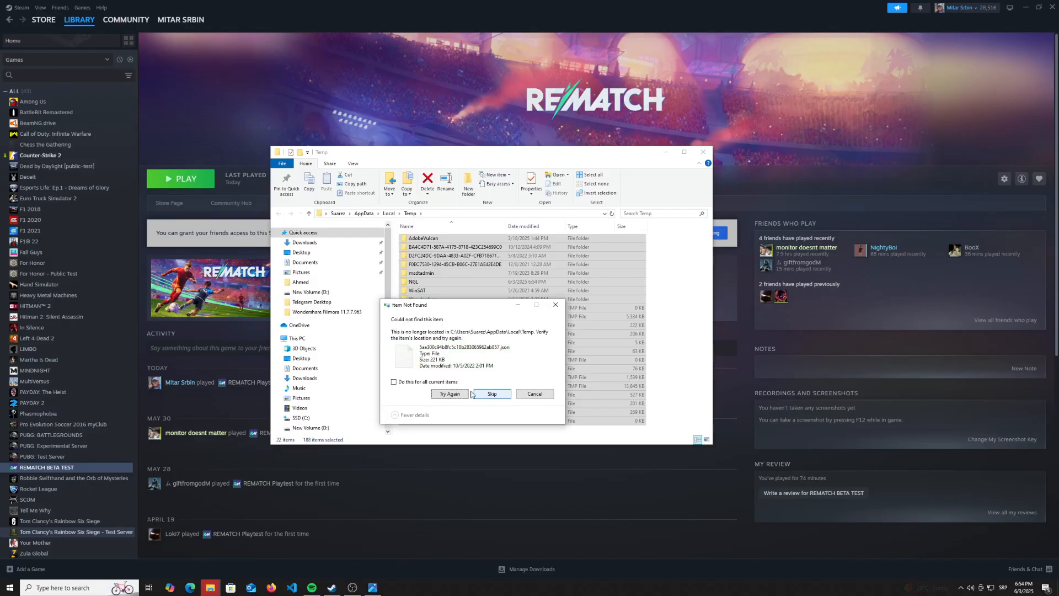
pyautogui.click(492, 394)
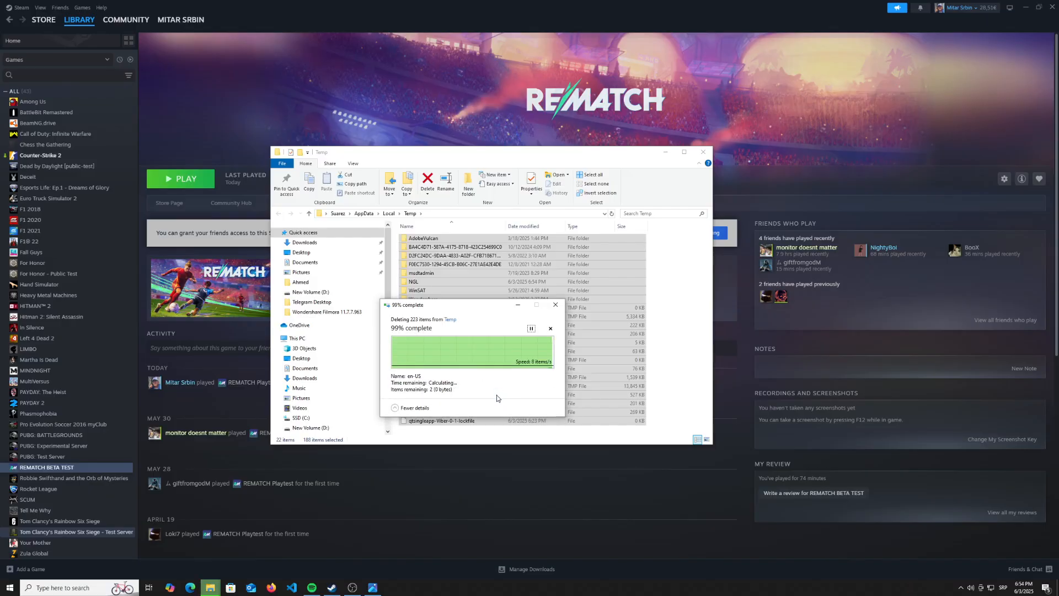
pyautogui.moveTo(479, 400)
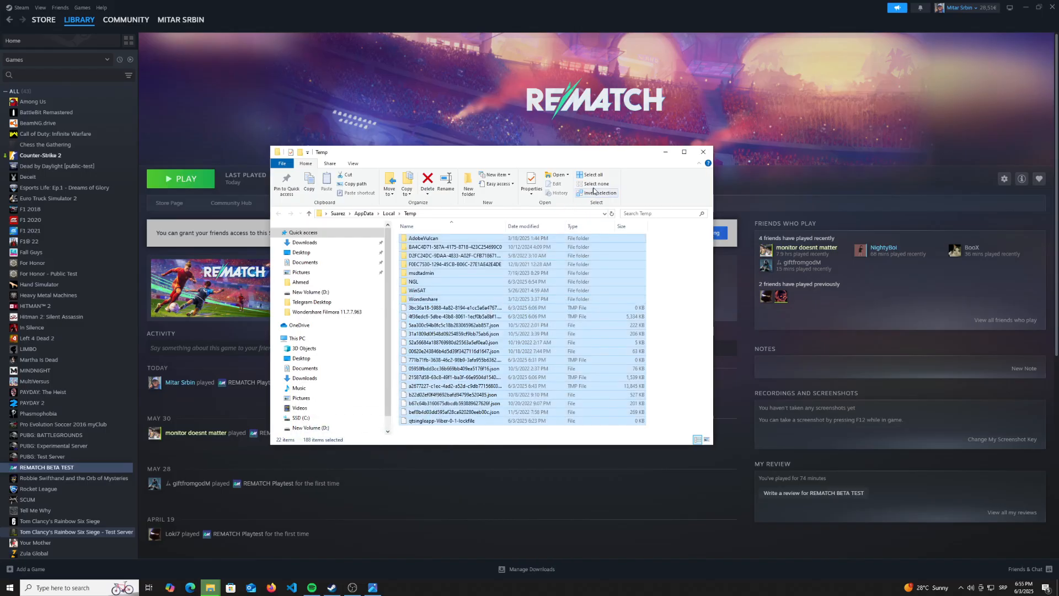
# Close the Temp folder window and reveal the hidden system tray icons for NVIDIA Settings
pyautogui.click(702, 151)
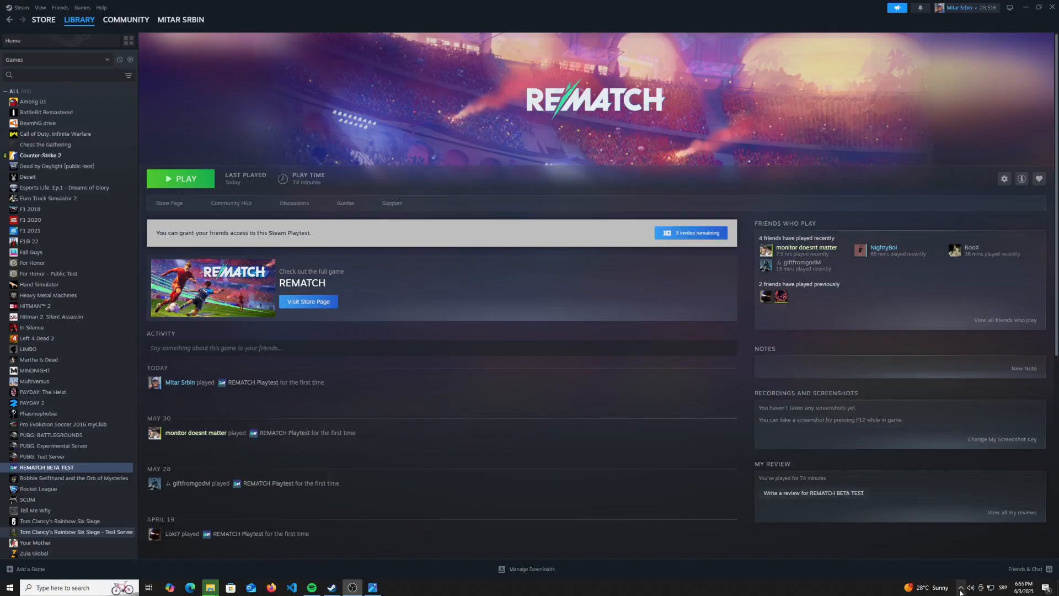
pyautogui.moveTo(962, 587)
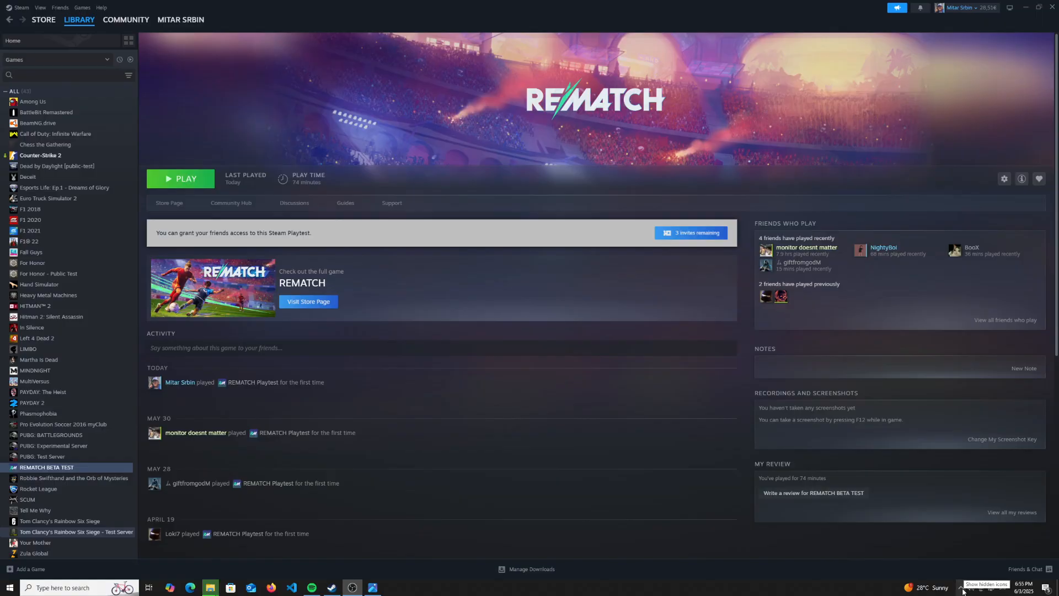
pyautogui.click(962, 587)
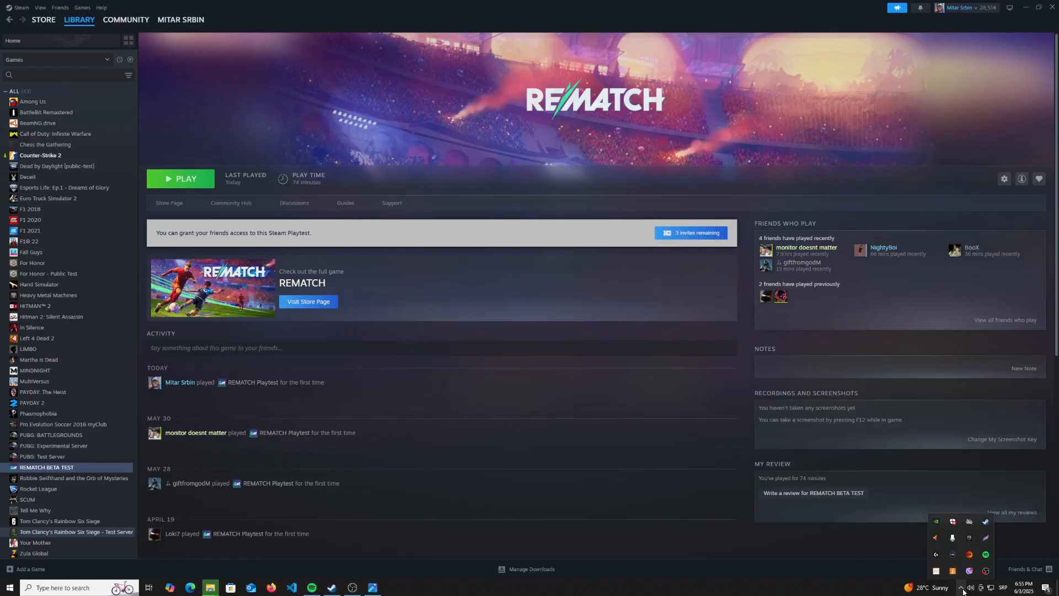
pyautogui.moveTo(936, 521)
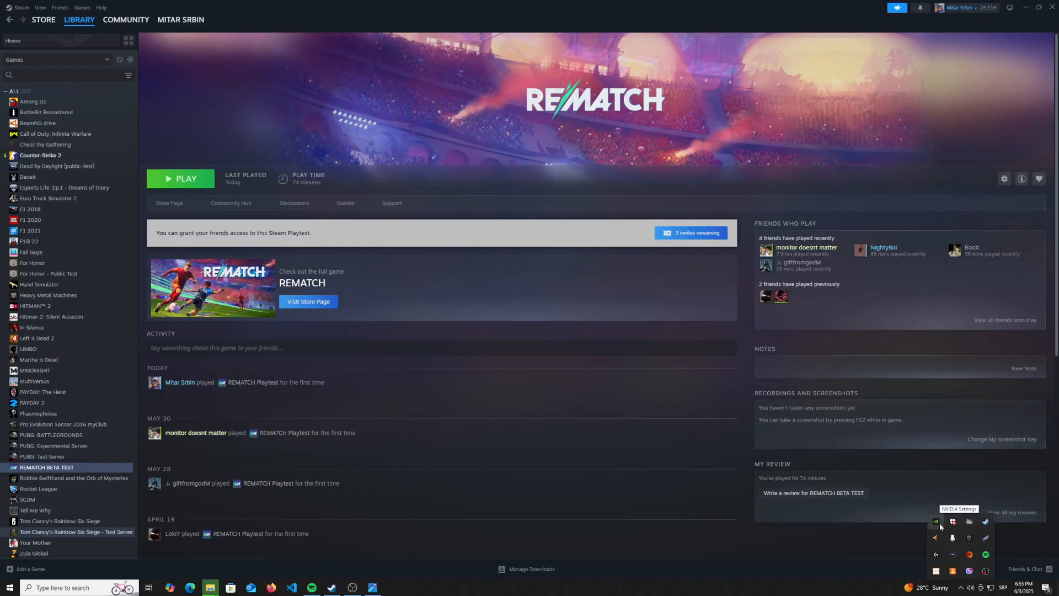
pyautogui.moveTo(573, 408)
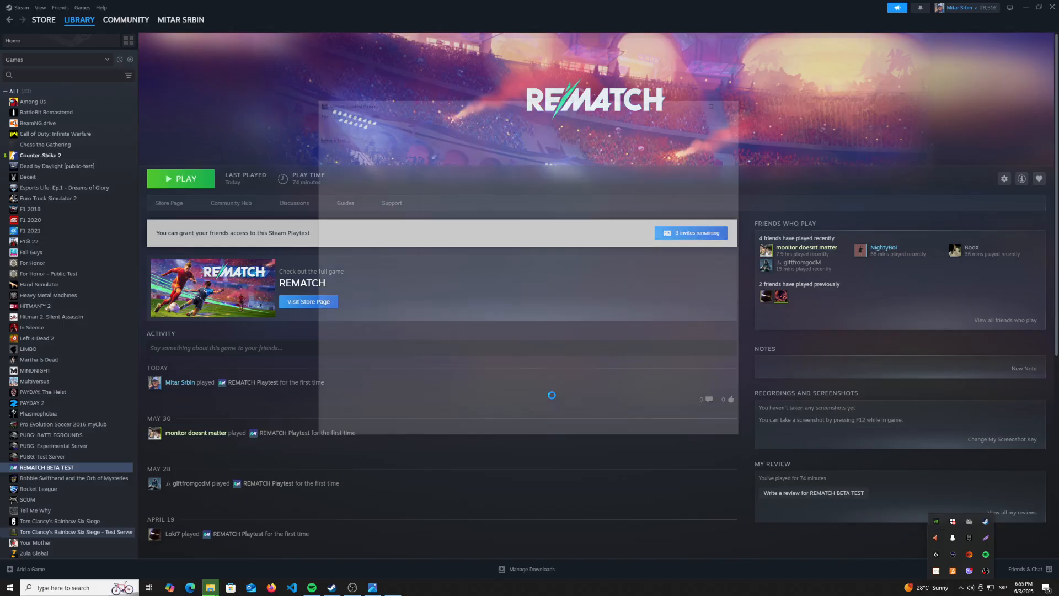
# Load the global Manage 3D Settings list and locate the Triple buffering and Vertical sync rows
pyautogui.click(392, 587)
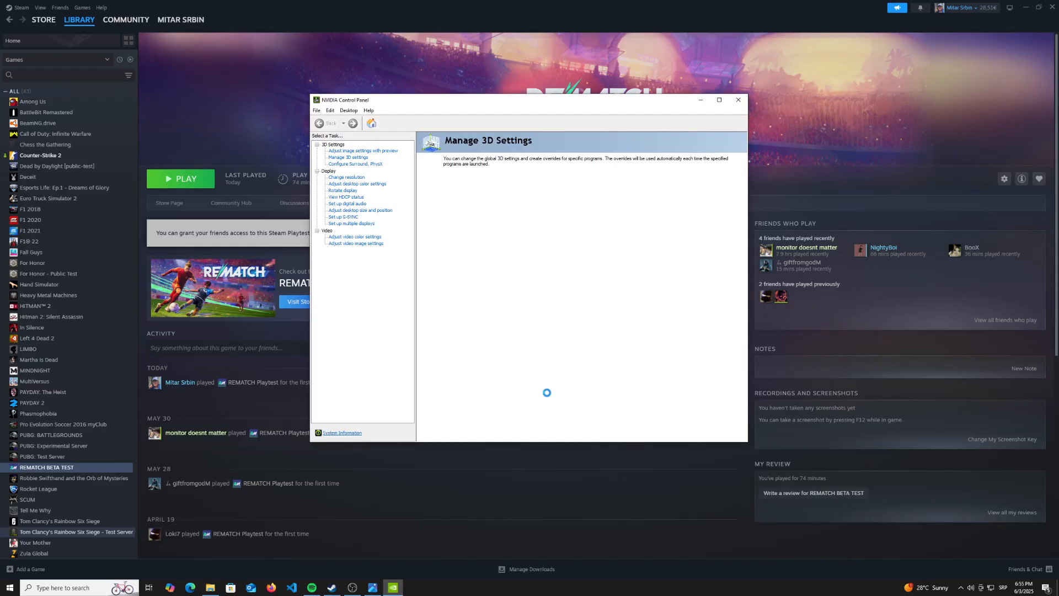
pyautogui.click(347, 158)
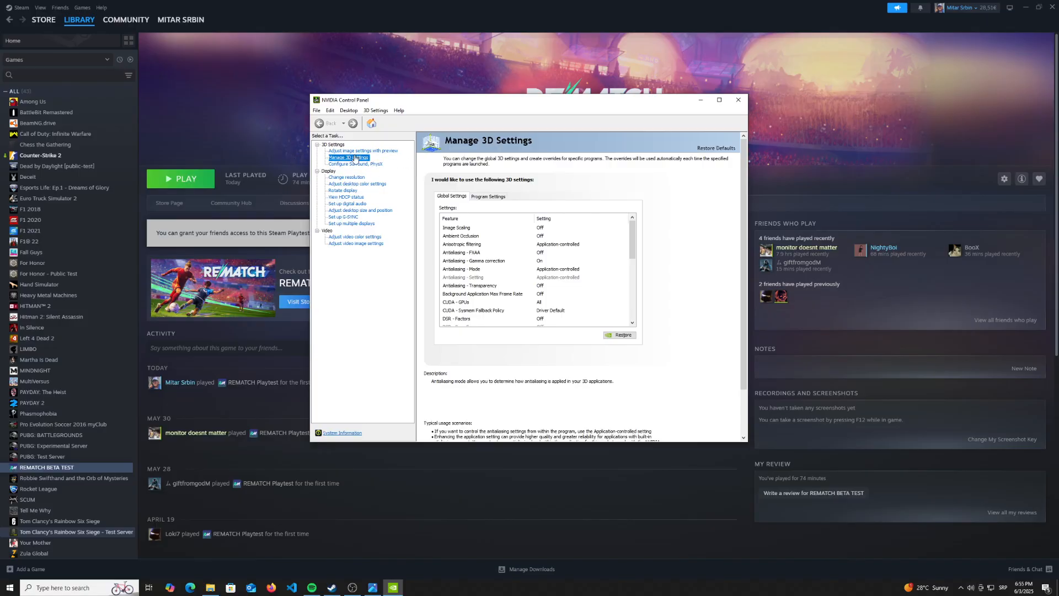
pyautogui.scroll(-3)
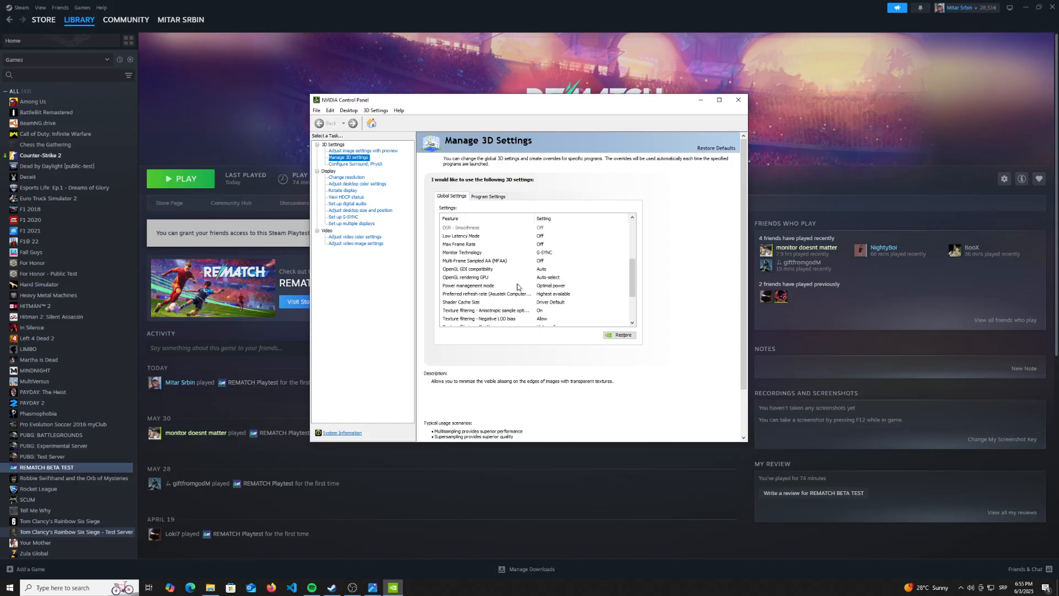
pyautogui.scroll(-3)
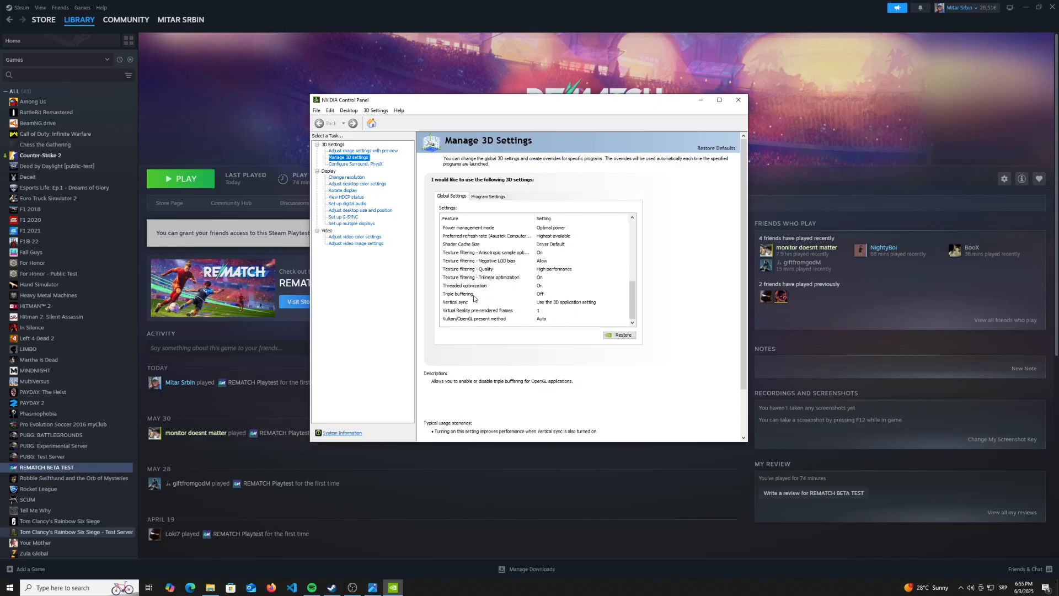
pyautogui.click(473, 293)
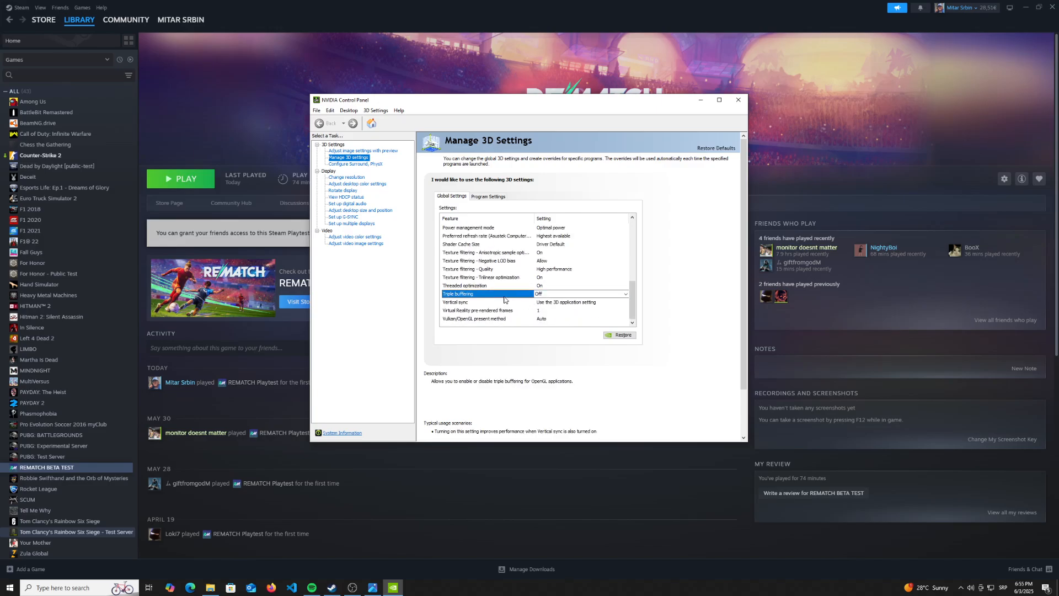
pyautogui.click(477, 302)
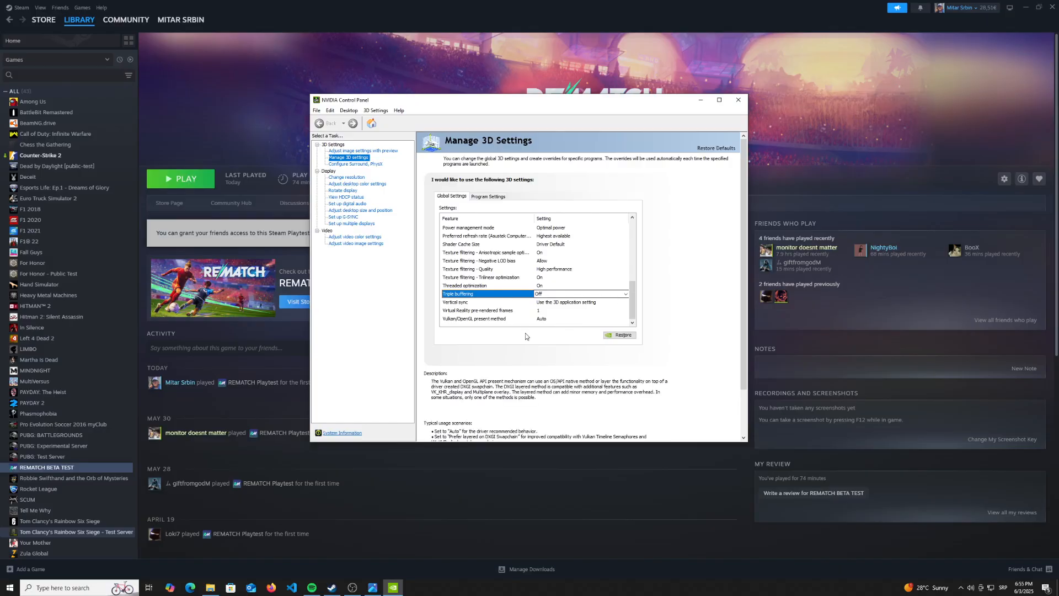
# Leave Vertical sync on 'Use the 3D application setting' and close the NVIDIA Control Panel
pyautogui.click(458, 302)
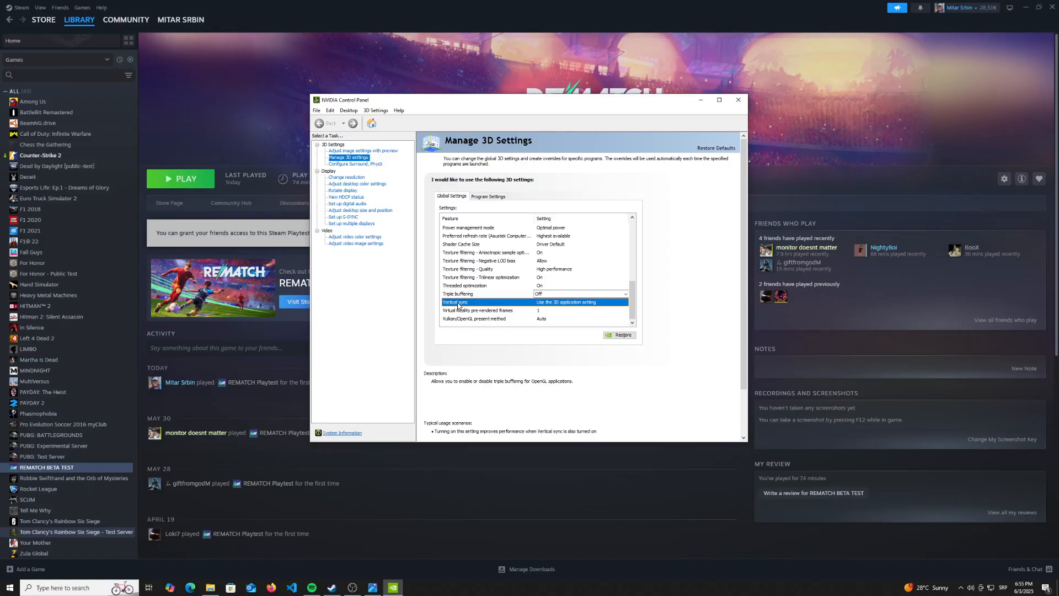
pyautogui.click(479, 302)
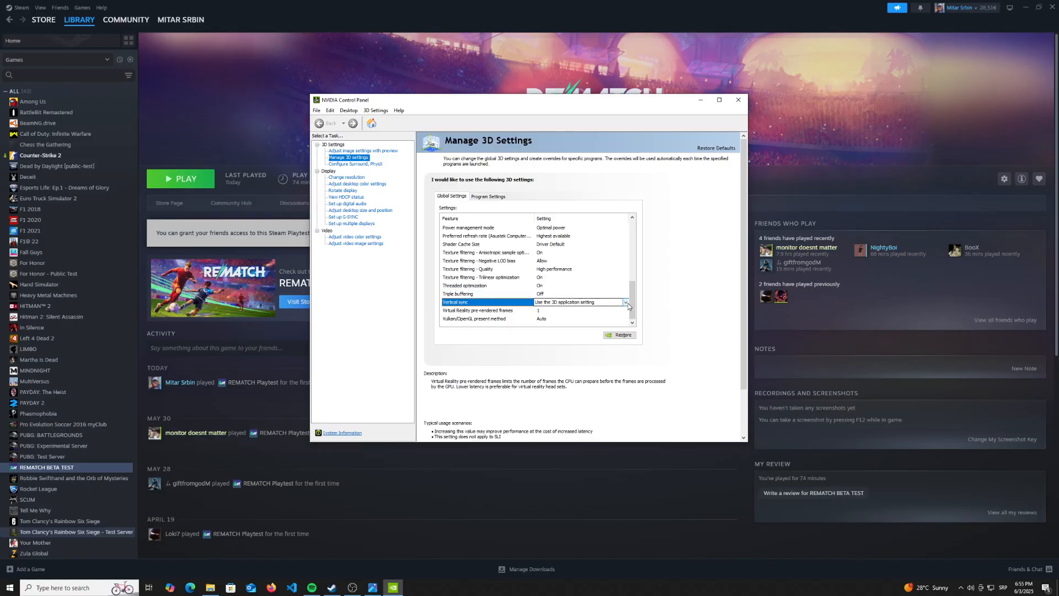
pyautogui.click(625, 302)
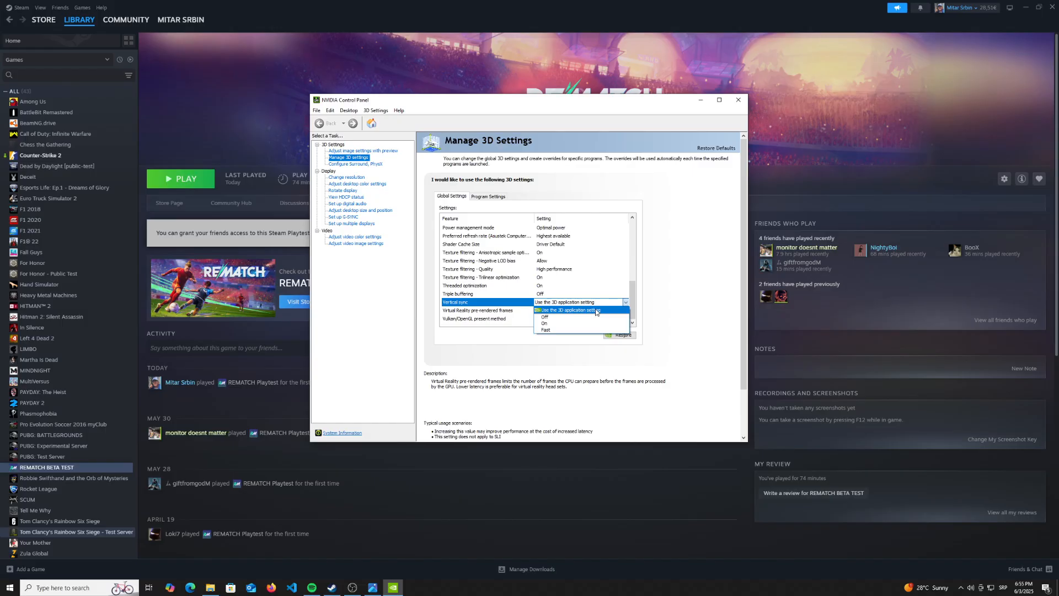
pyautogui.moveTo(432, 282)
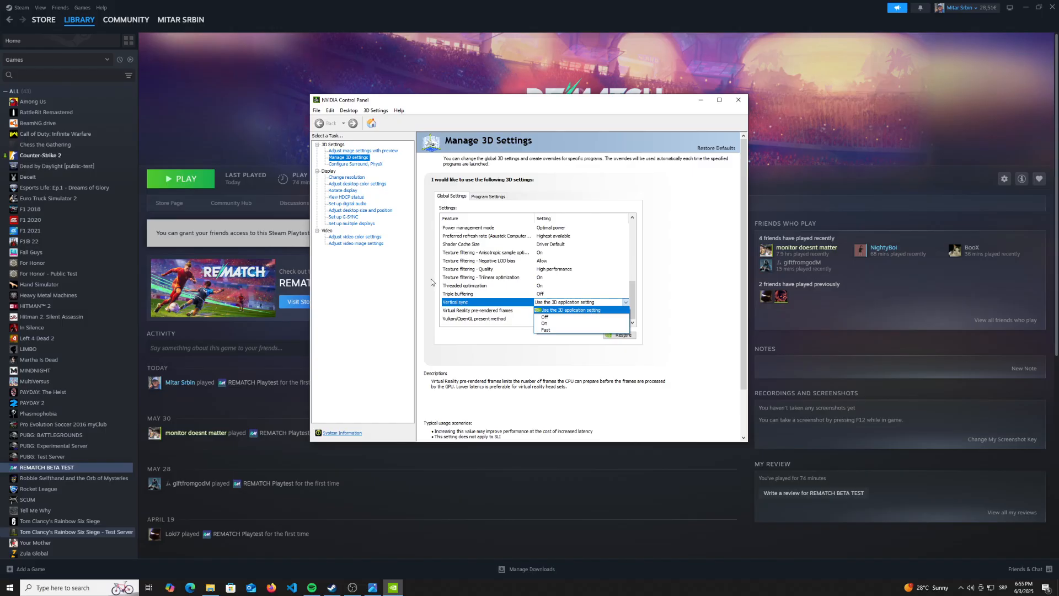
pyautogui.click(569, 309)
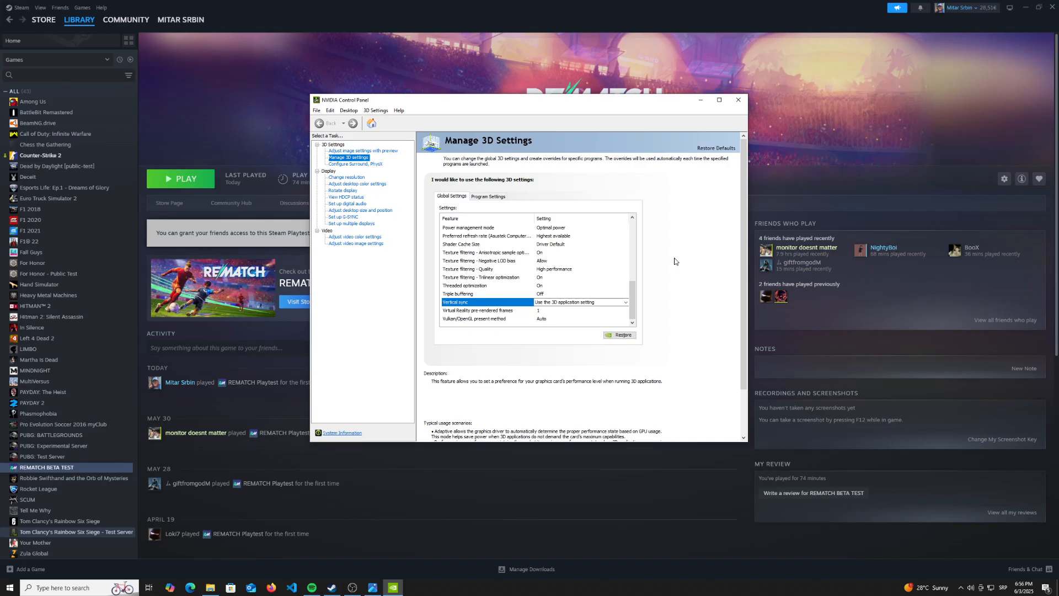
pyautogui.moveTo(692, 223)
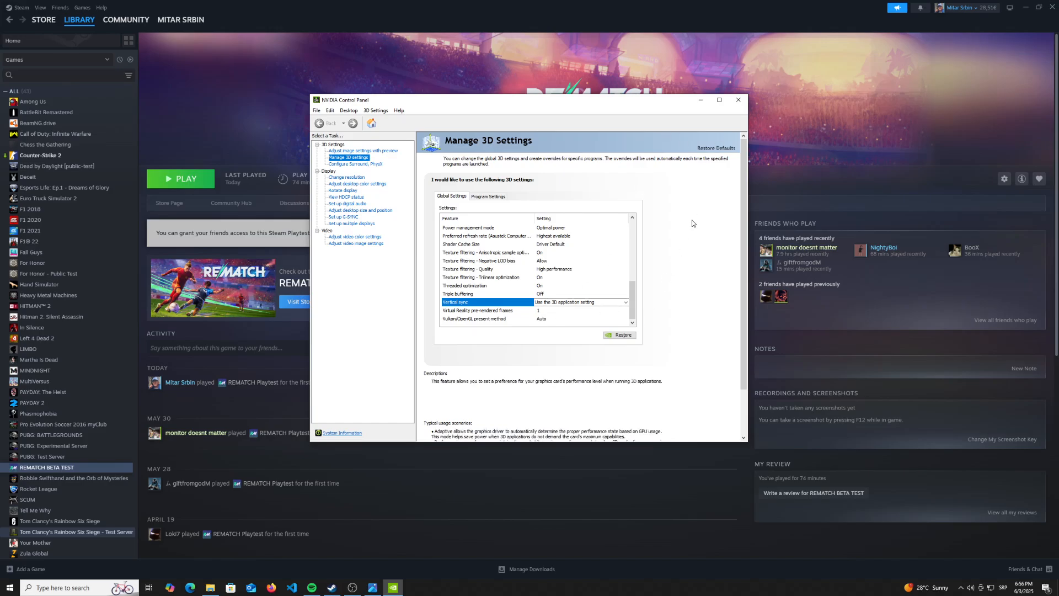
pyautogui.moveTo(732, 106)
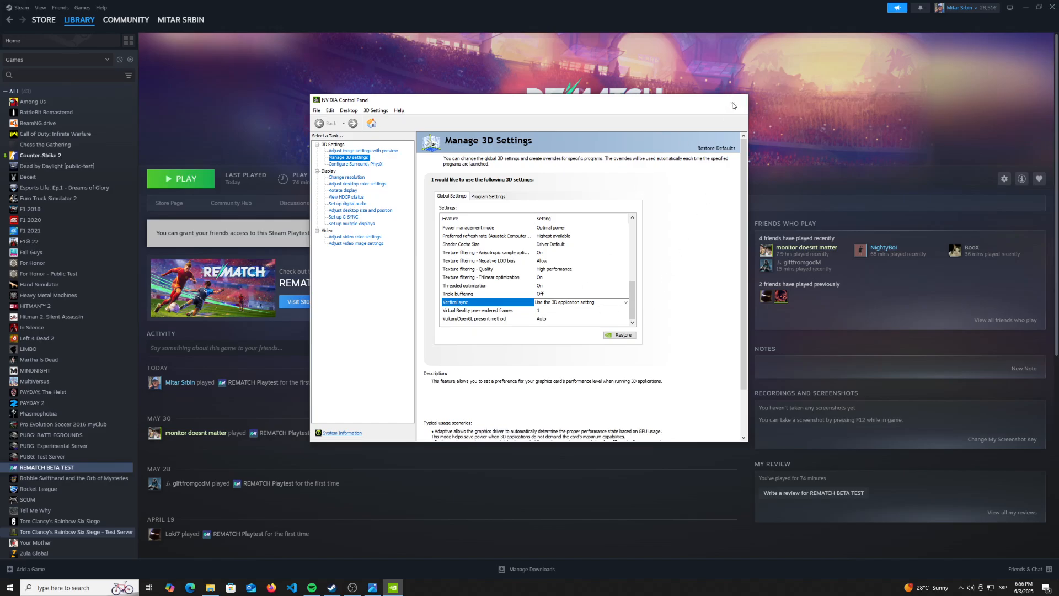
pyautogui.click(741, 101)
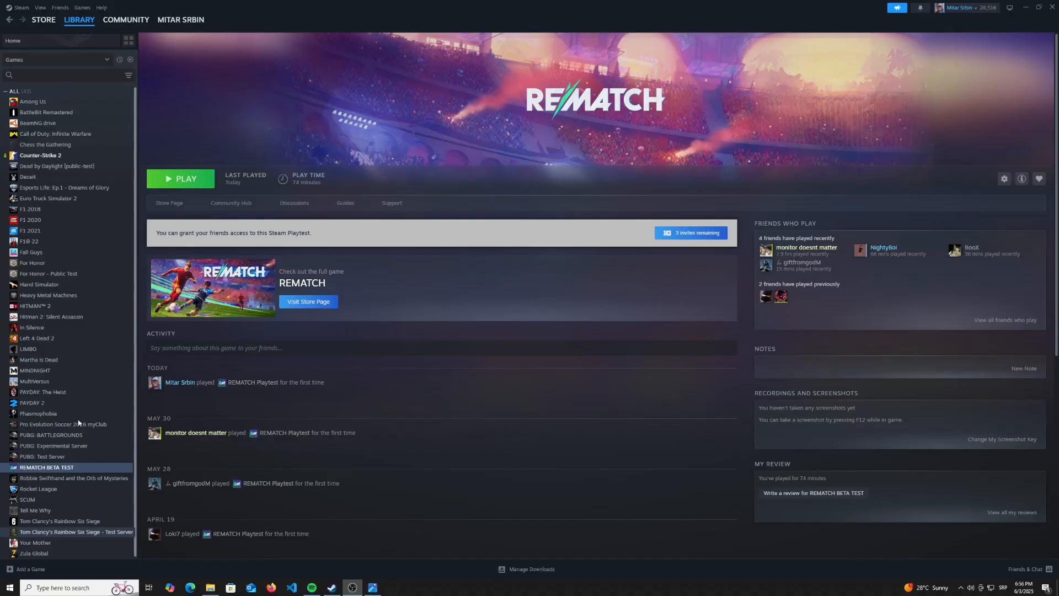
pyautogui.moveTo(88, 462)
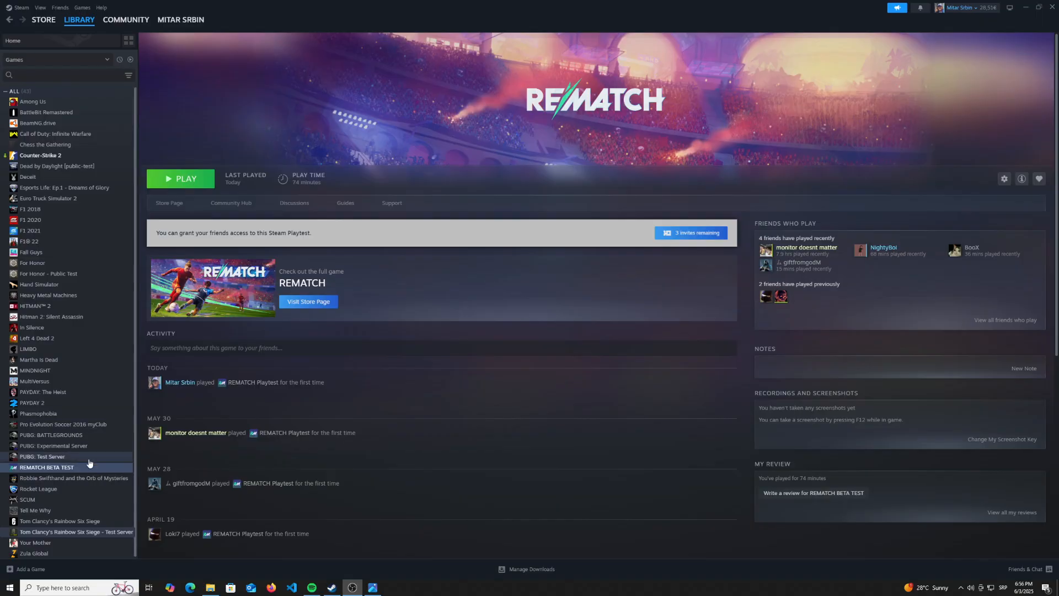
# Bring up the Properties window for REMATCH BETA TEST from the library list
pyautogui.rightClick(47, 467)
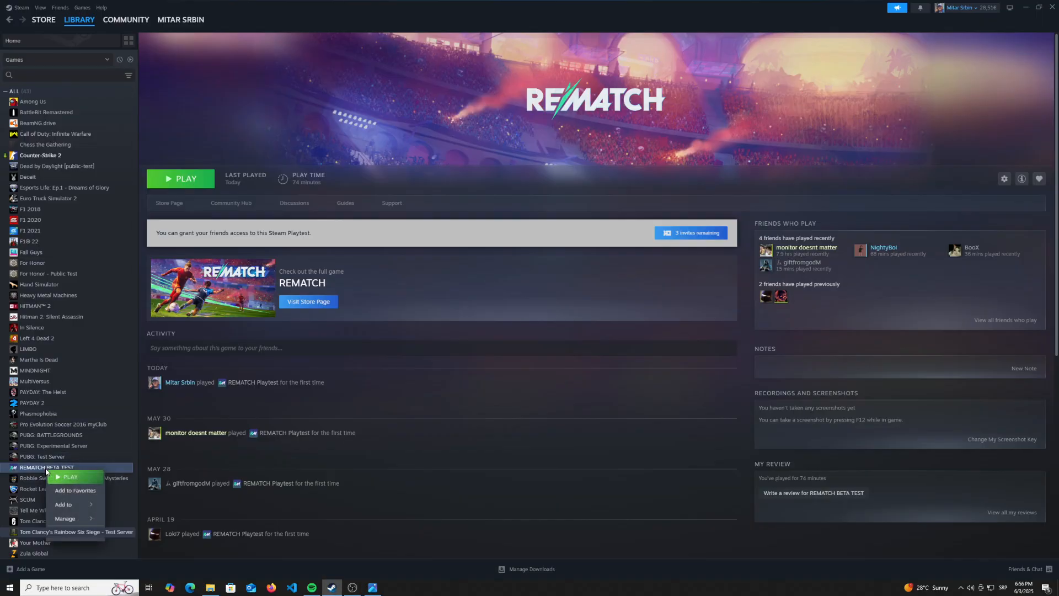
pyautogui.click(696, 8)
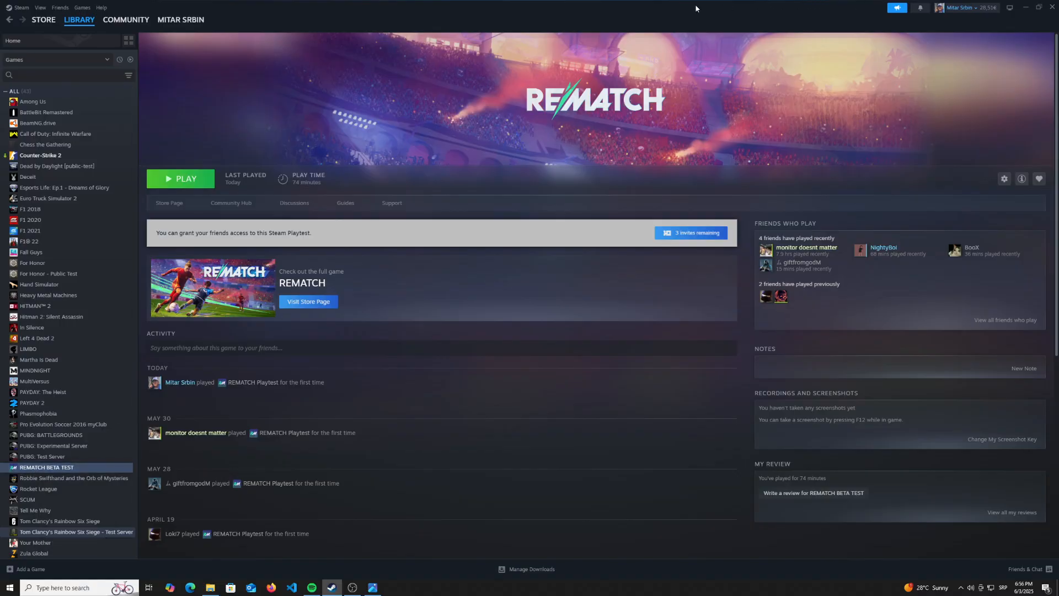
pyautogui.moveTo(44, 480)
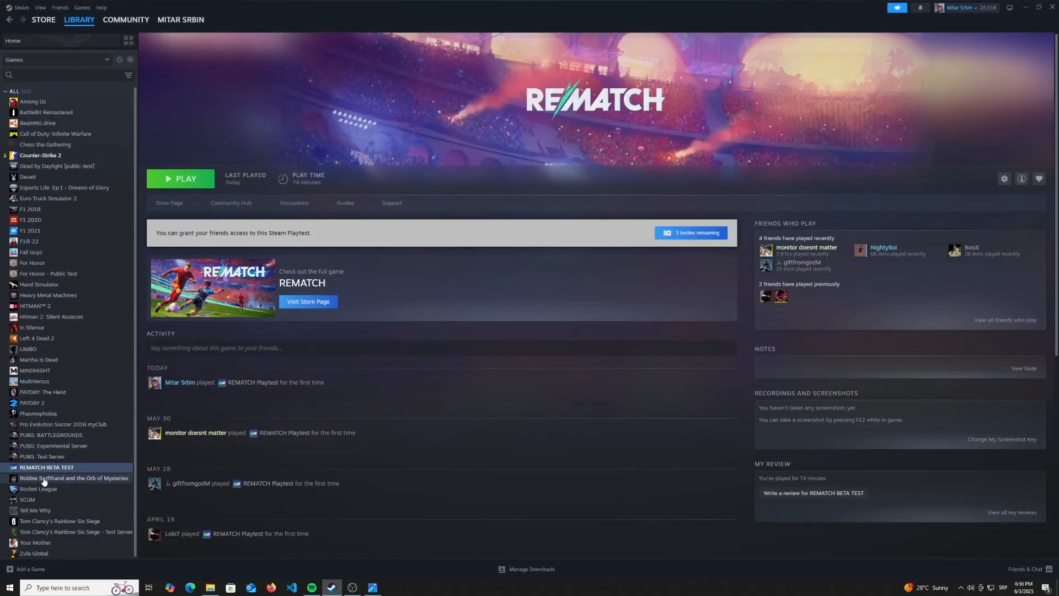
pyautogui.rightClick(46, 466)
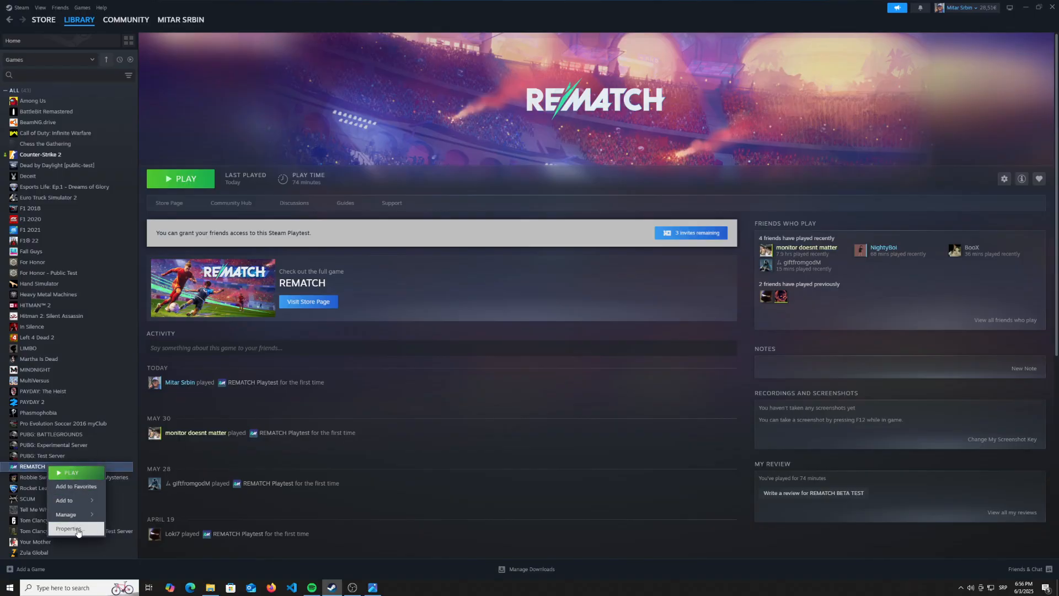
pyautogui.click(68, 528)
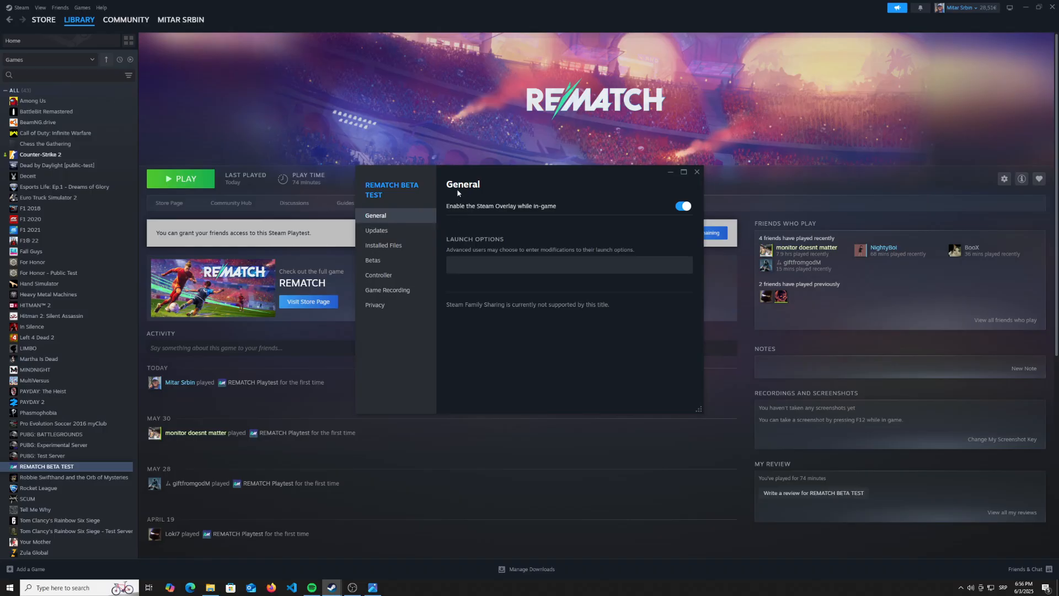
pyautogui.moveTo(481, 197)
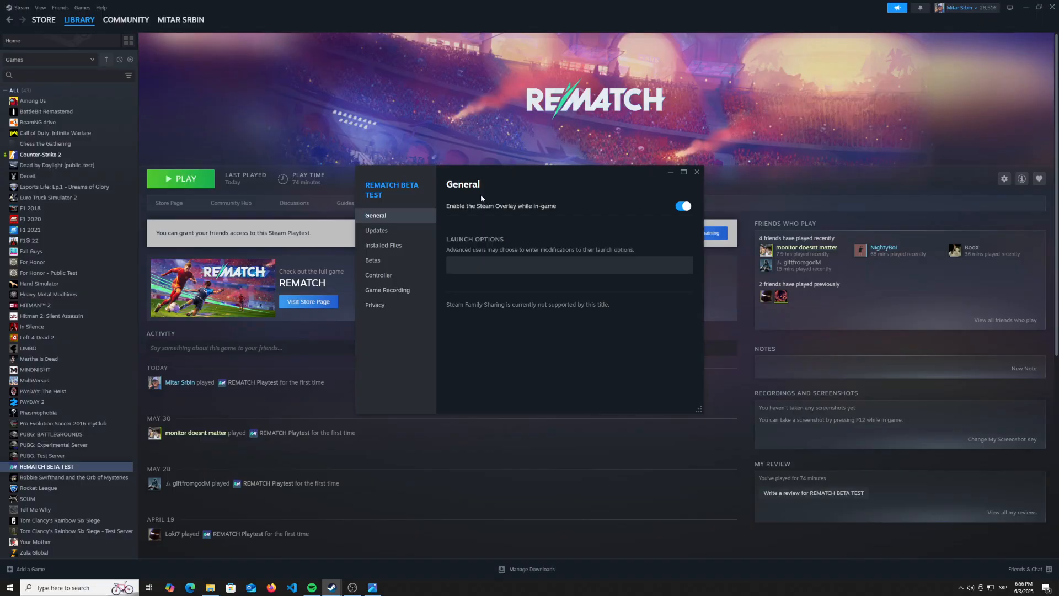
pyautogui.moveTo(377, 305)
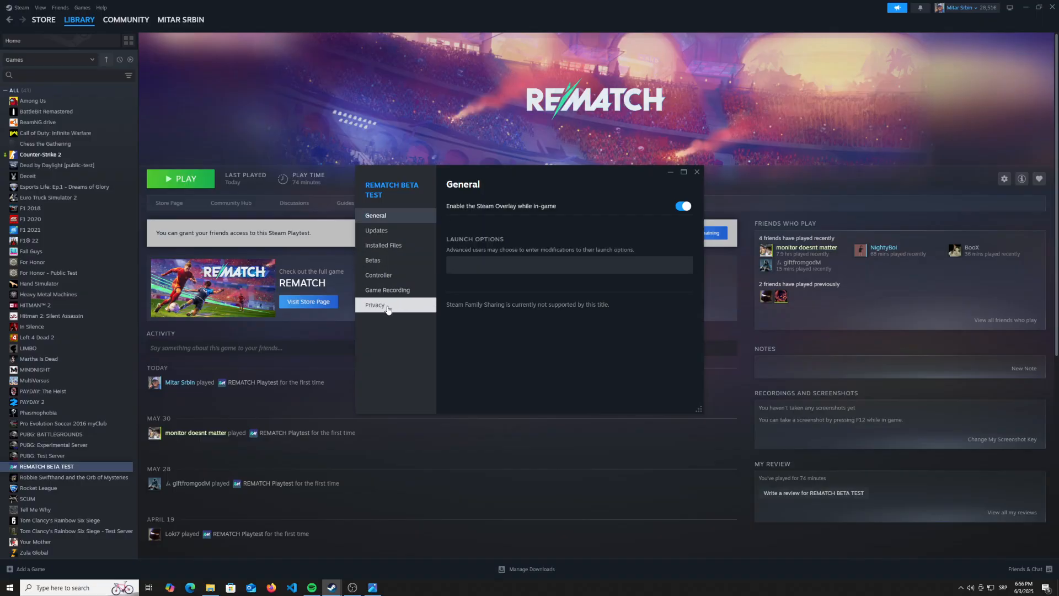
pyautogui.moveTo(396, 244)
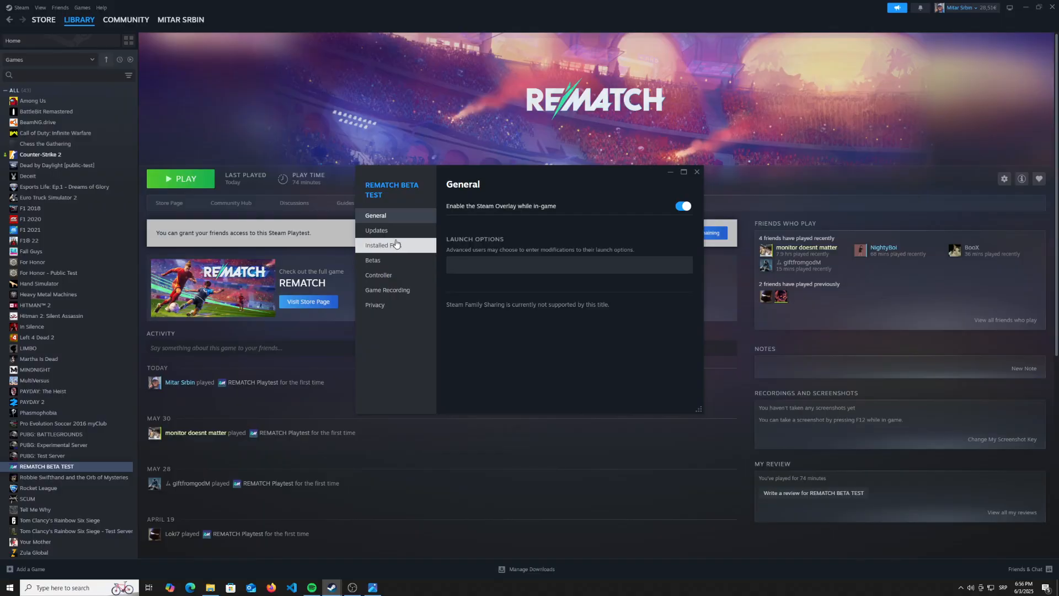
# Switch the Properties window to the Installed Files page showing 4.62 GB installed
pyautogui.click(382, 245)
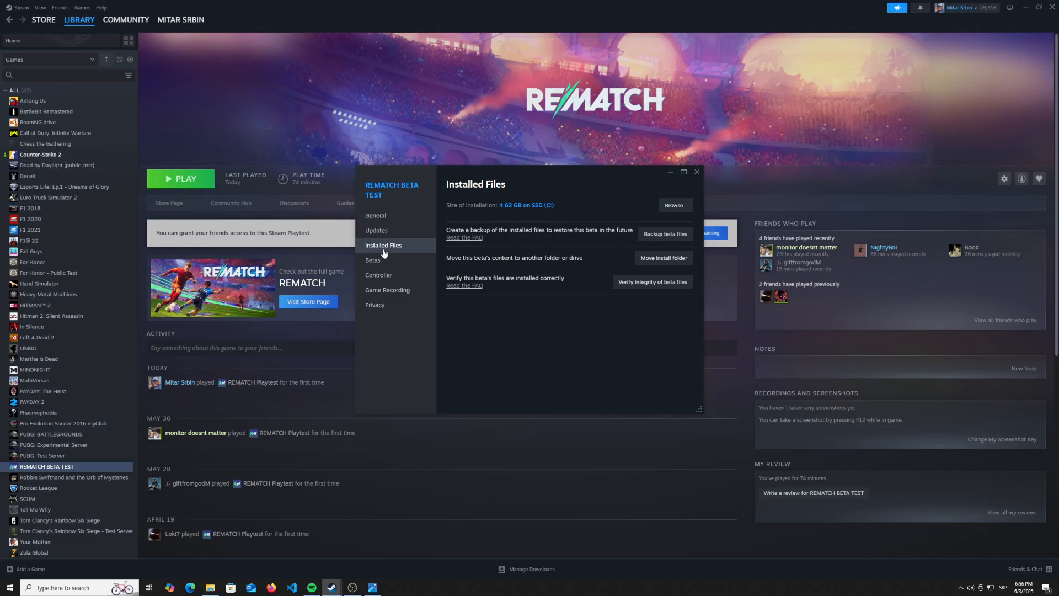
pyautogui.moveTo(600, 301)
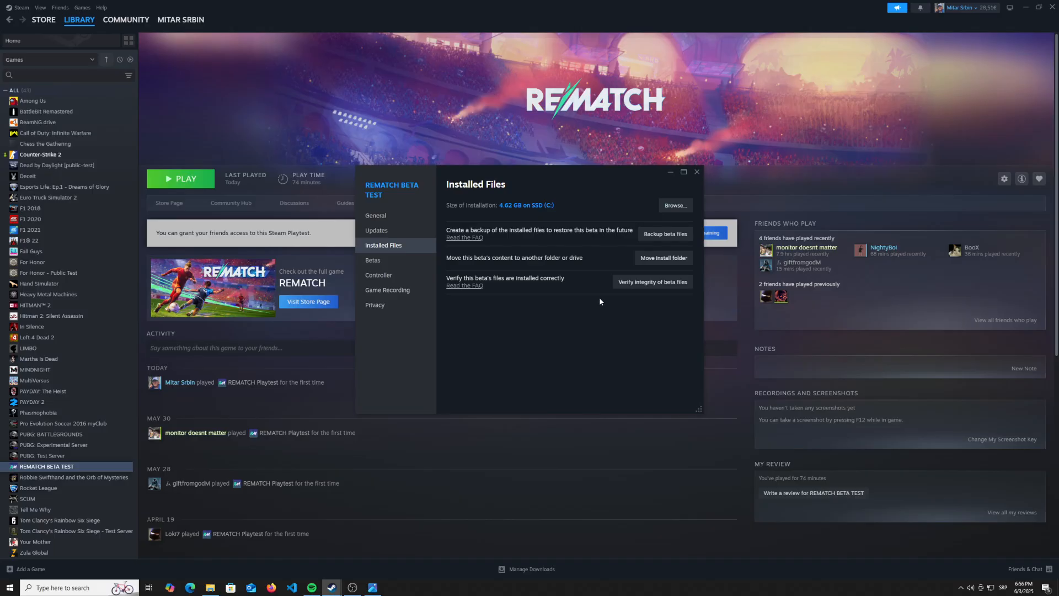
pyautogui.moveTo(383, 252)
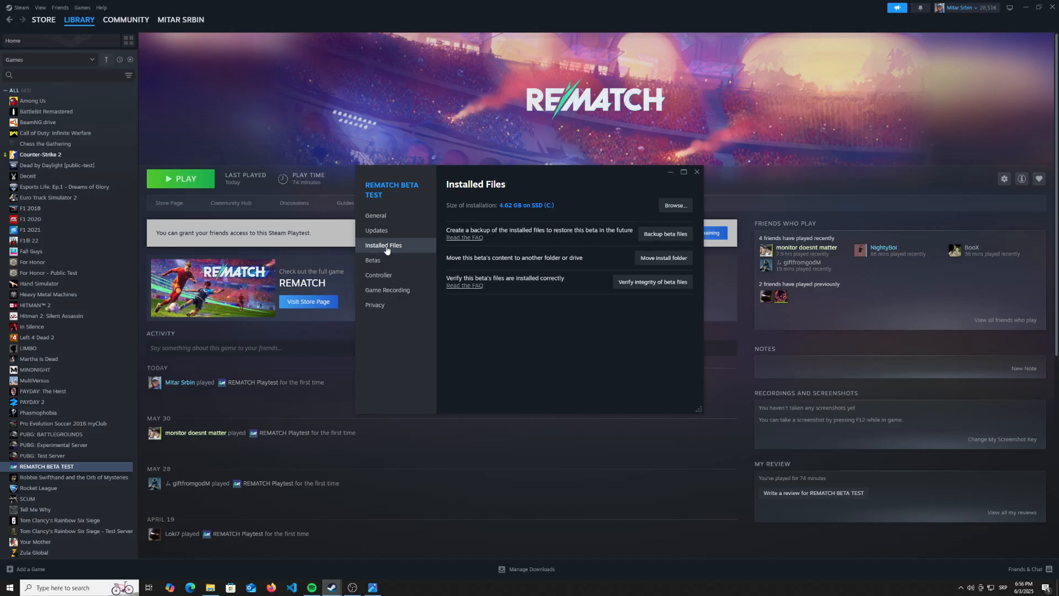
pyautogui.moveTo(614, 299)
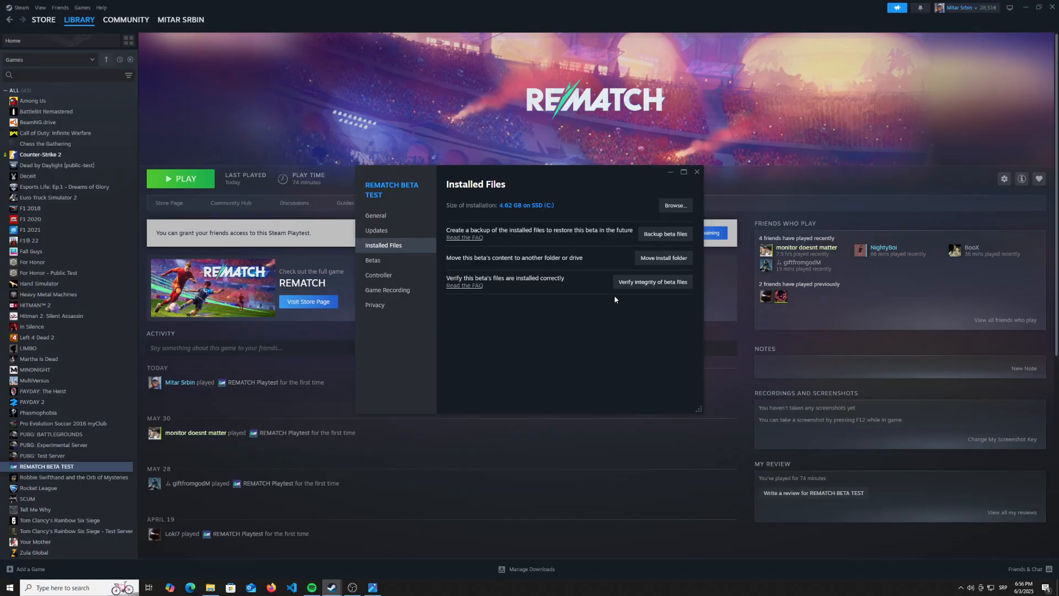
pyautogui.moveTo(627, 318)
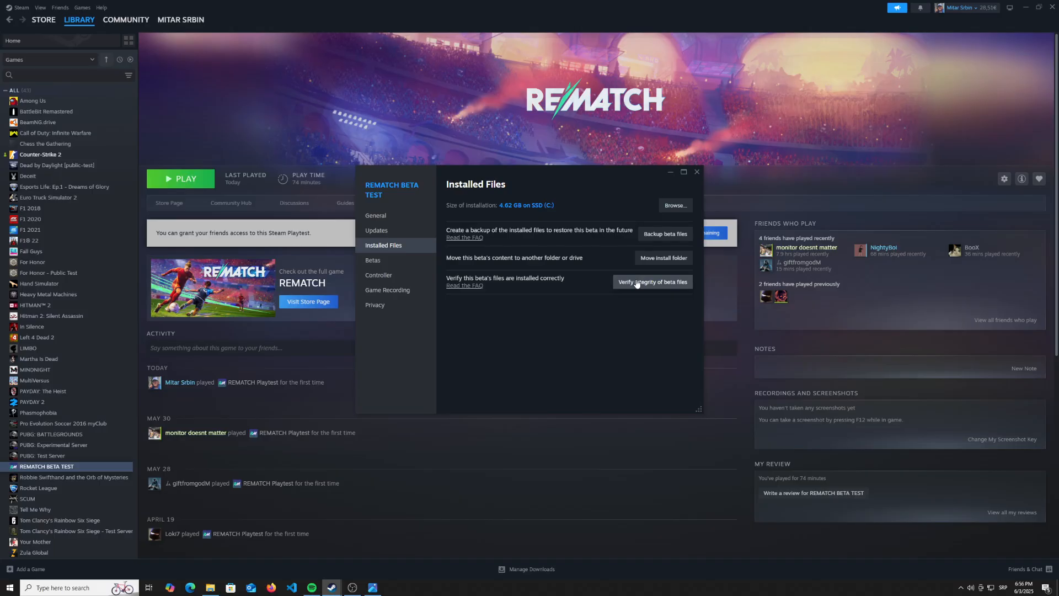
pyautogui.moveTo(621, 287)
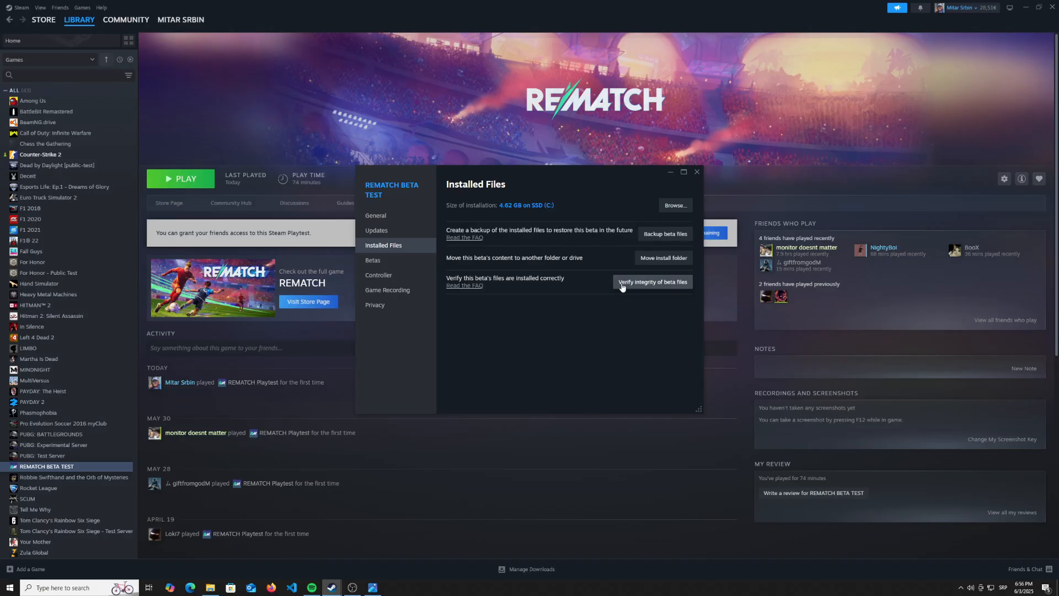
pyautogui.moveTo(573, 312)
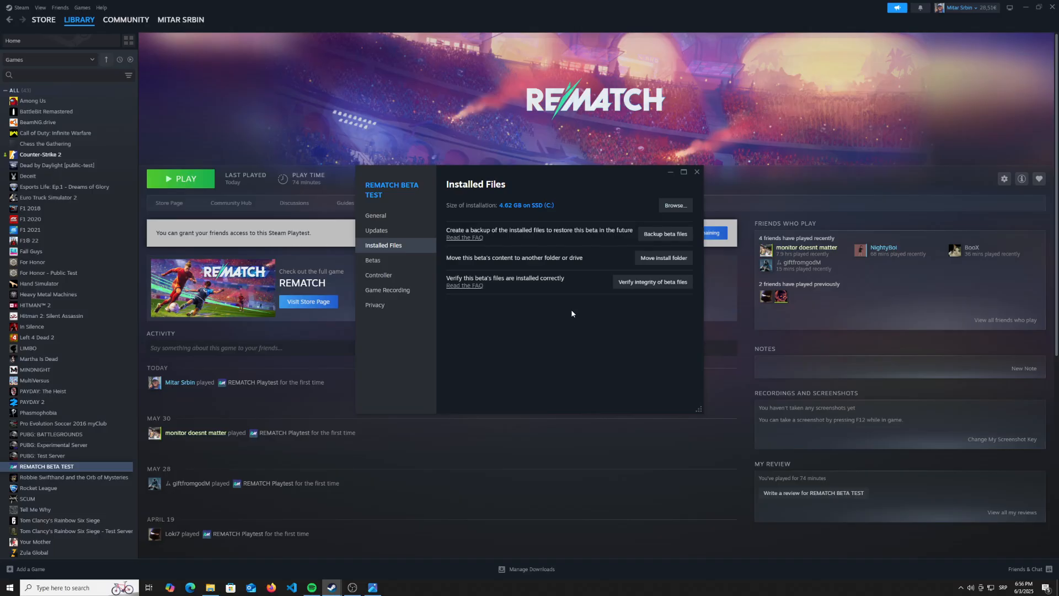
pyautogui.moveTo(651, 281)
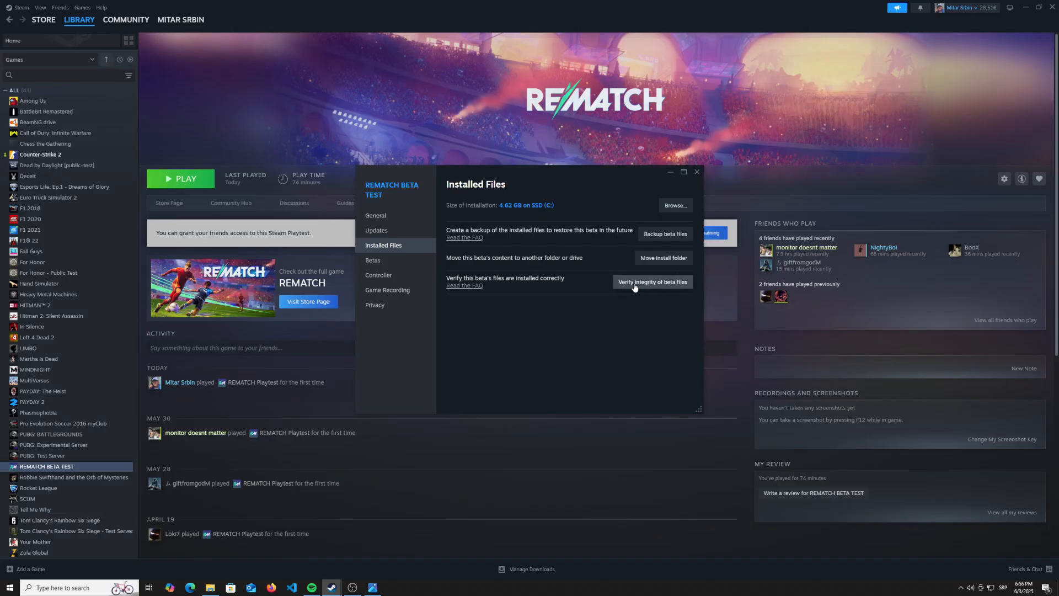
pyautogui.moveTo(641, 299)
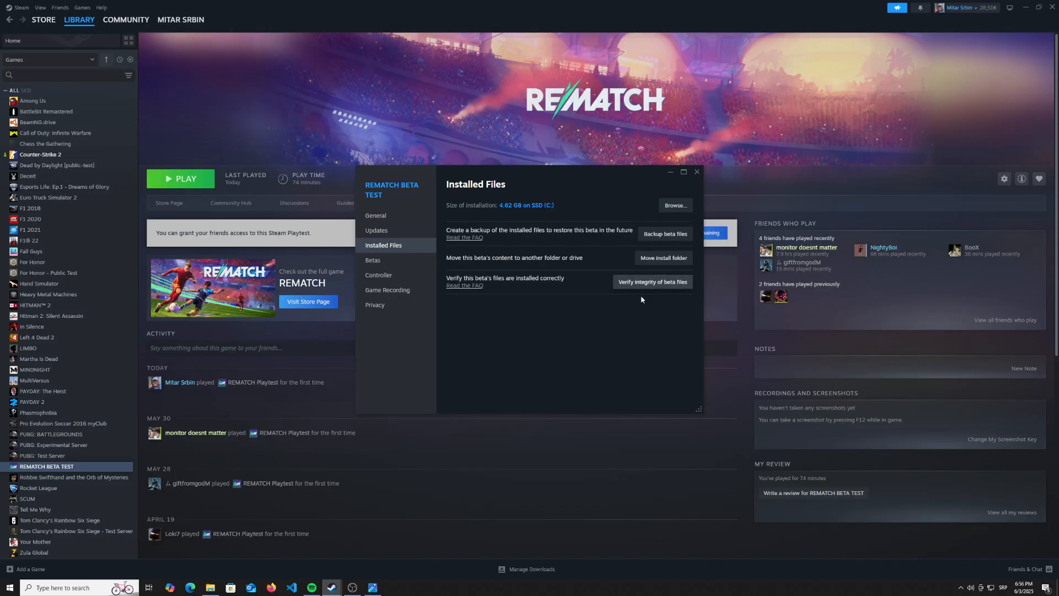
pyautogui.moveTo(552, 329)
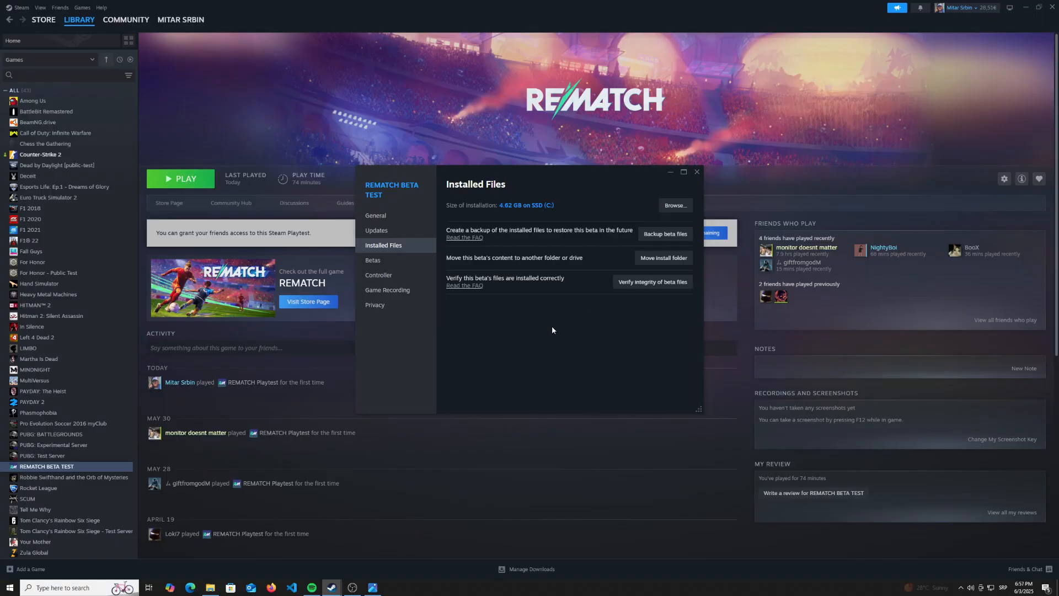
pyautogui.moveTo(520, 313)
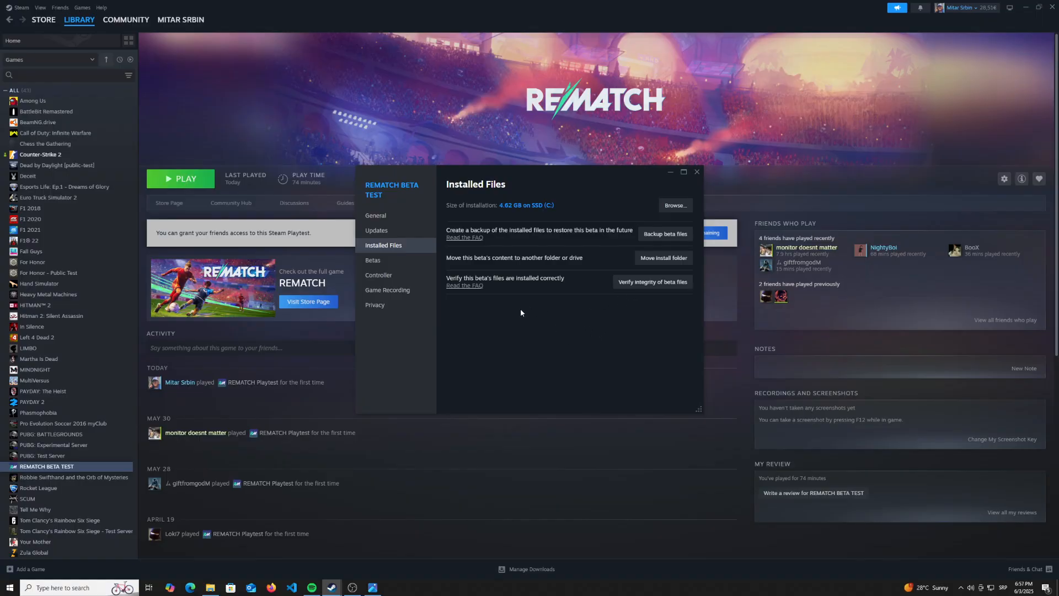
pyautogui.moveTo(532, 340)
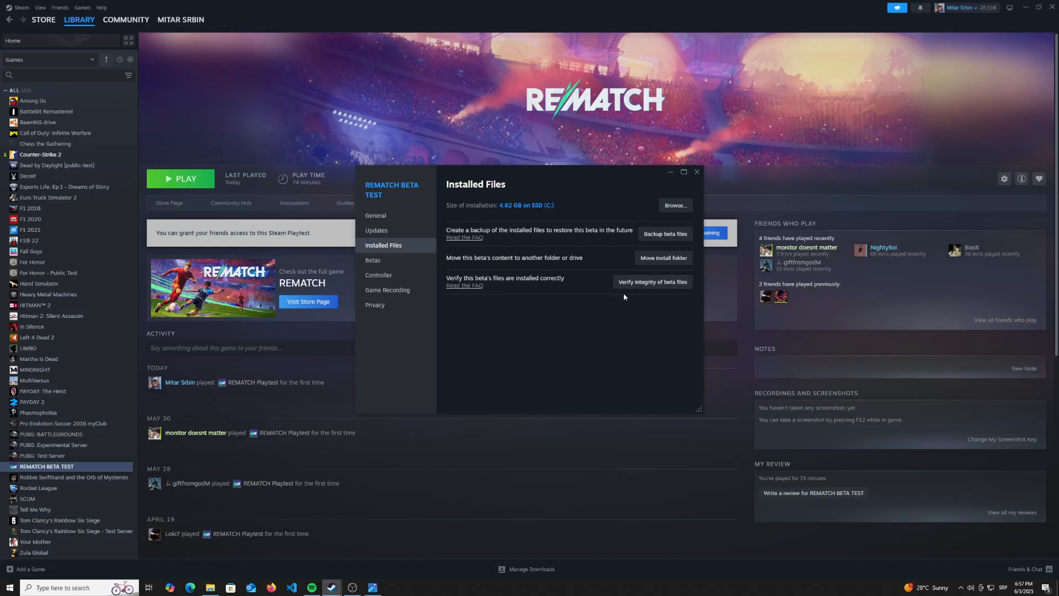
# Verify the integrity of the REMATCH beta files, then close the Properties window
pyautogui.click(651, 281)
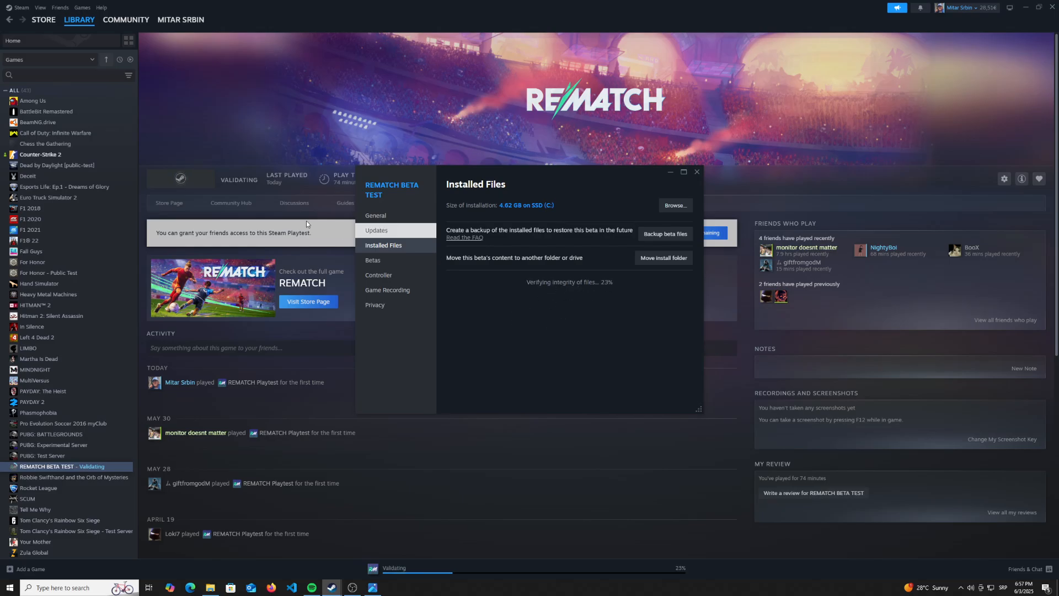
pyautogui.moveTo(604, 311)
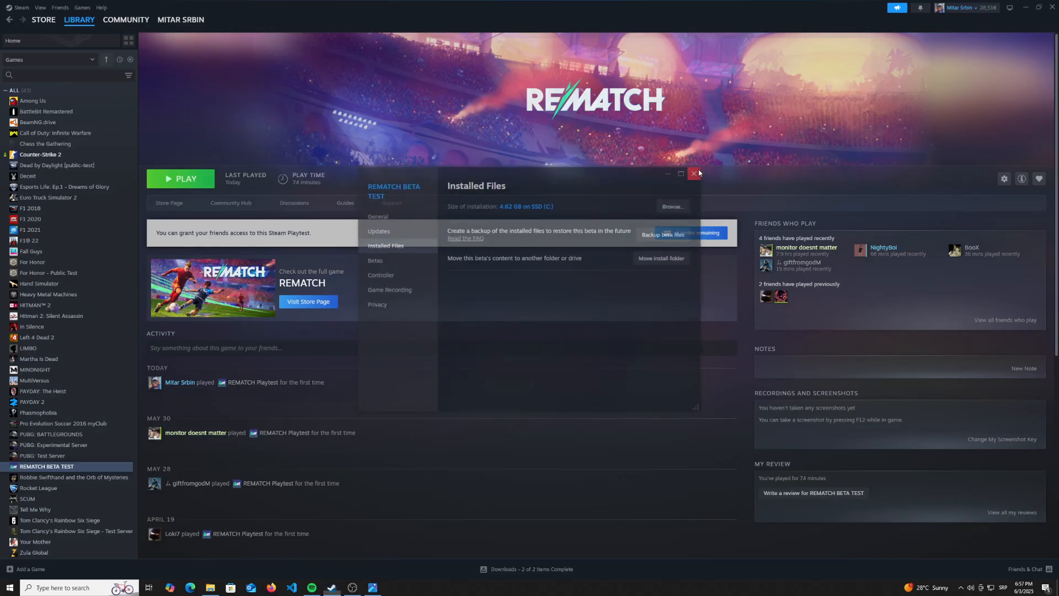
pyautogui.click(694, 173)
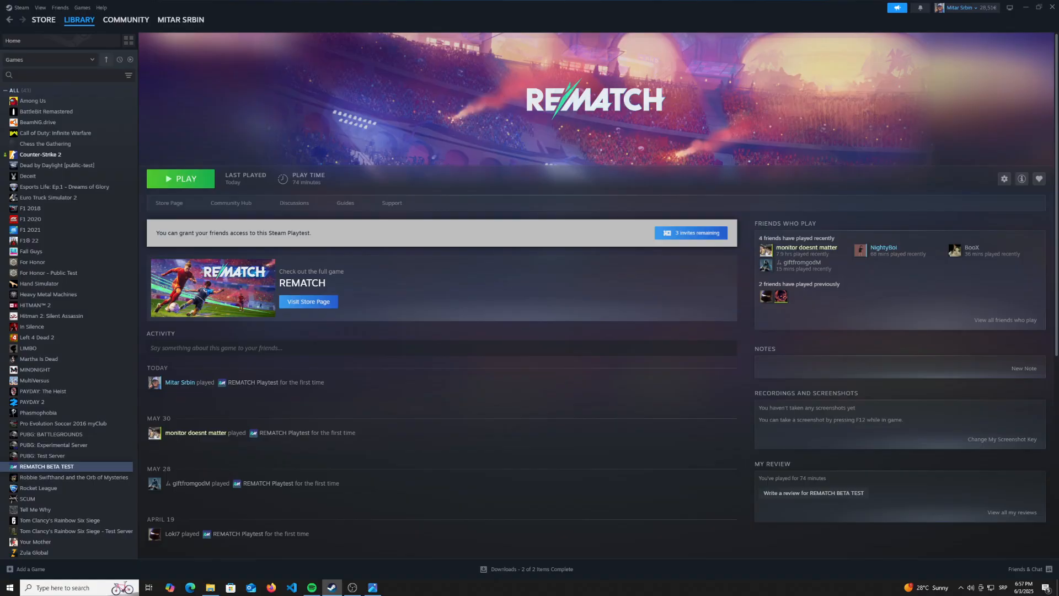
# Launch REMATCH and bring up its main menu System submenu in offline mode
pyautogui.click(180, 179)
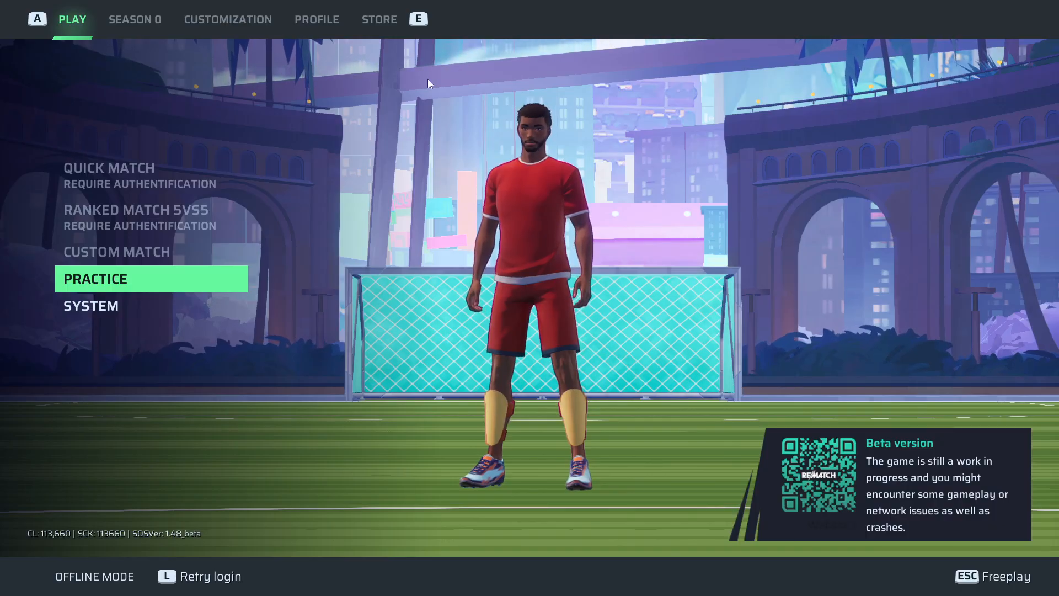
pyautogui.click(90, 305)
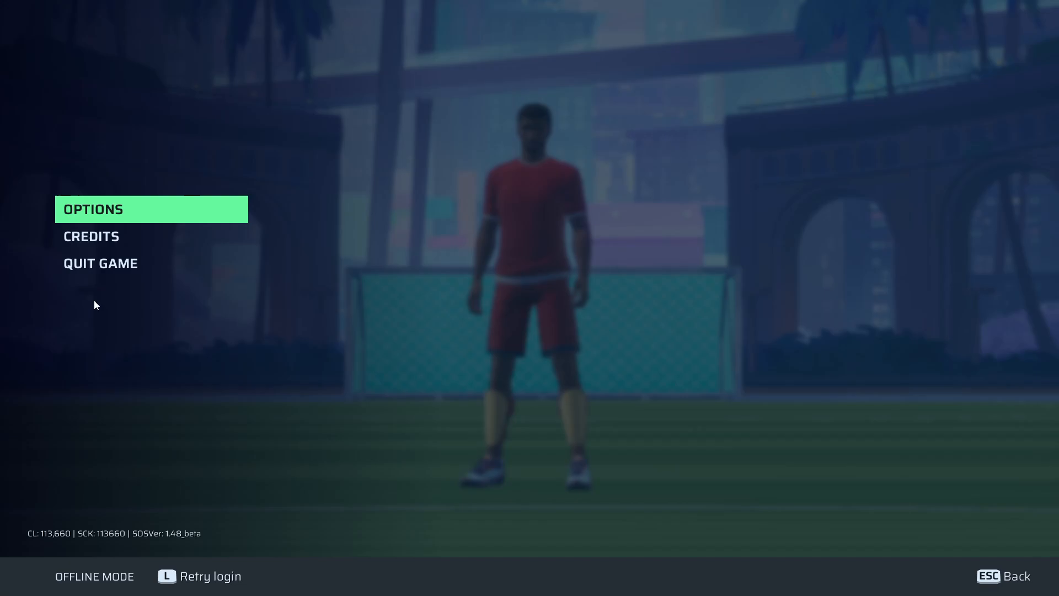
pyautogui.moveTo(112, 212)
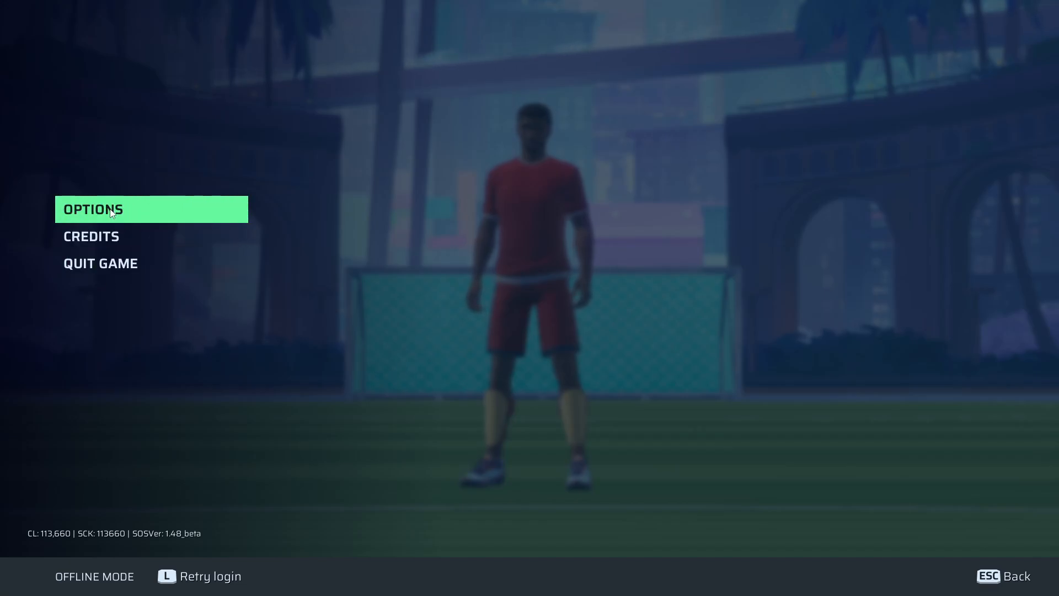
# Enter Options and scroll the Gameplay tab's camera and HUD settings to the bottom
pyautogui.click(94, 208)
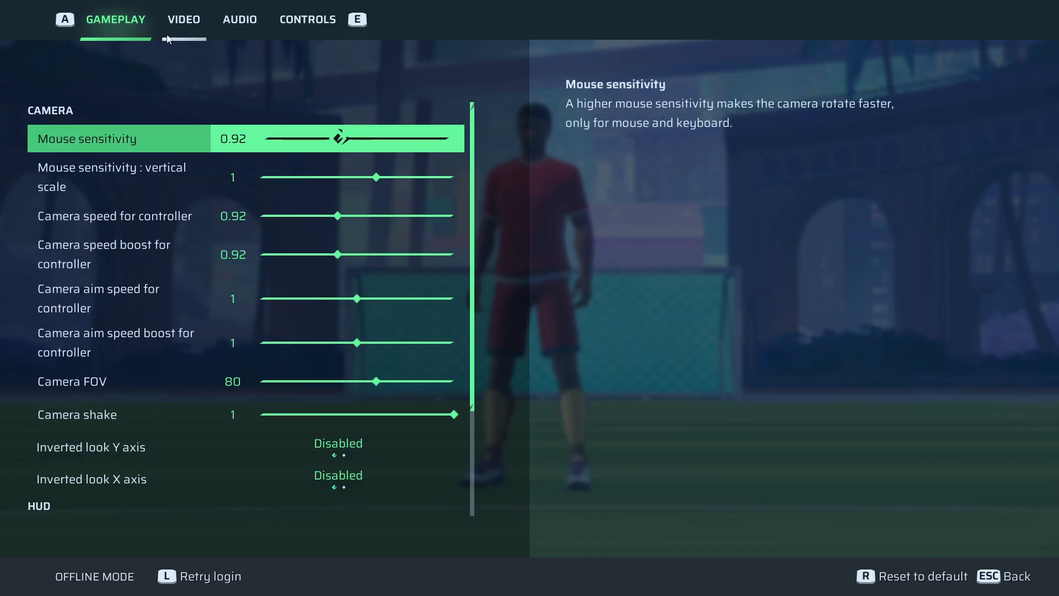
pyautogui.moveTo(149, 30)
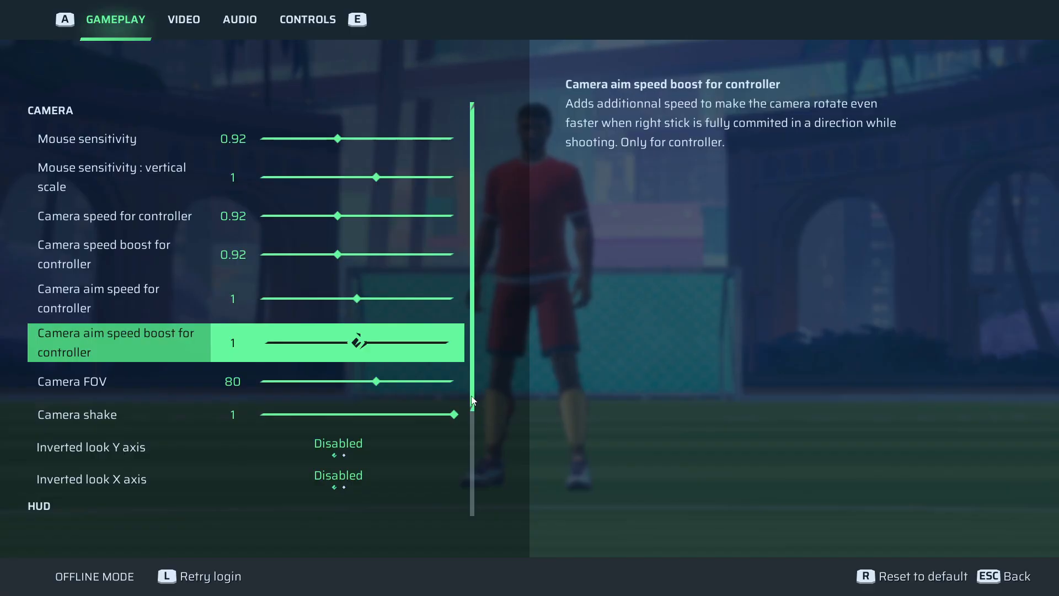
pyautogui.scroll(-3)
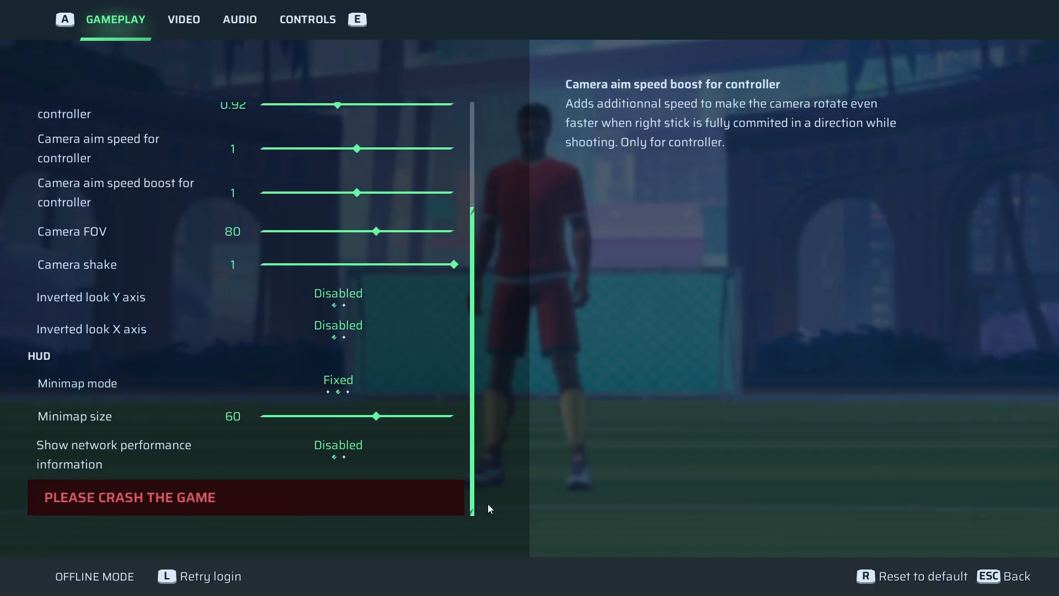
pyautogui.moveTo(783, 373)
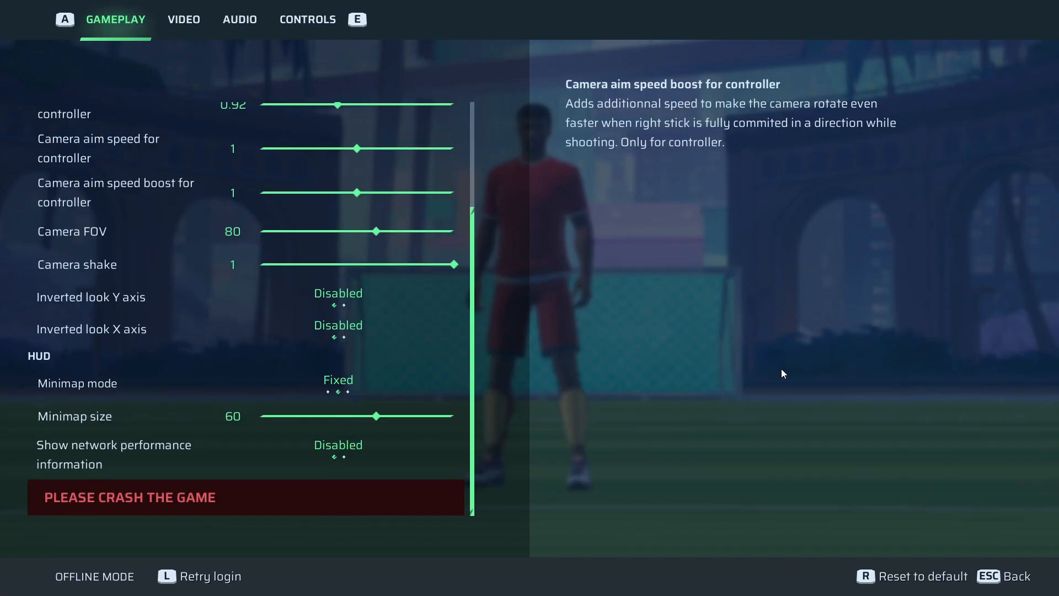
pyautogui.moveTo(661, 375)
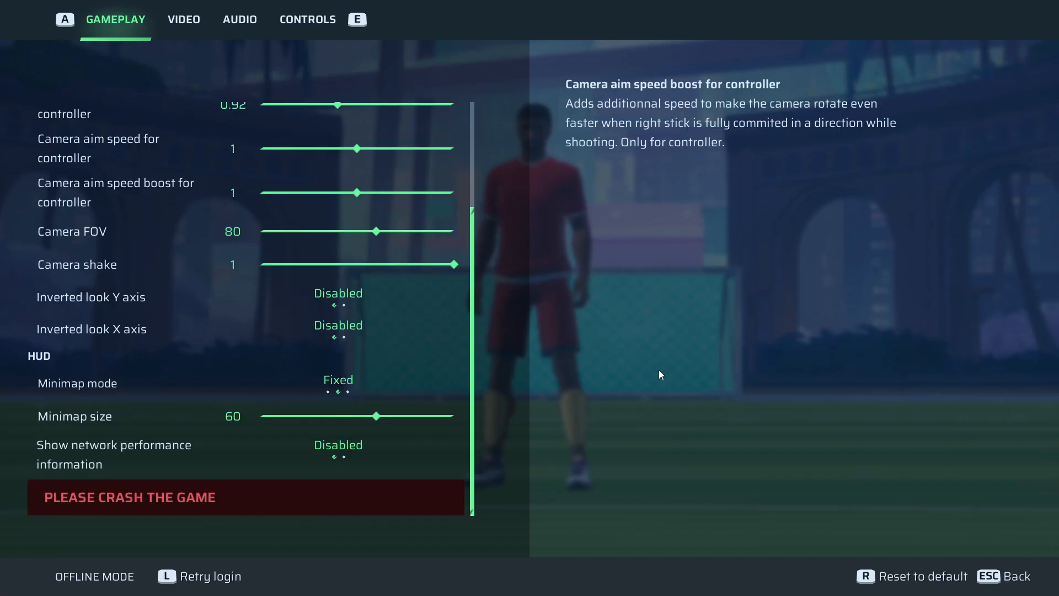
pyautogui.moveTo(552, 363)
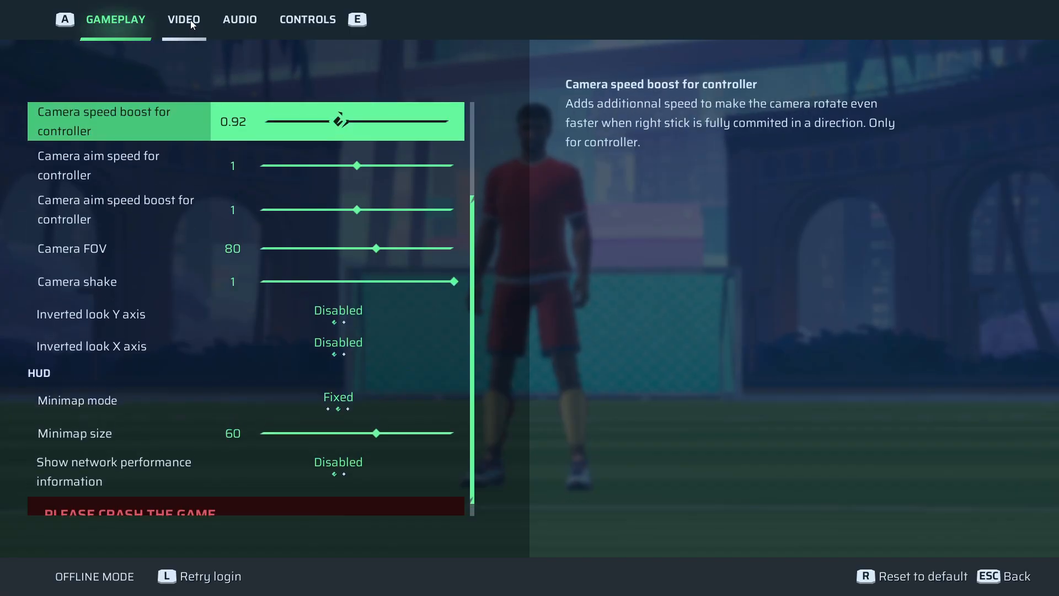
# Show the Video settings with Fullscreen window mode, V-Sync Enabled and FXAA anti-aliasing
pyautogui.click(183, 19)
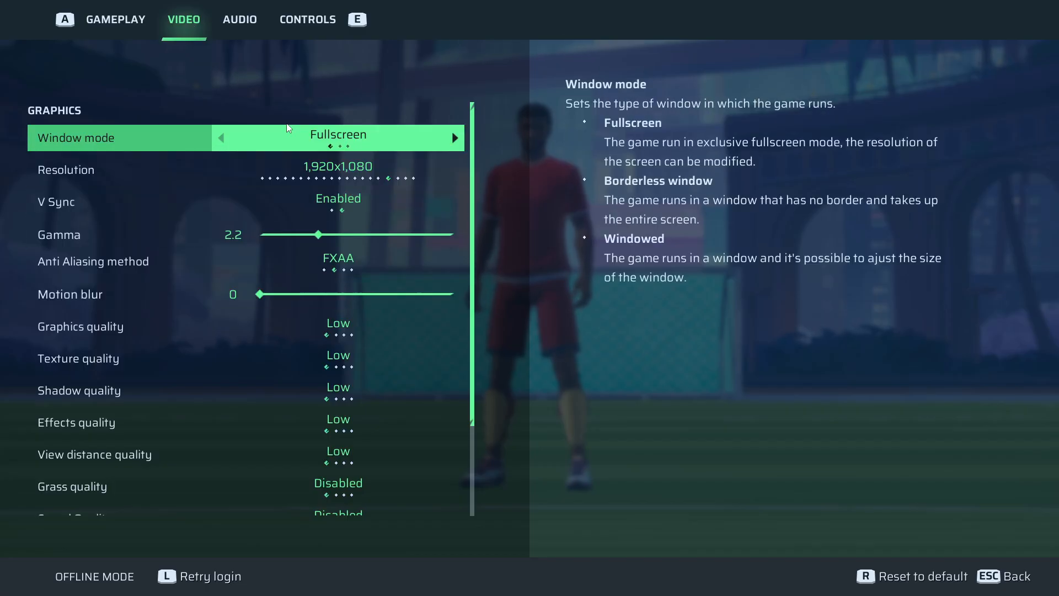
pyautogui.moveTo(331, 142)
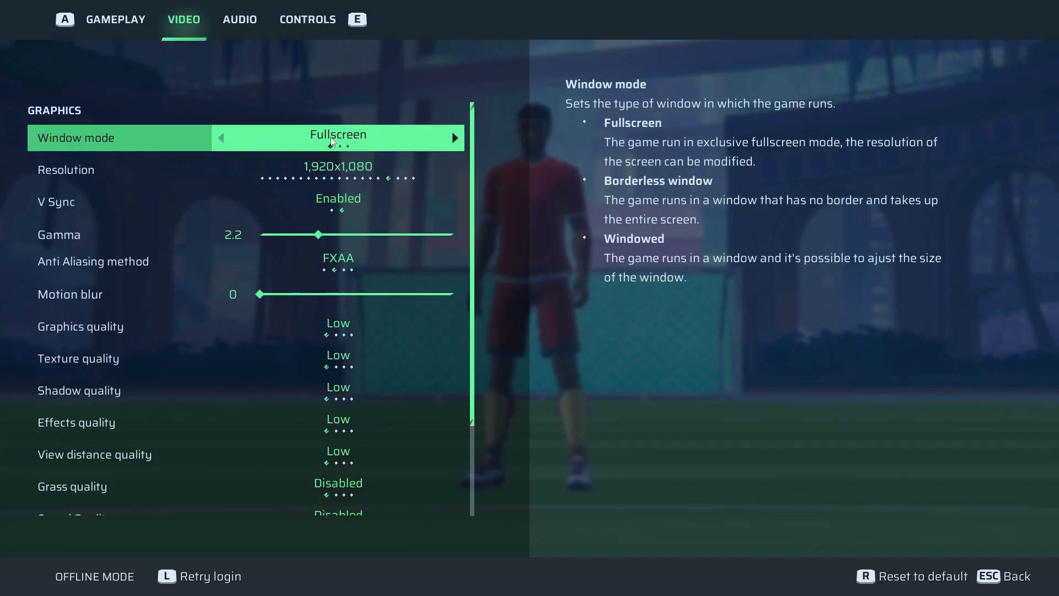
pyautogui.moveTo(389, 143)
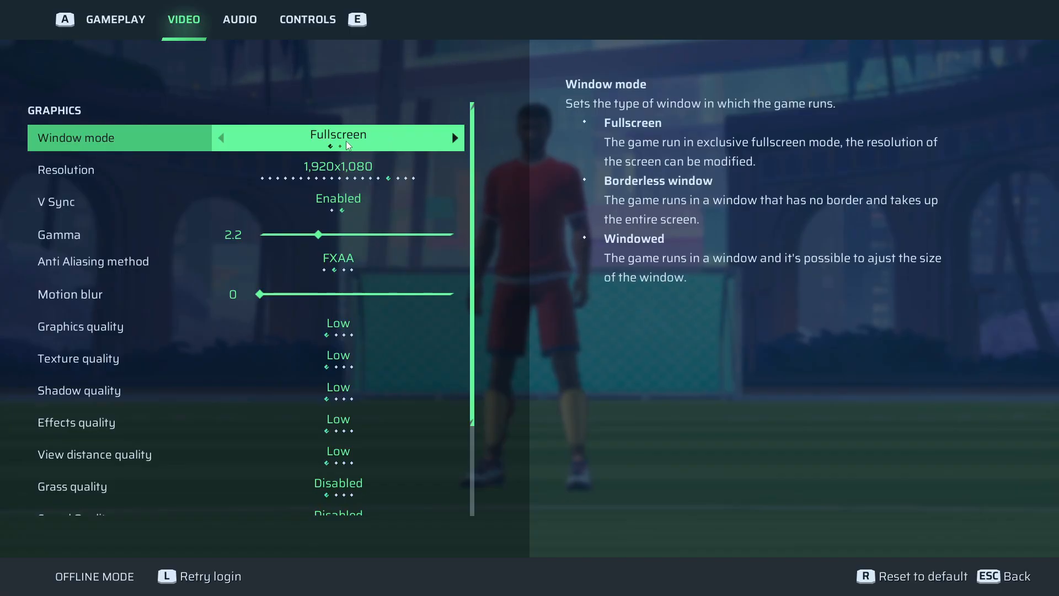
pyautogui.moveTo(776, 207)
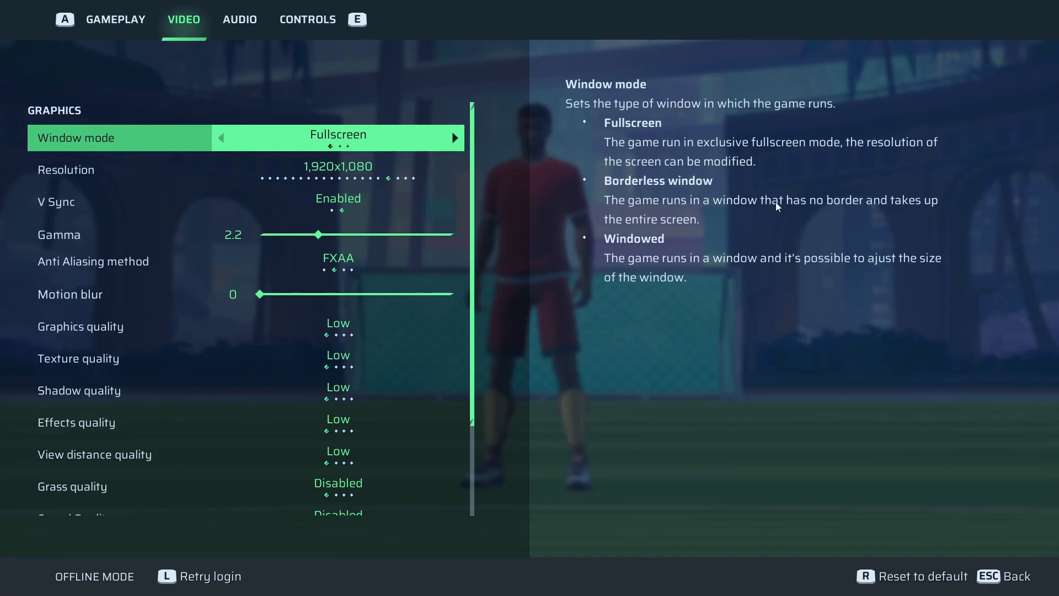
pyautogui.moveTo(668, 224)
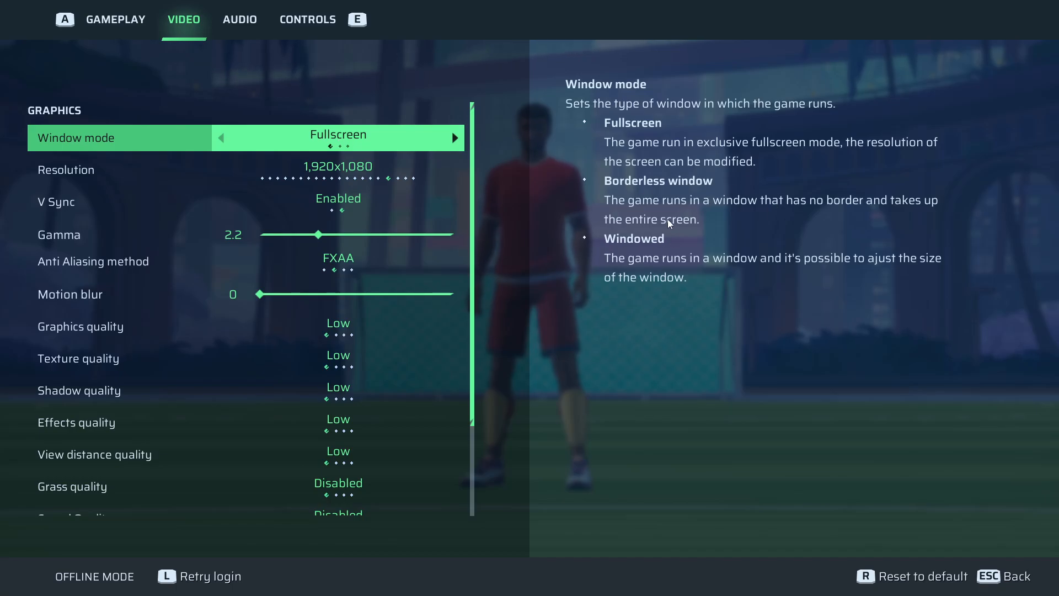
pyautogui.moveTo(594, 266)
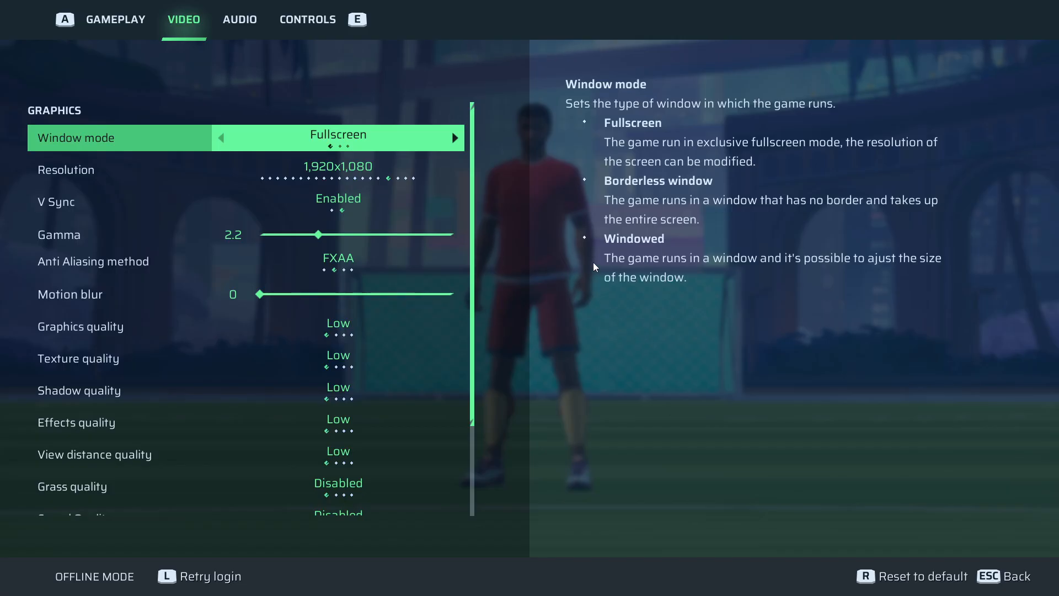
pyautogui.moveTo(650, 251)
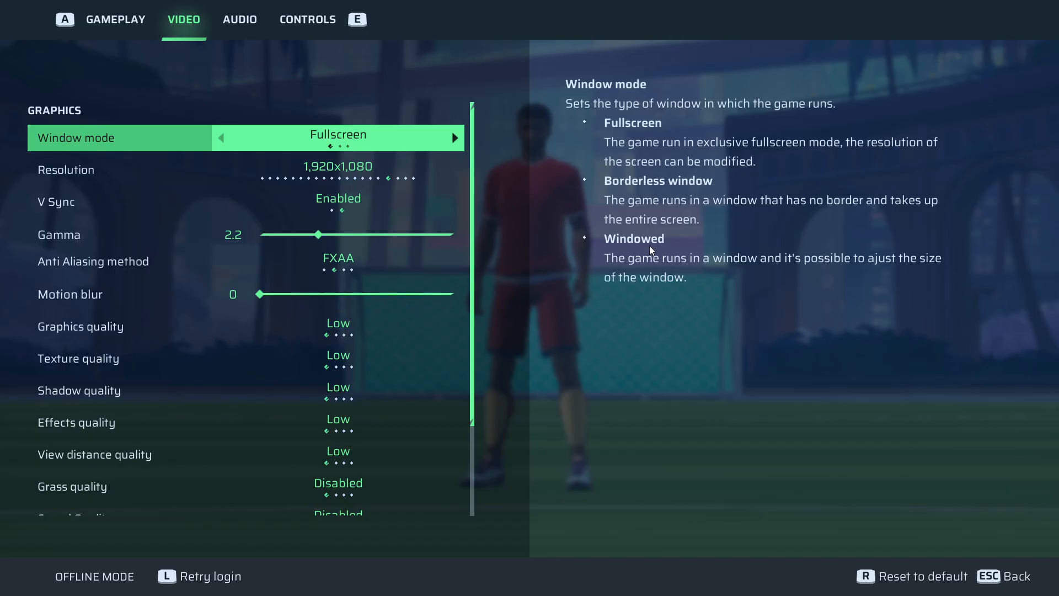
pyautogui.moveTo(601, 152)
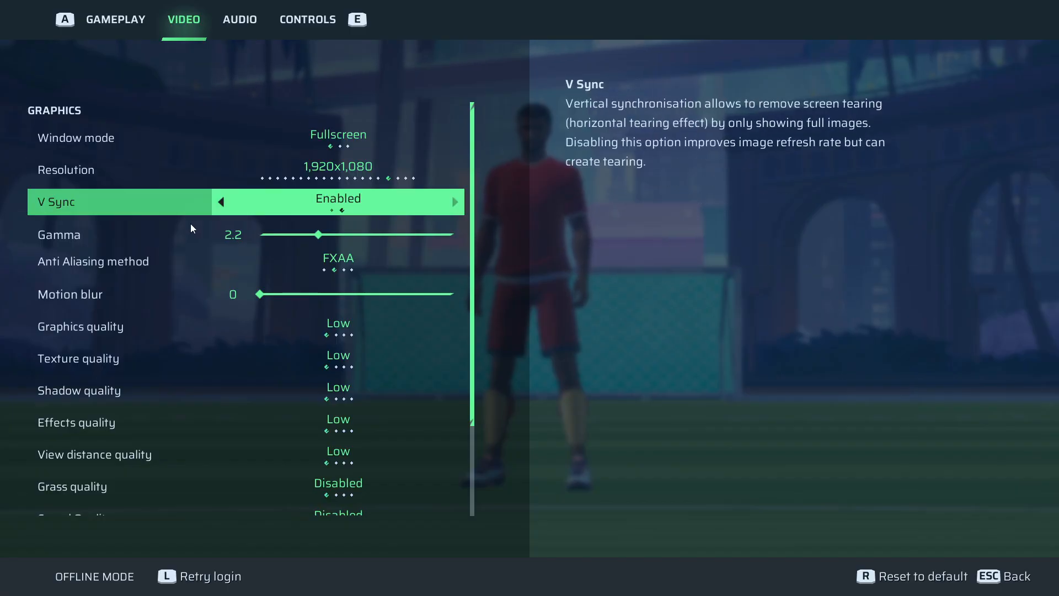
pyautogui.moveTo(401, 206)
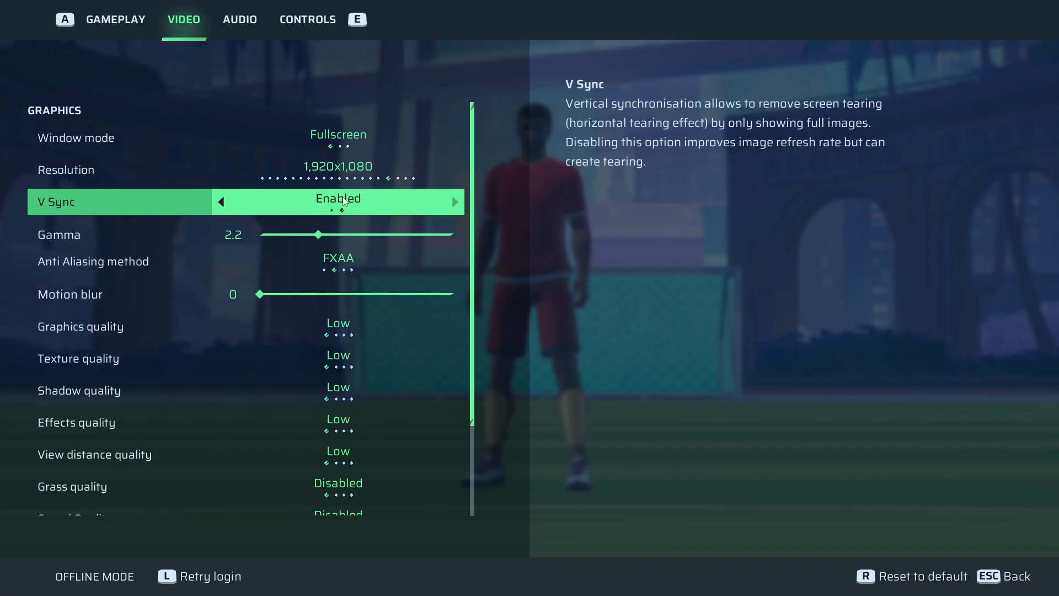
pyautogui.moveTo(155, 208)
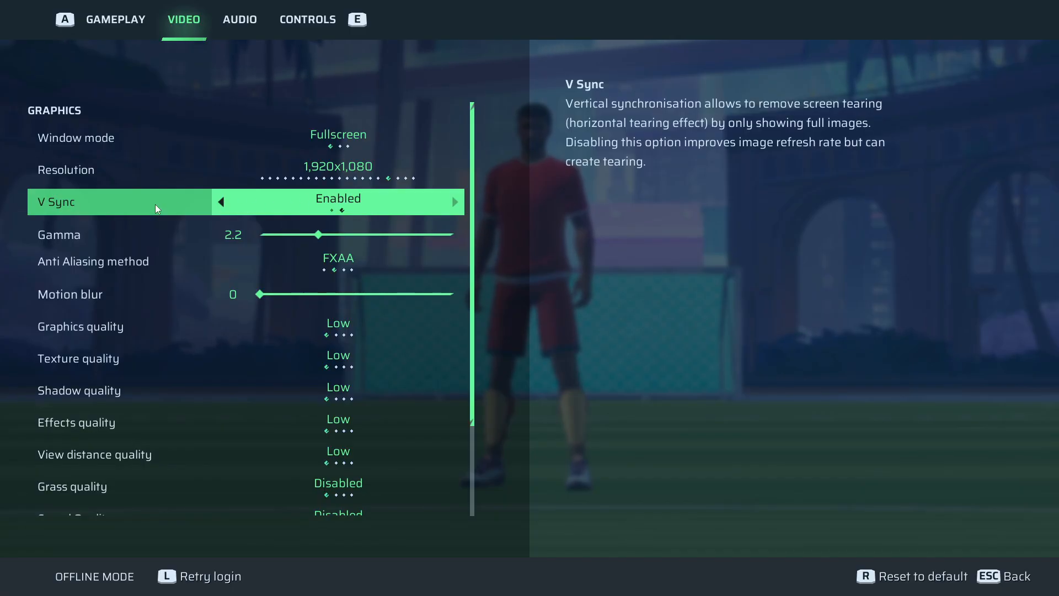
pyautogui.moveTo(324, 208)
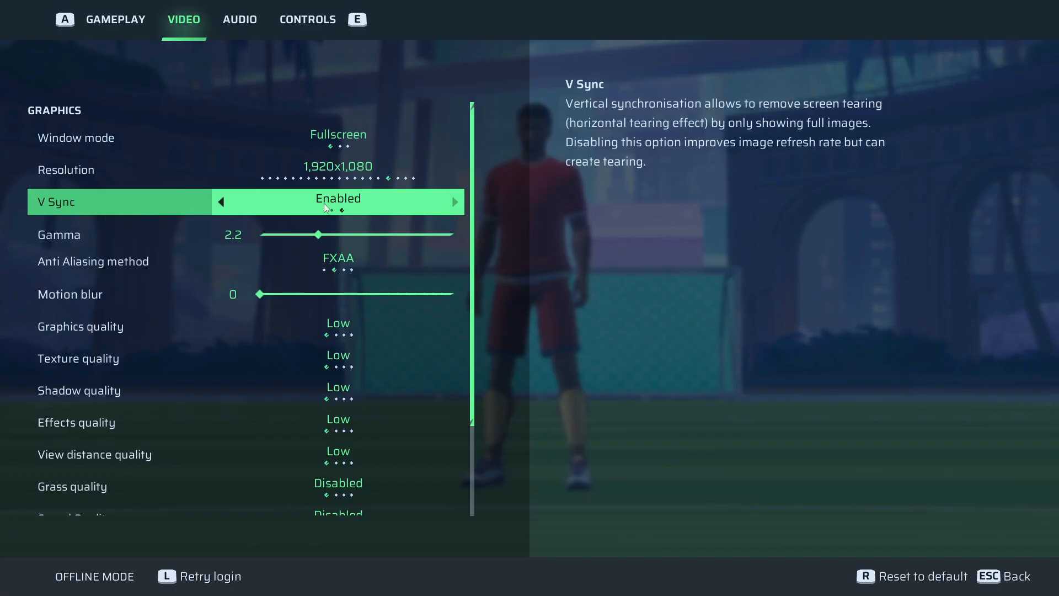
pyautogui.moveTo(1051, 207)
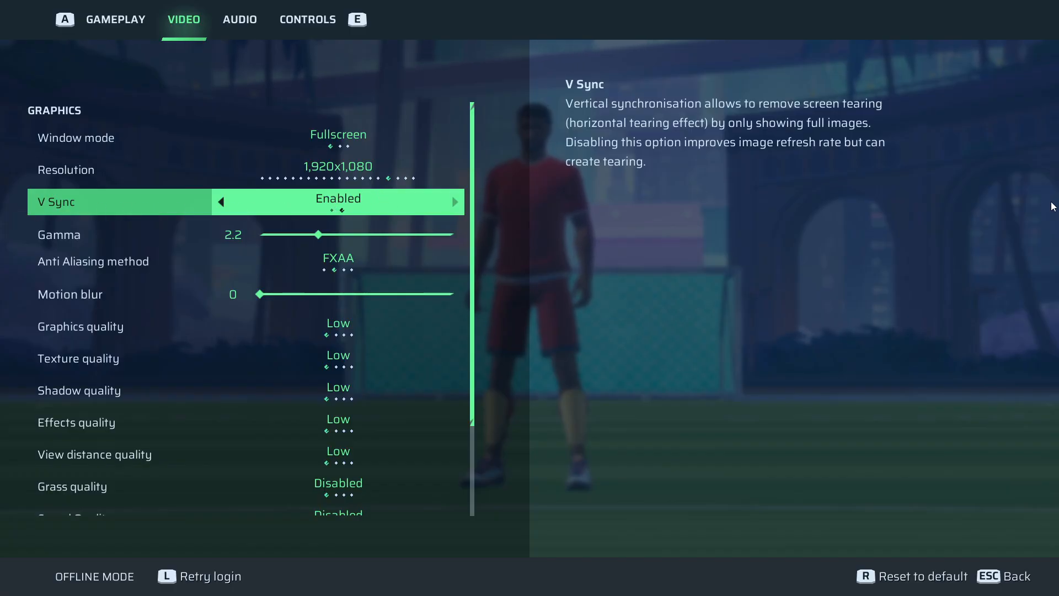
pyautogui.moveTo(661, 205)
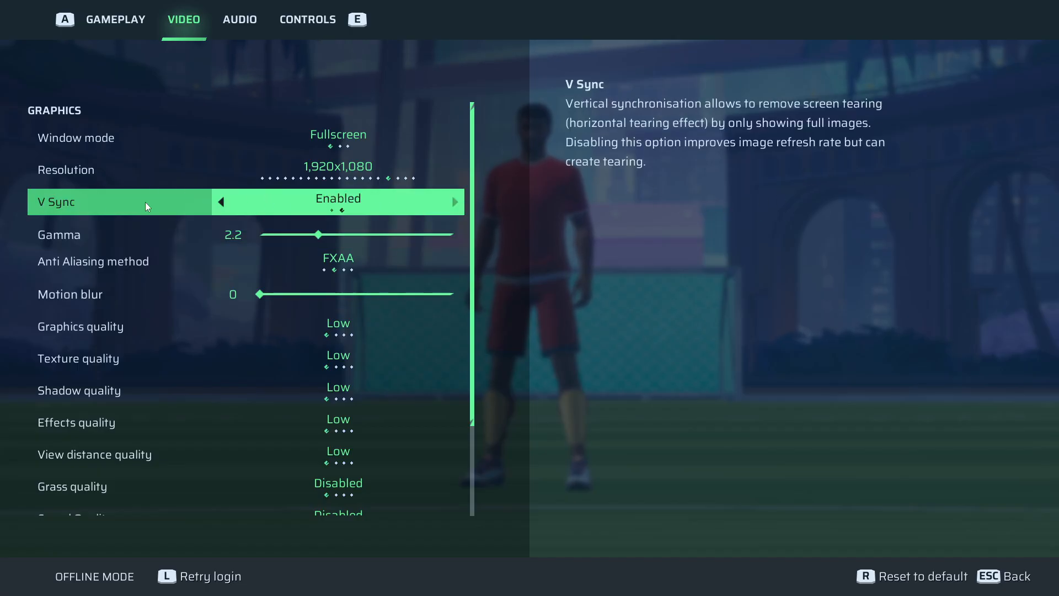
pyautogui.moveTo(600, 197)
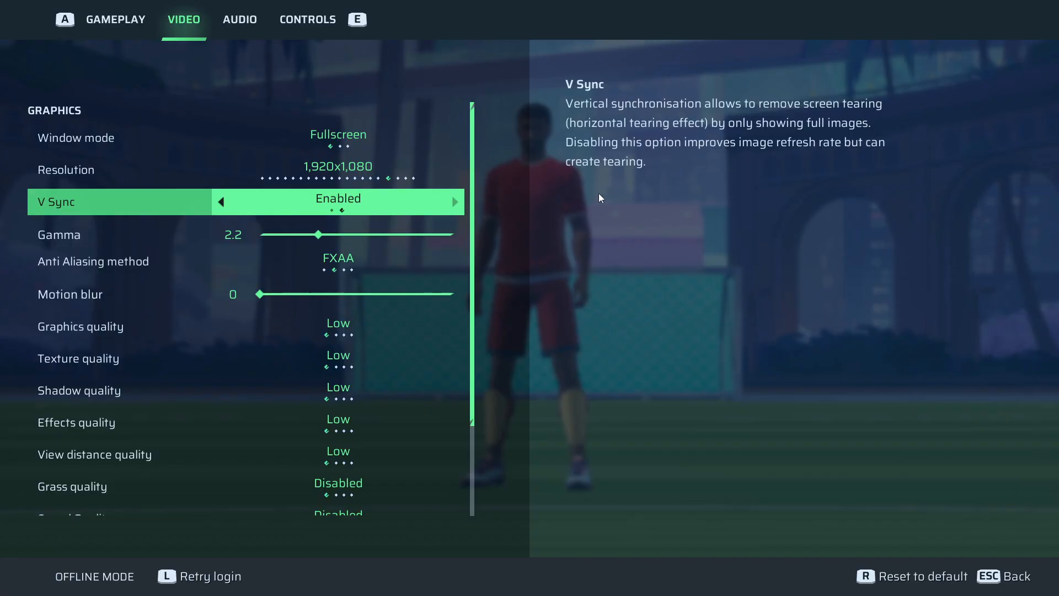
pyautogui.moveTo(576, 196)
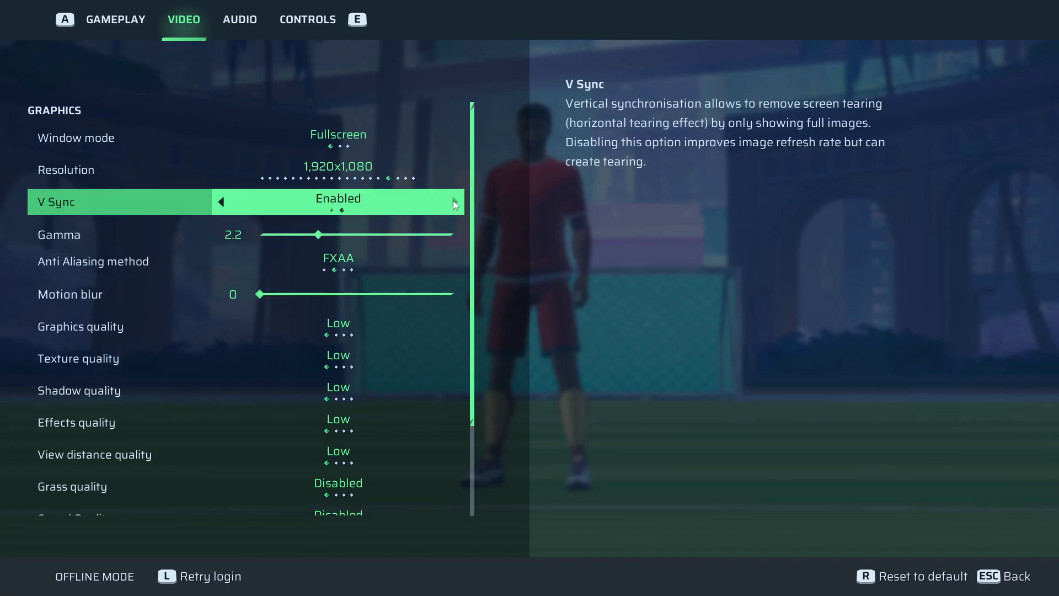
pyautogui.moveTo(385, 209)
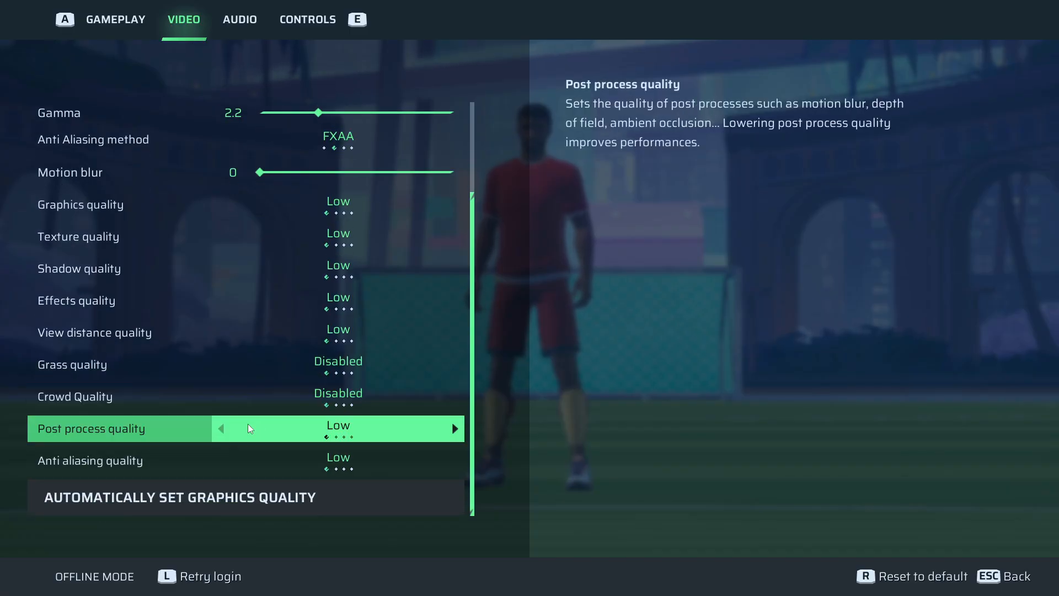
pyautogui.moveTo(407, 441)
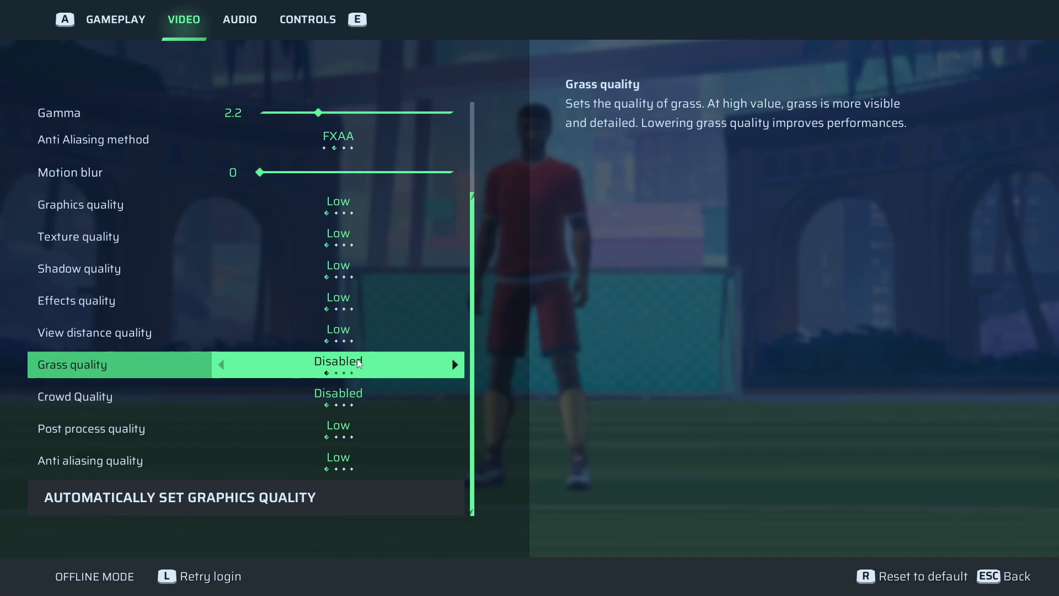
pyautogui.scroll(3)
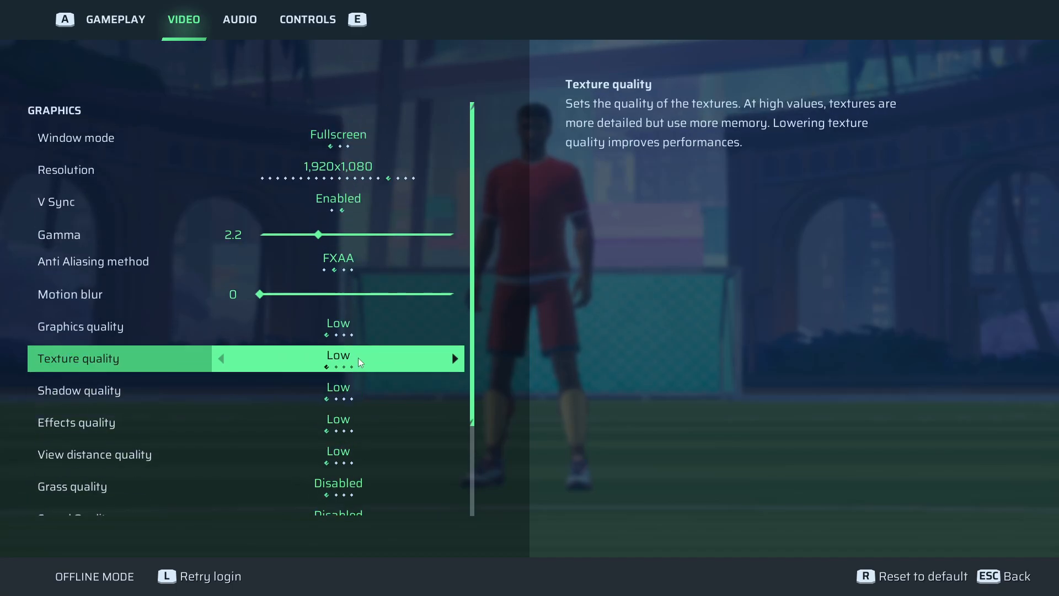
pyautogui.moveTo(926, 342)
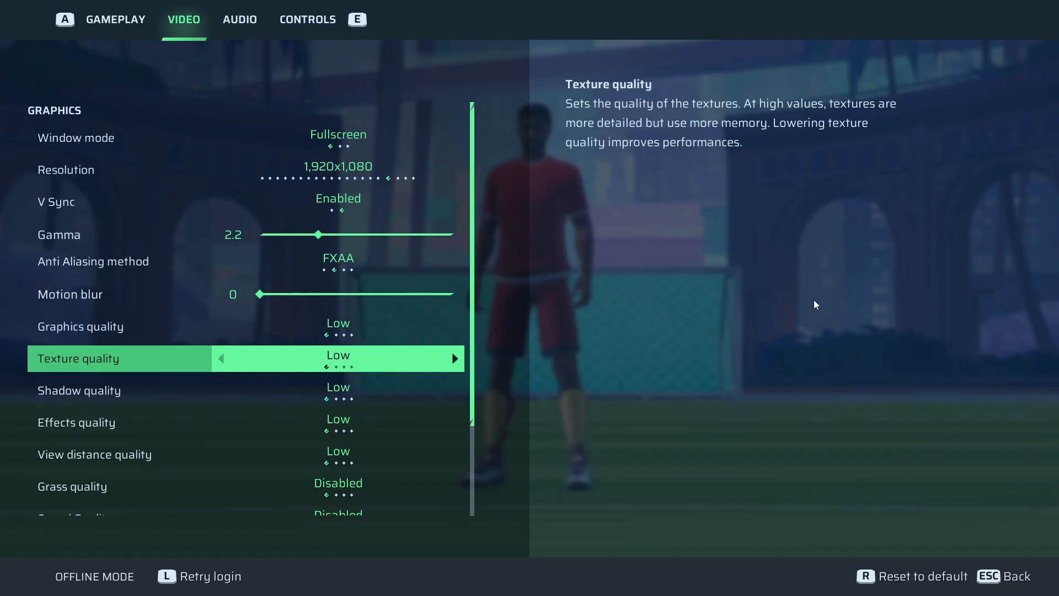
pyautogui.moveTo(803, 303)
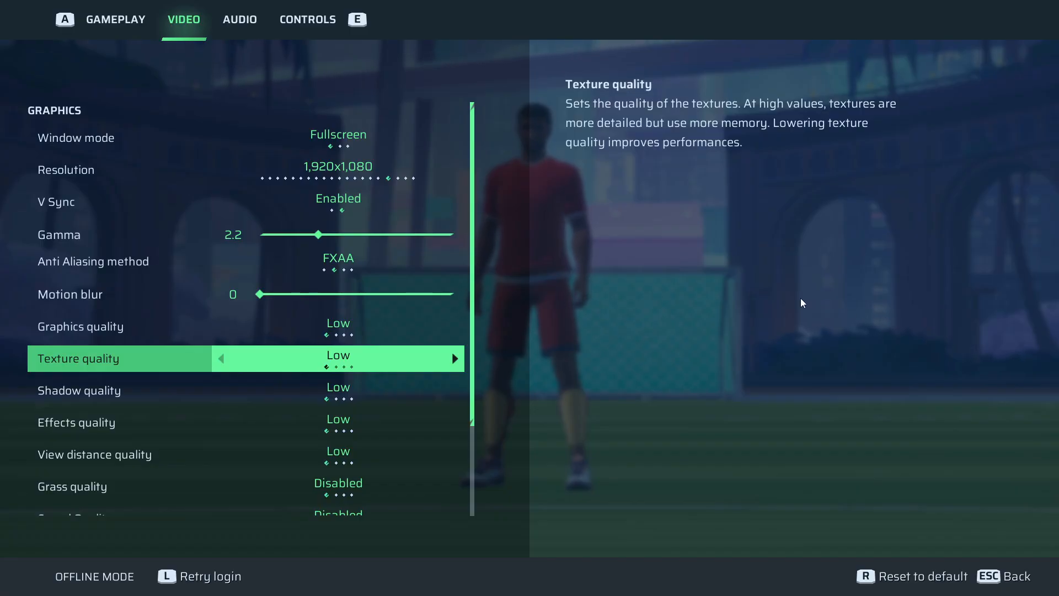